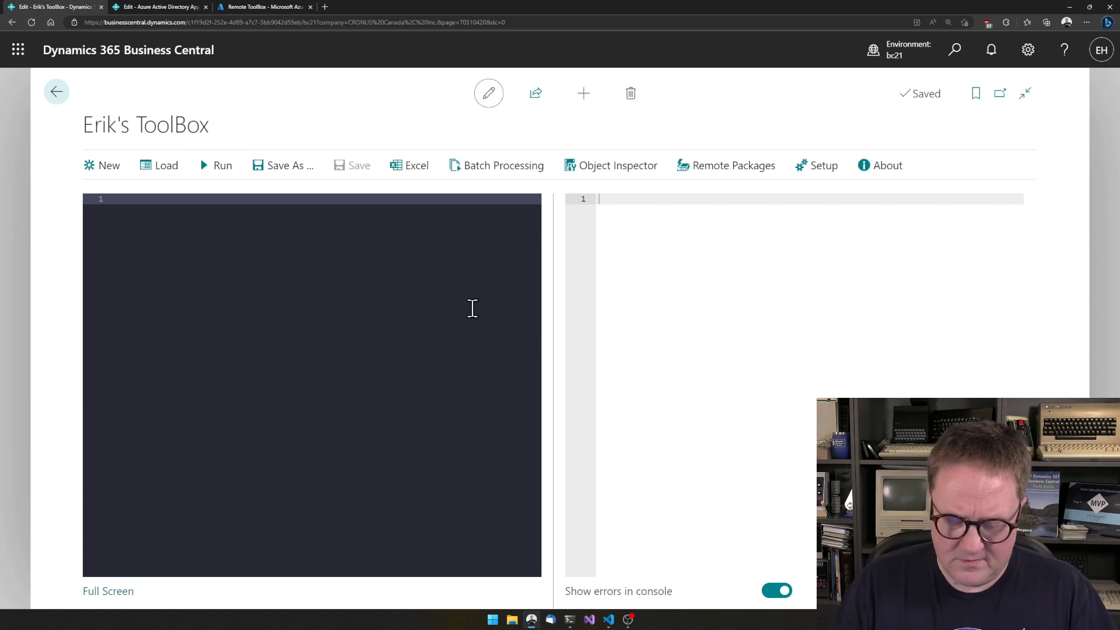
# Step: Run a message('hello world!') script, then rerun it as a popup with console output off and dismiss it
pyautogui.write("message('he')")
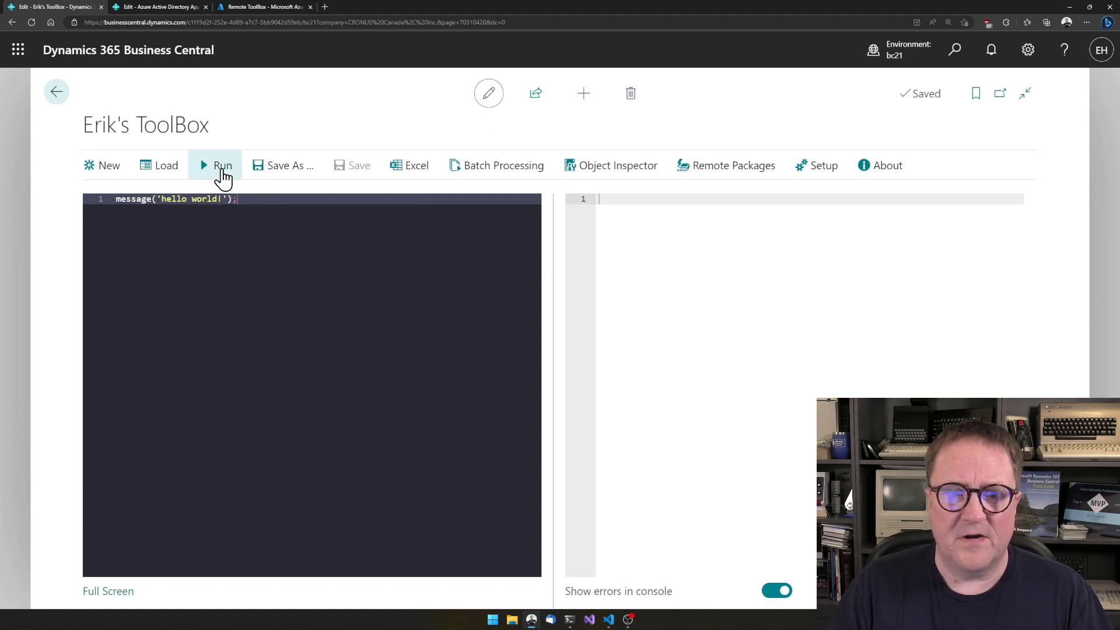
pyautogui.click(223, 165)
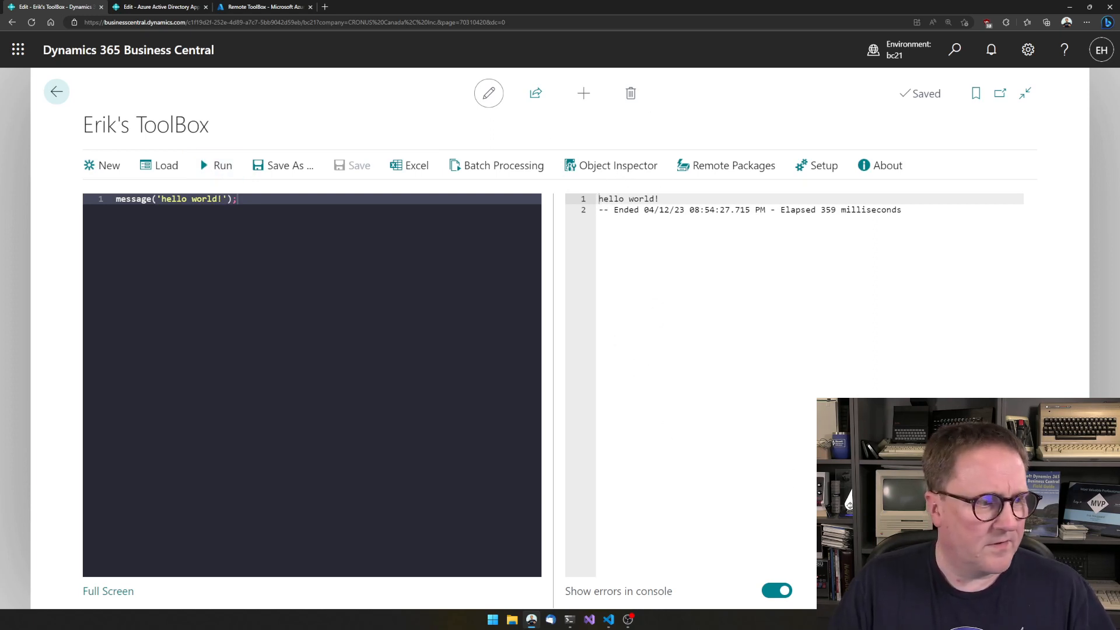
pyautogui.moveTo(480, 346)
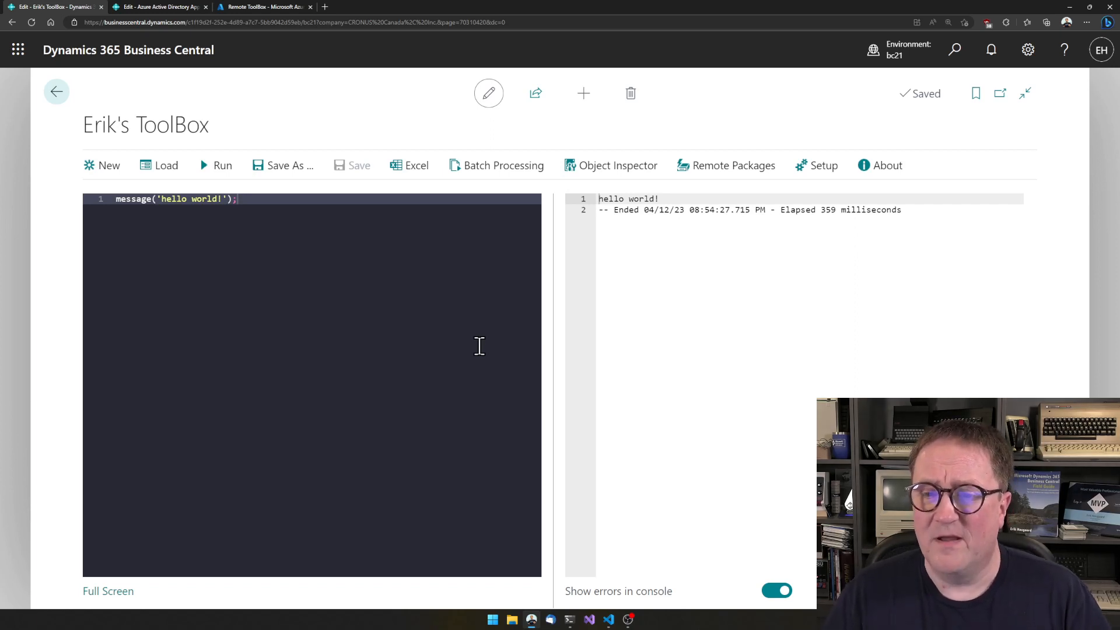
pyautogui.moveTo(655, 288)
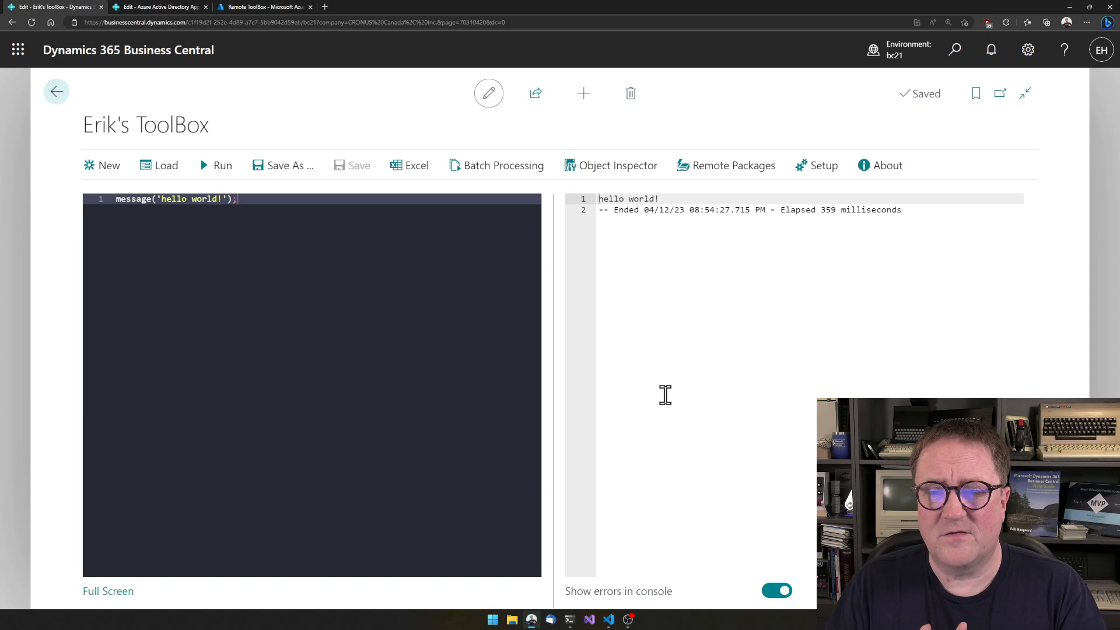
pyautogui.click(776, 590)
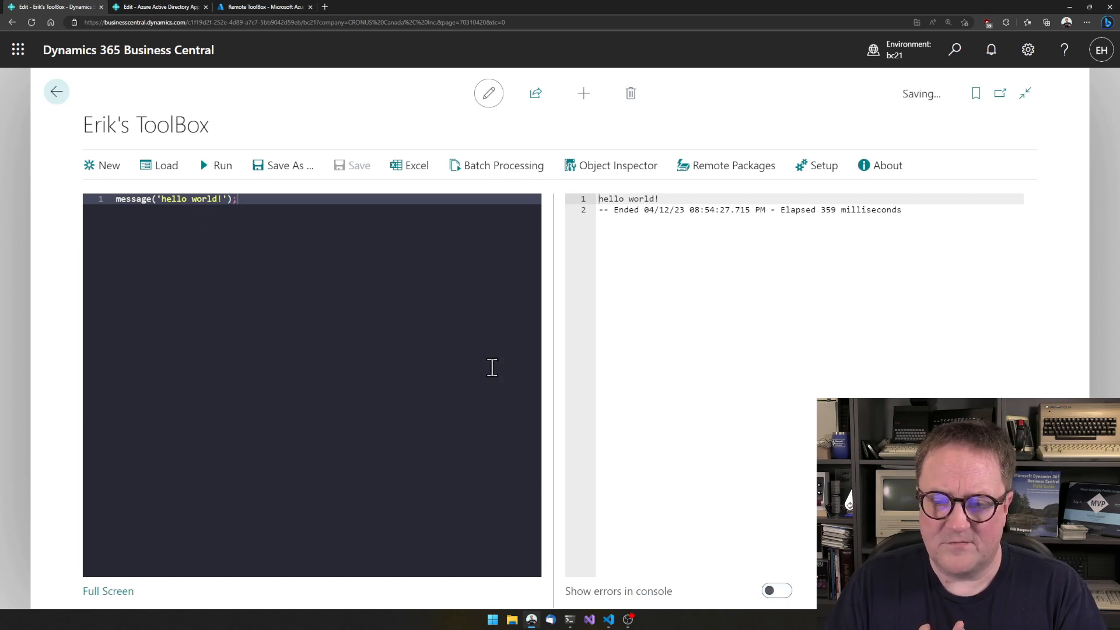
pyautogui.click(214, 165)
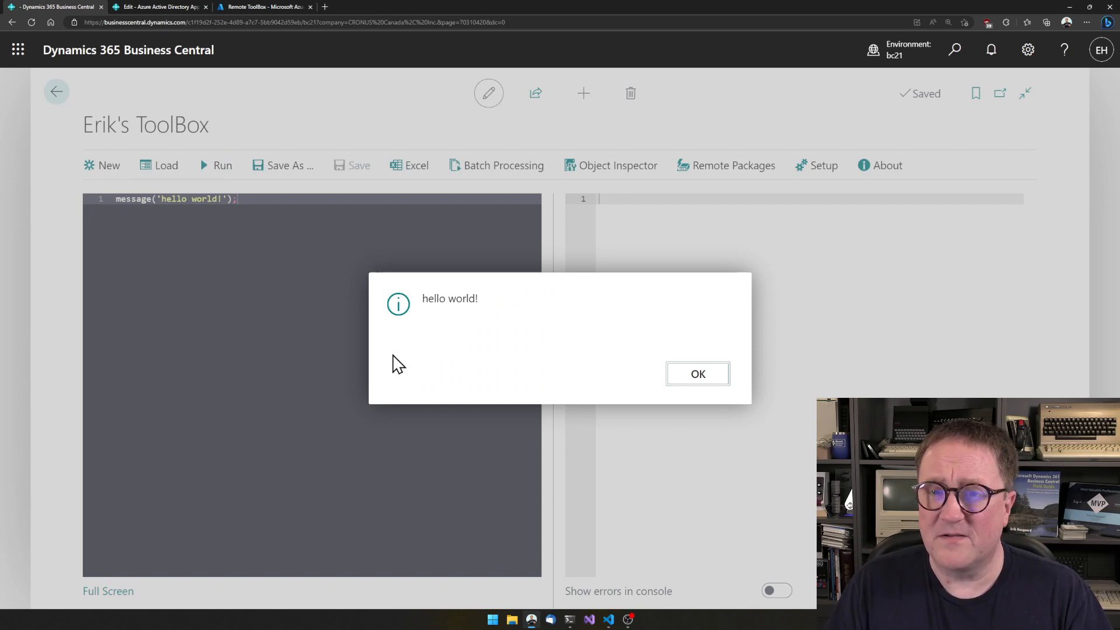
pyautogui.click(697, 374)
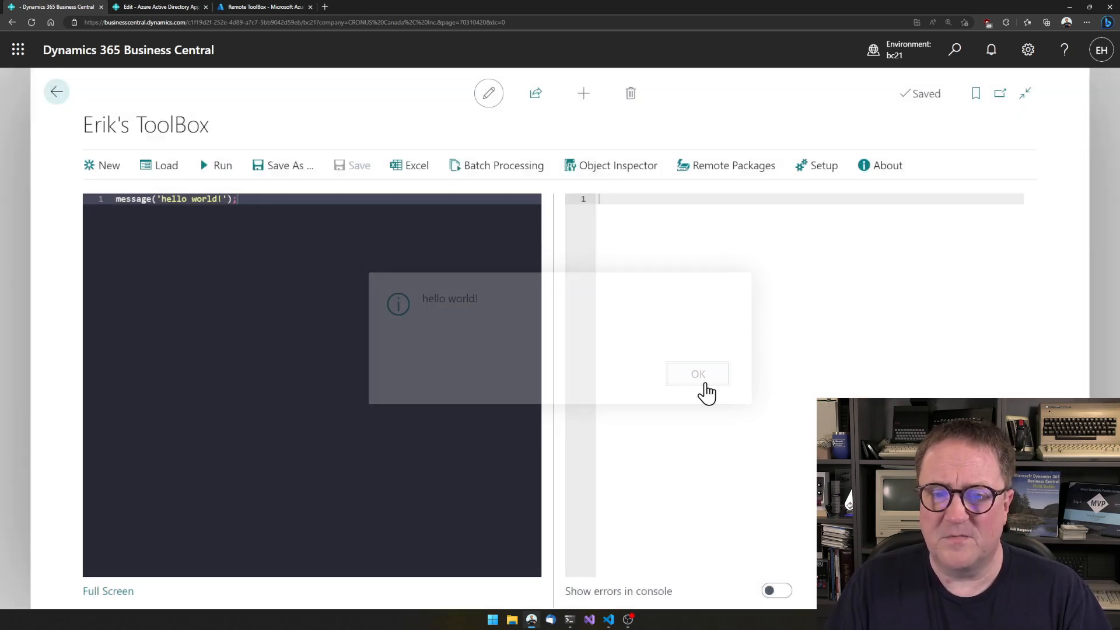
pyautogui.click(698, 374)
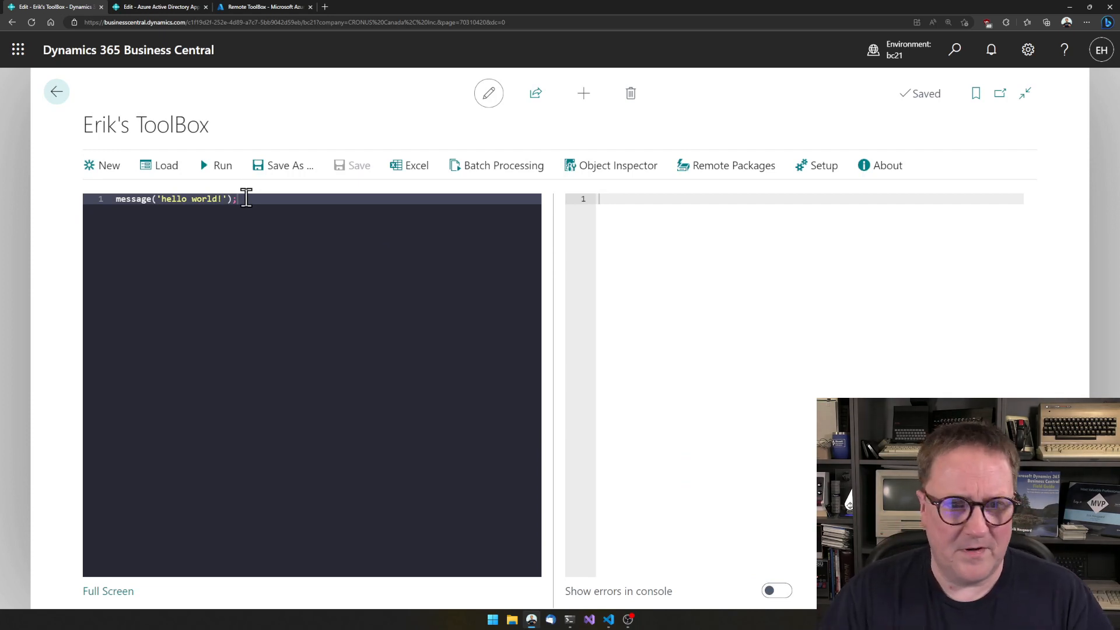
# Step: Replace the hello world line with a Customer record variable c and a findset/repeat/until Next loop
pyautogui.tripleClick(175, 199)
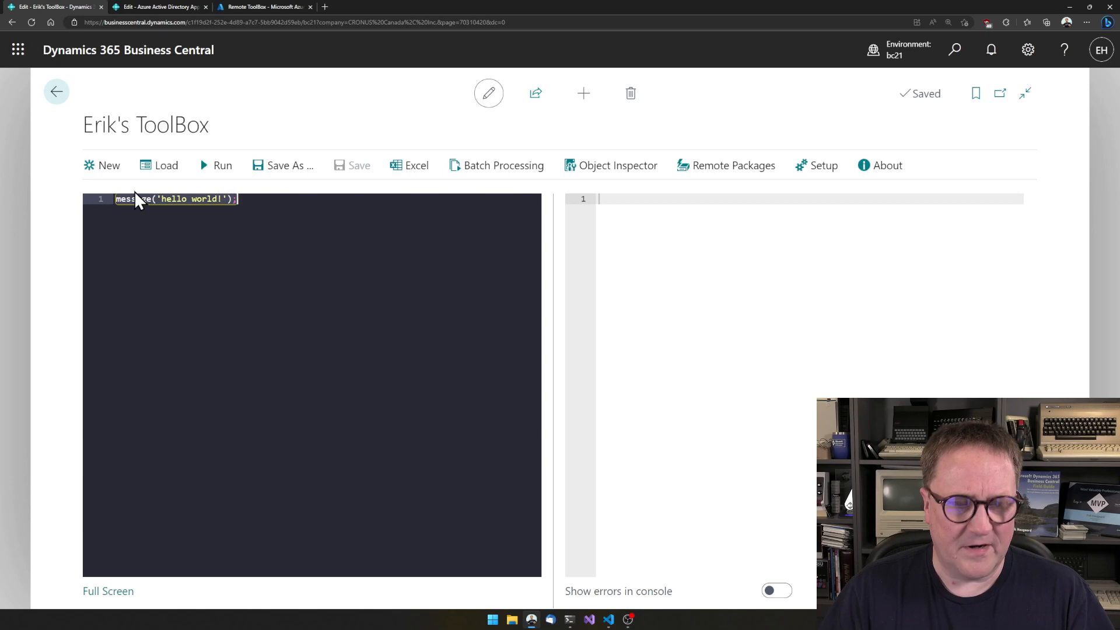
pyautogui.write('var')
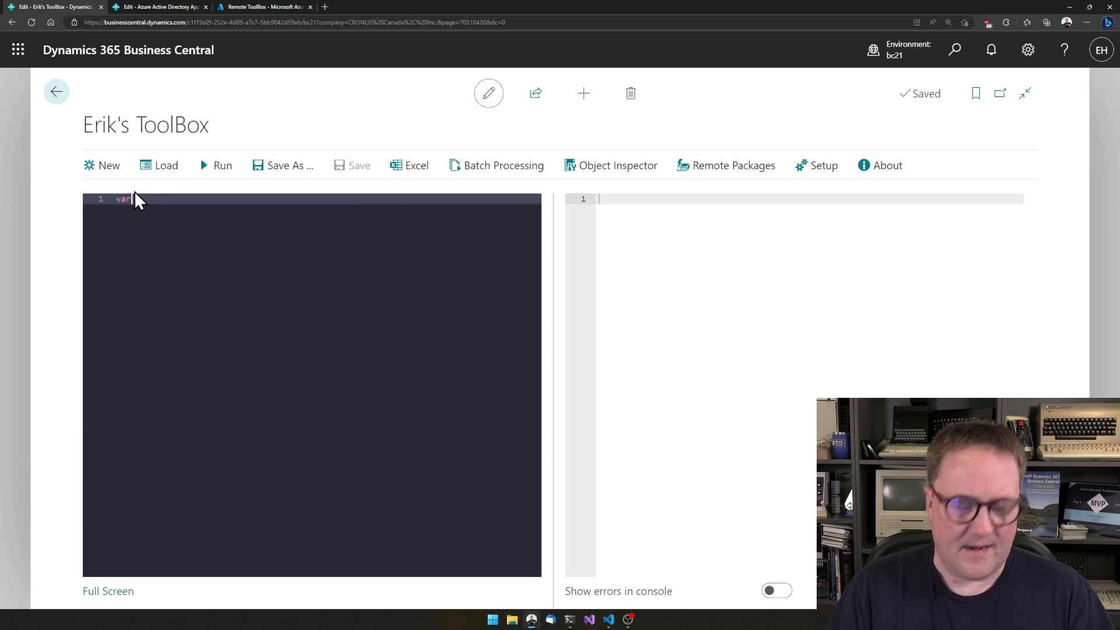
pyautogui.press('Enter')
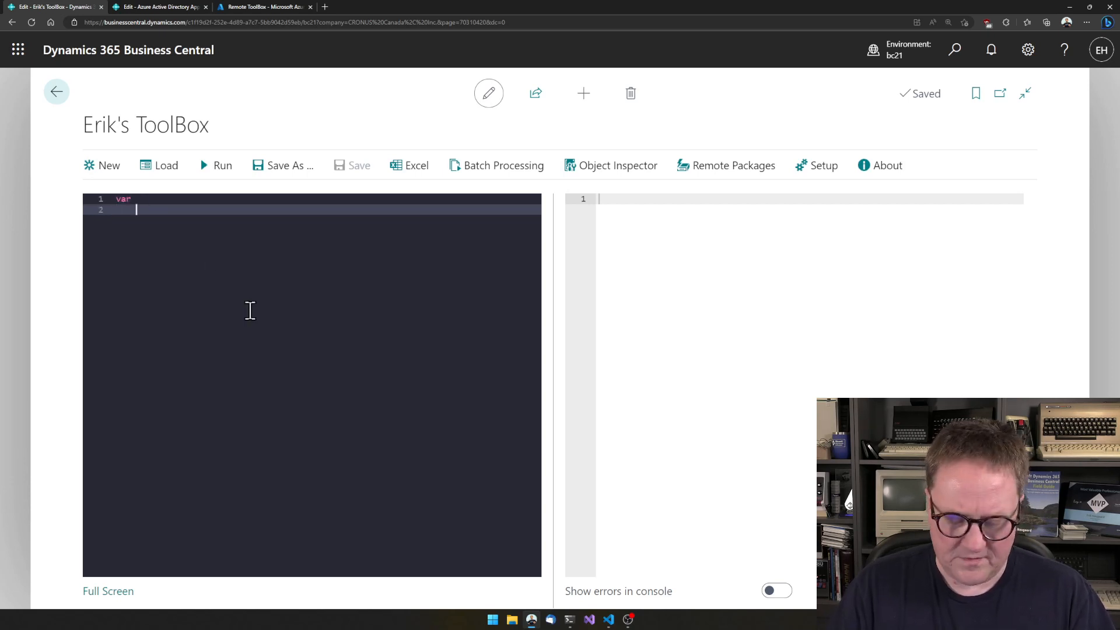
pyautogui.write('c : r')
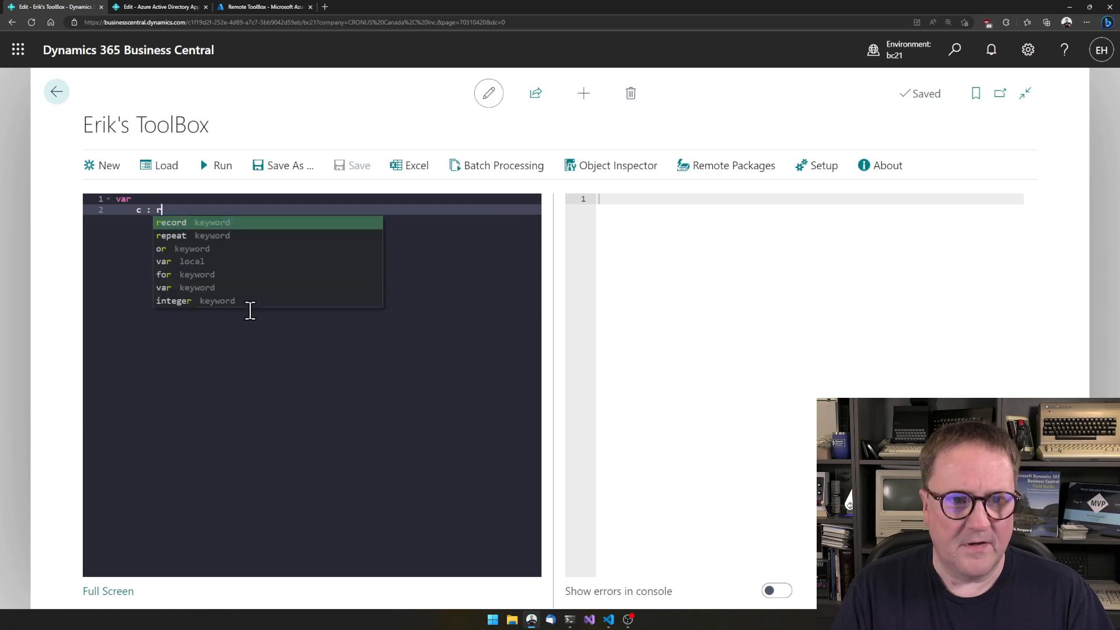
pyautogui.write('ecord customer;')
pyautogui.write('if')
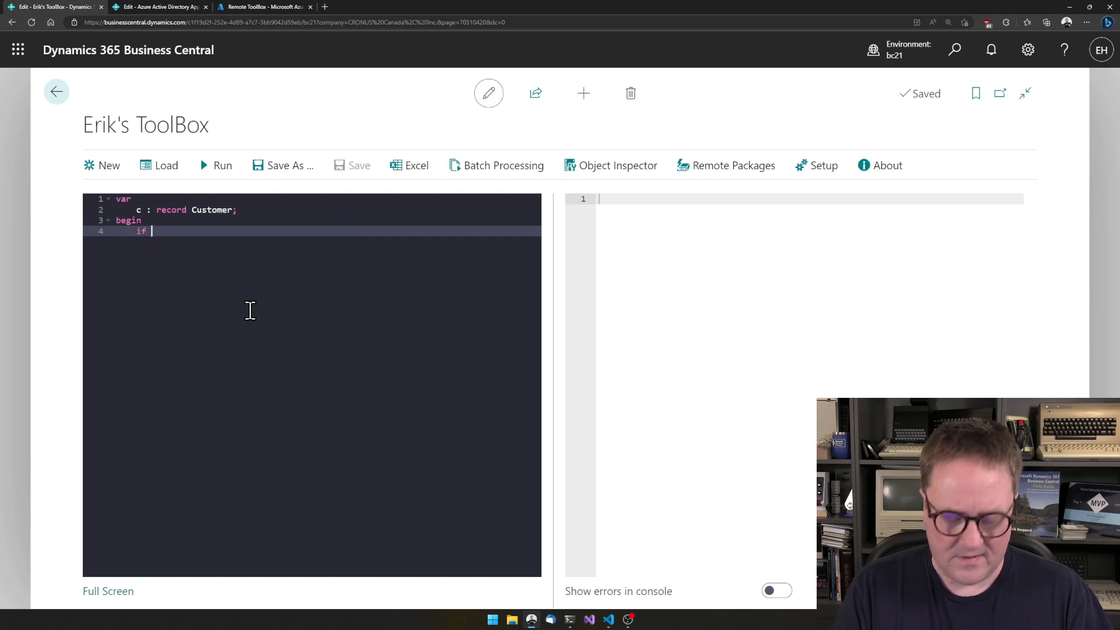
pyautogui.write('c.findset9')
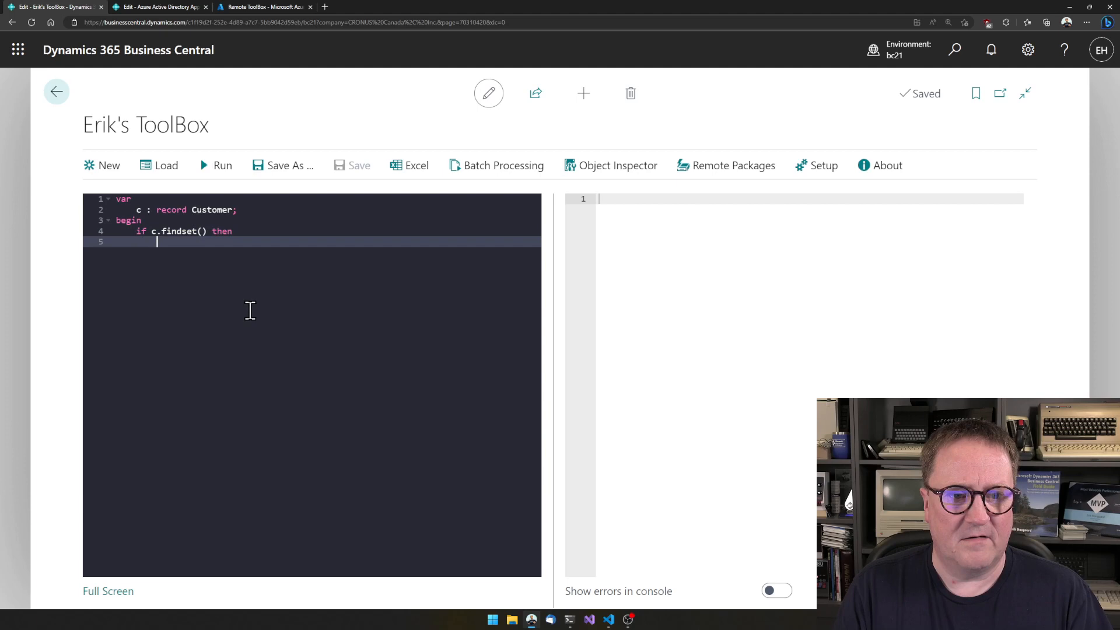
pyautogui.write('repeat')
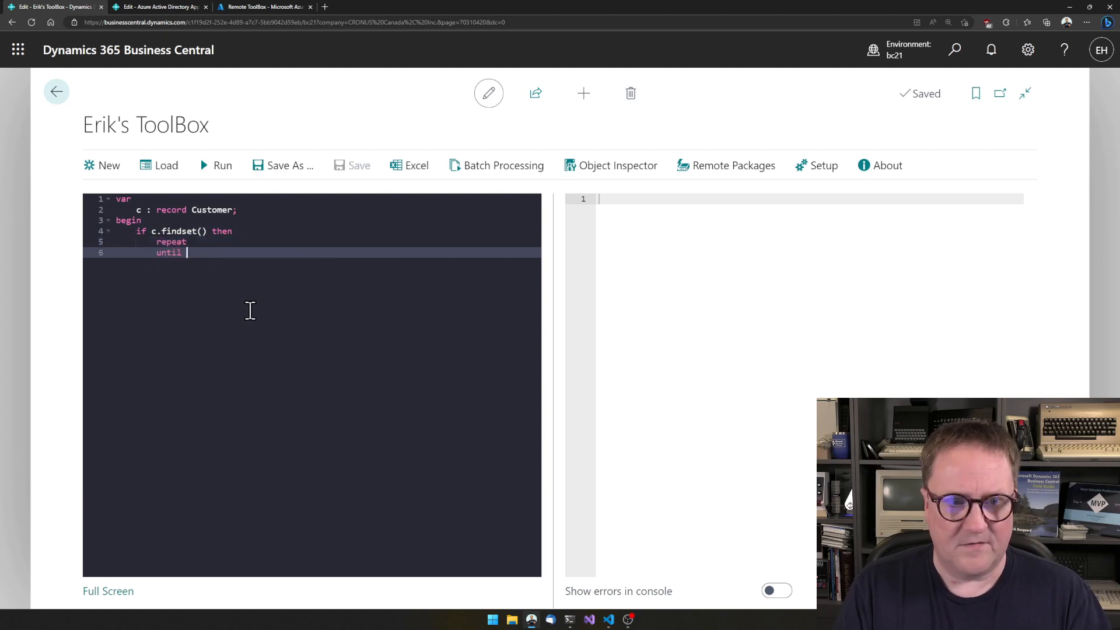
pyautogui.write('c.Next() = 0;')
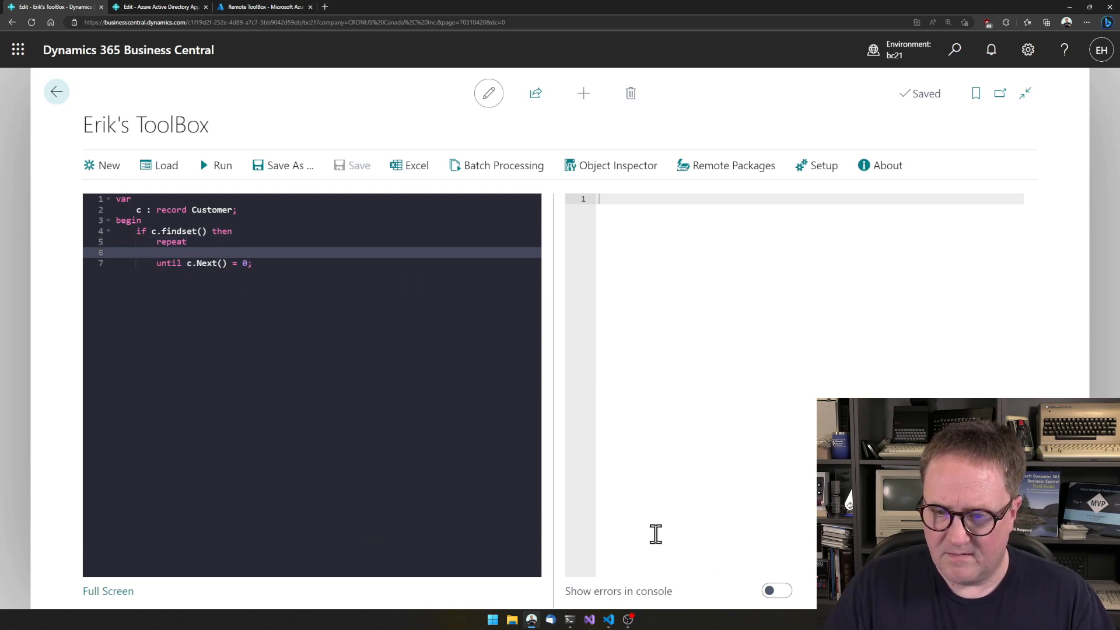
# Step: Turn console output back on, print c.Name inside the loop, and run the script
pyautogui.click(776, 590)
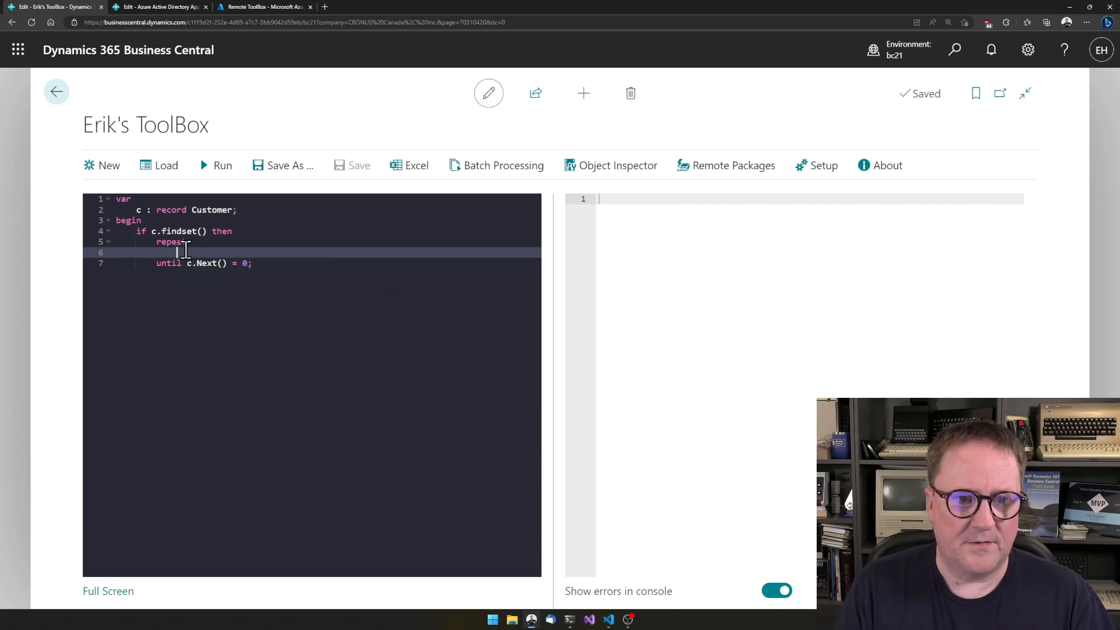
pyautogui.write('message')
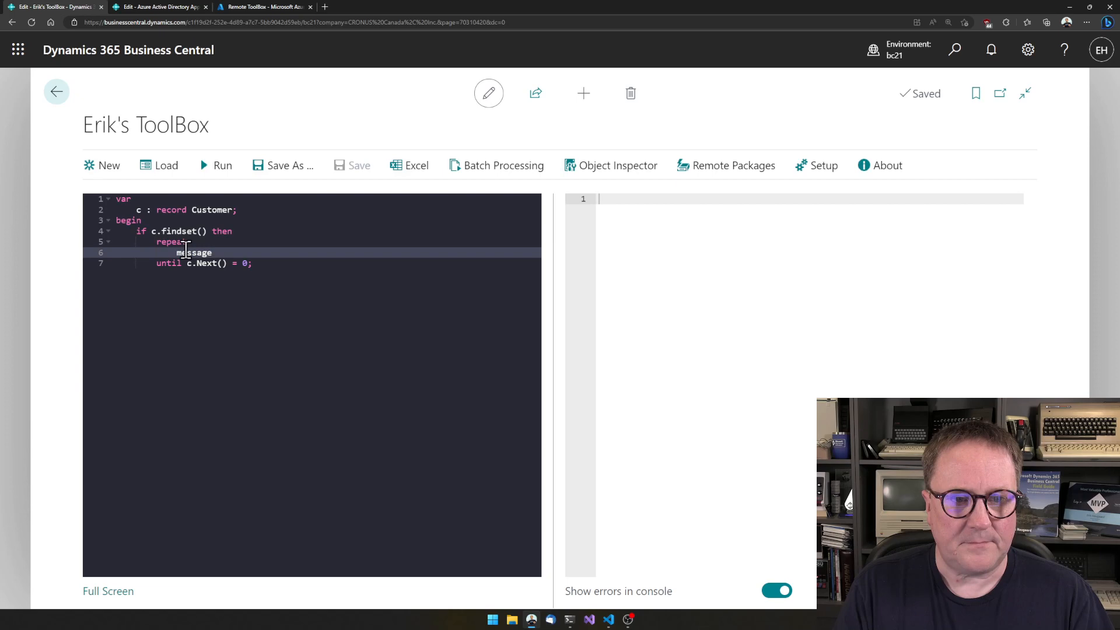
pyautogui.write('(c.anm')
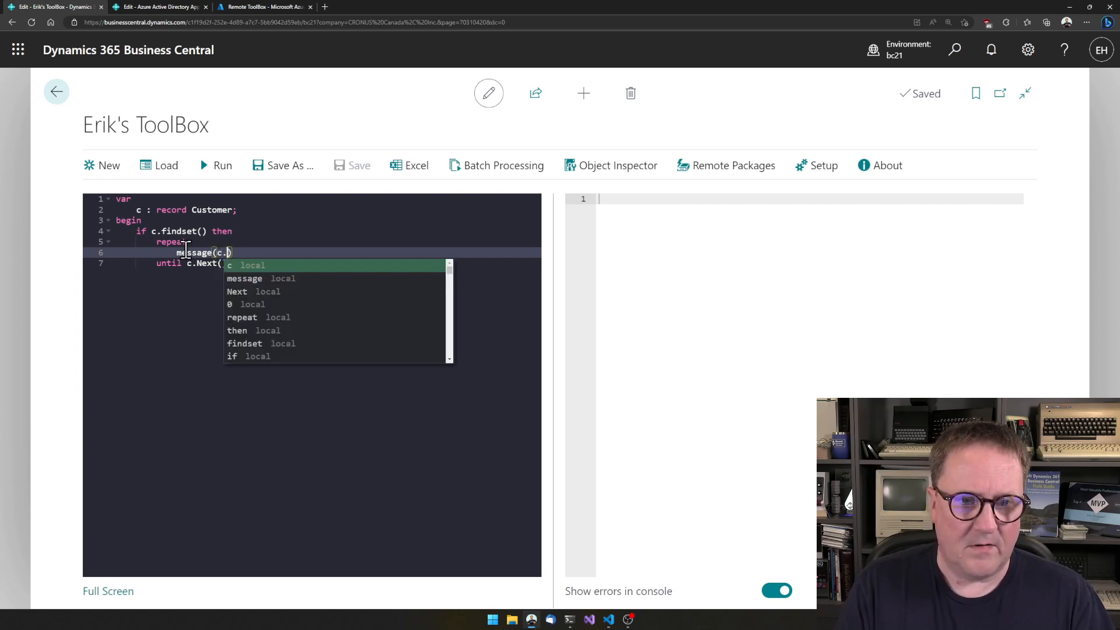
pyautogui.write('name')
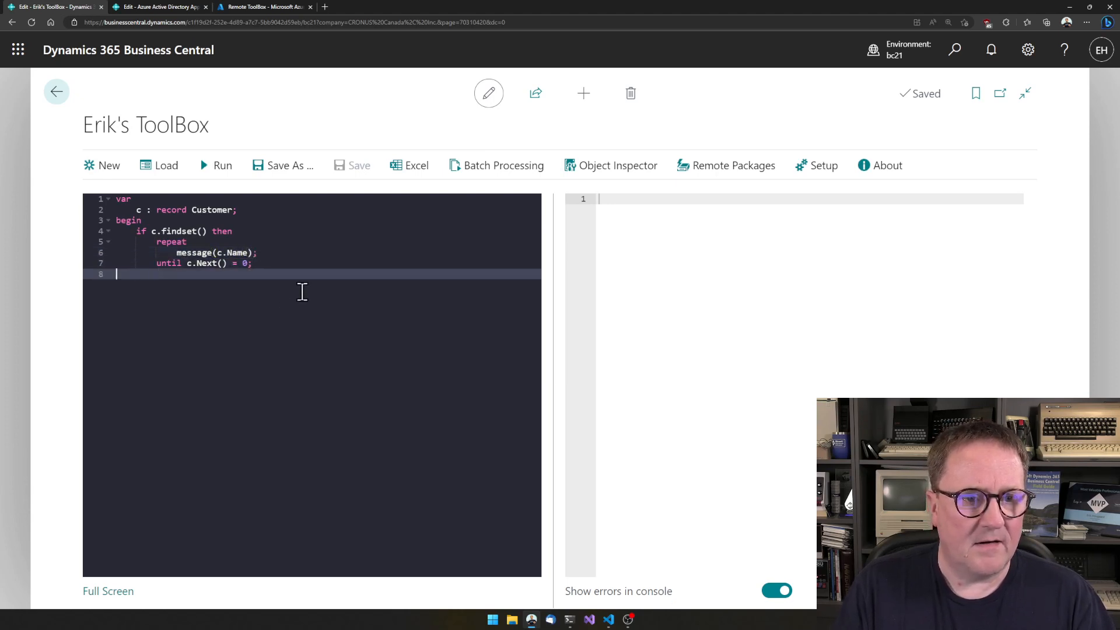
pyautogui.write('end;')
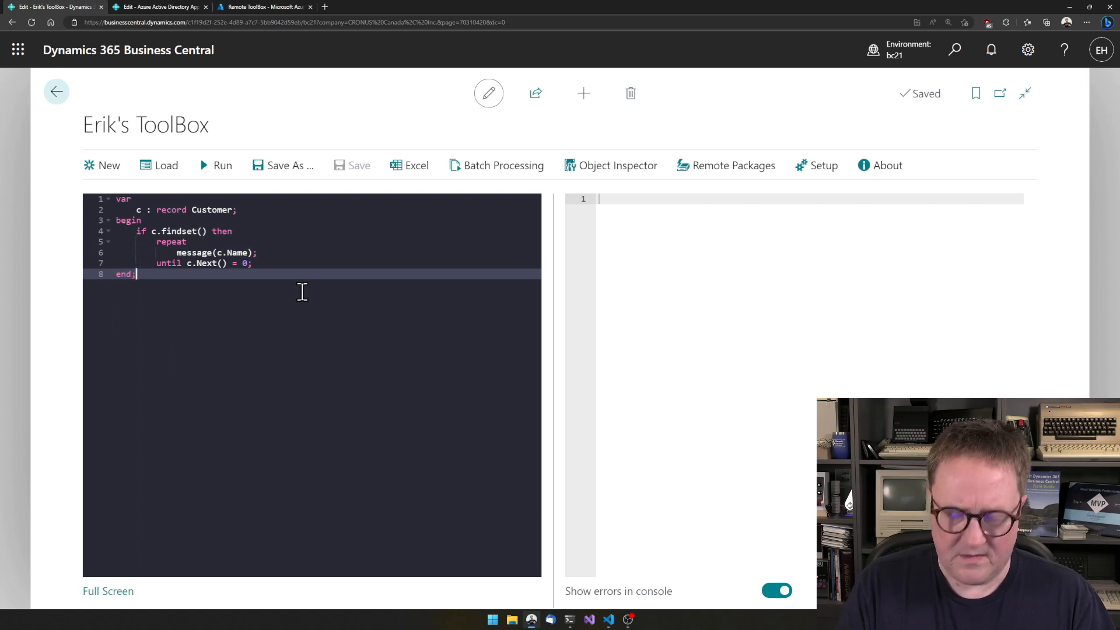
pyautogui.click(217, 165)
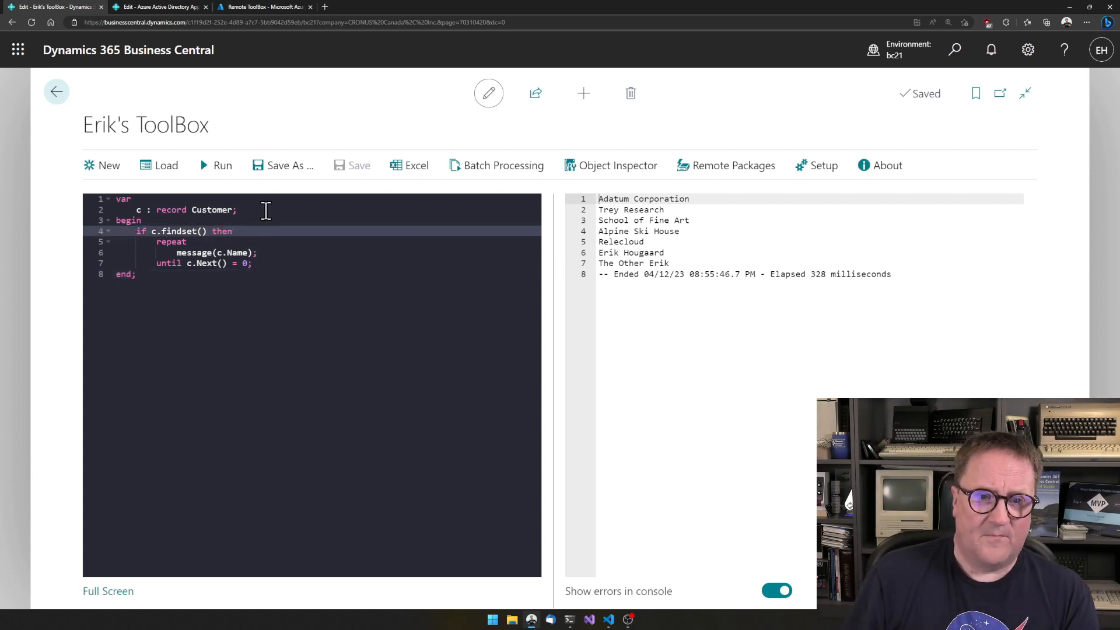
# Step: Insert a new line before the loop and begin typing c.changecompany()
pyautogui.press('Enter')
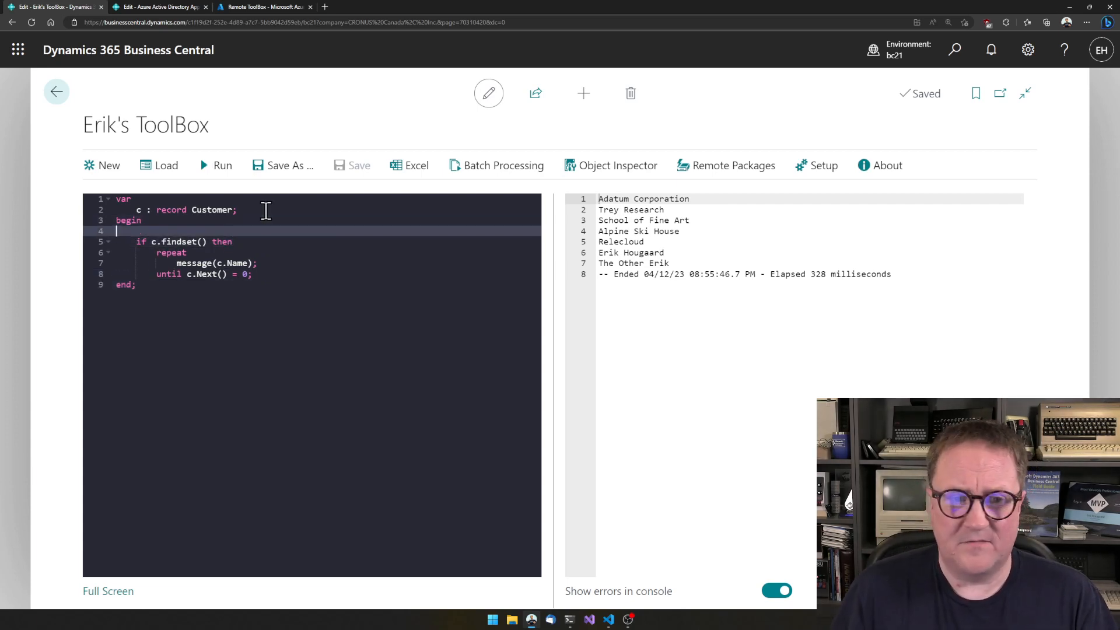
pyautogui.write('c.changecompany(')
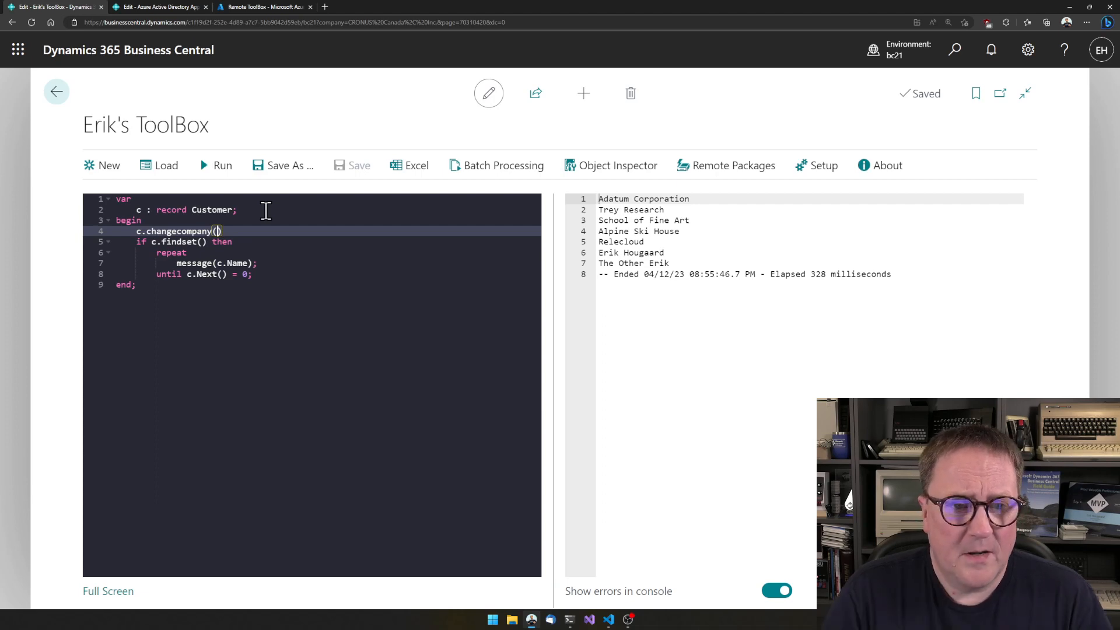
# Step: Swap the call for c.changeenvironment('ACS','CRONUS Canada, Inc.'); before the findset loop
pyautogui.press('Backspace')
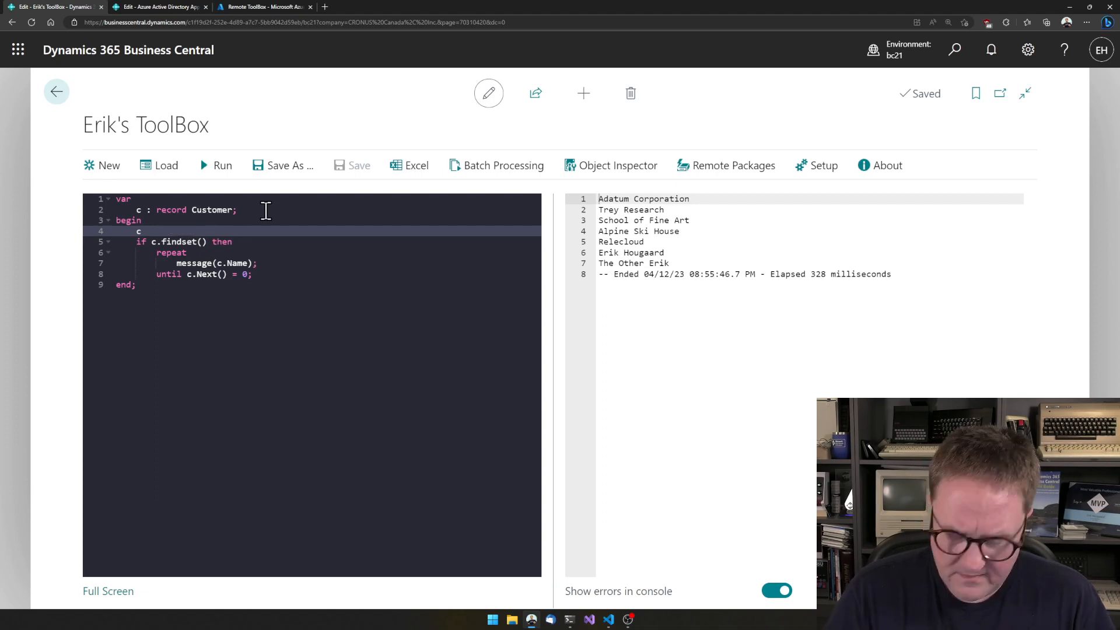
pyautogui.write('.')
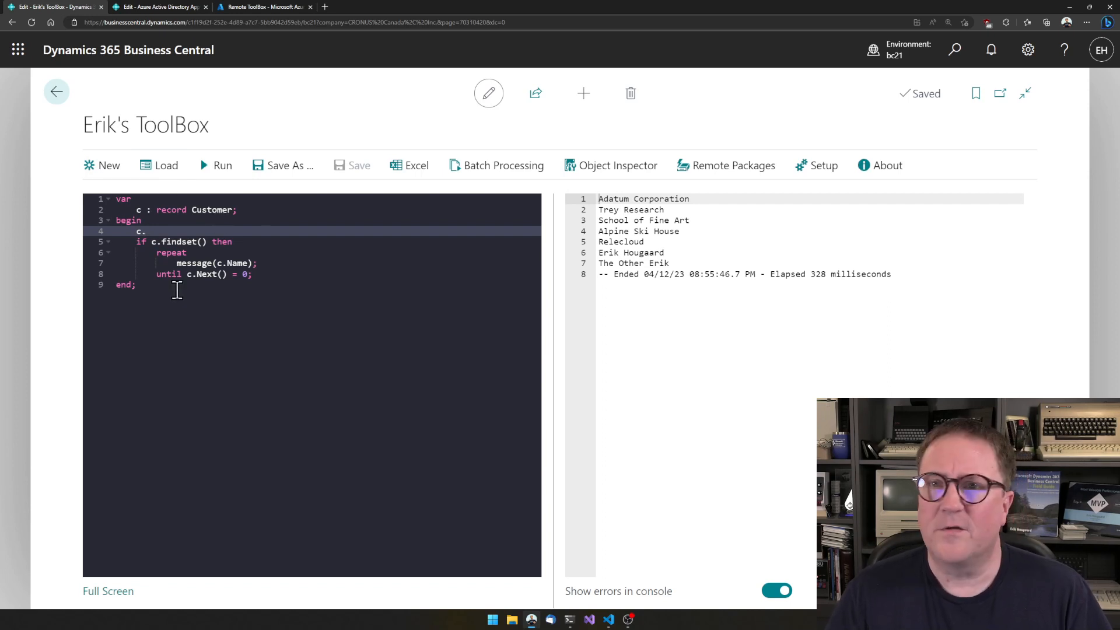
pyautogui.write('chang')
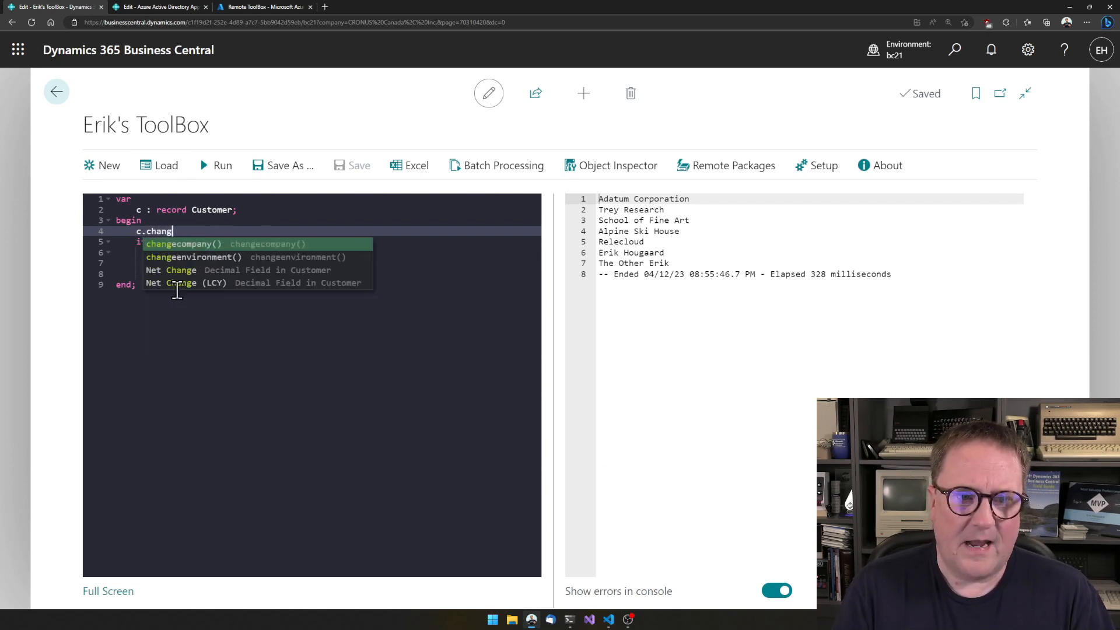
pyautogui.write('e')
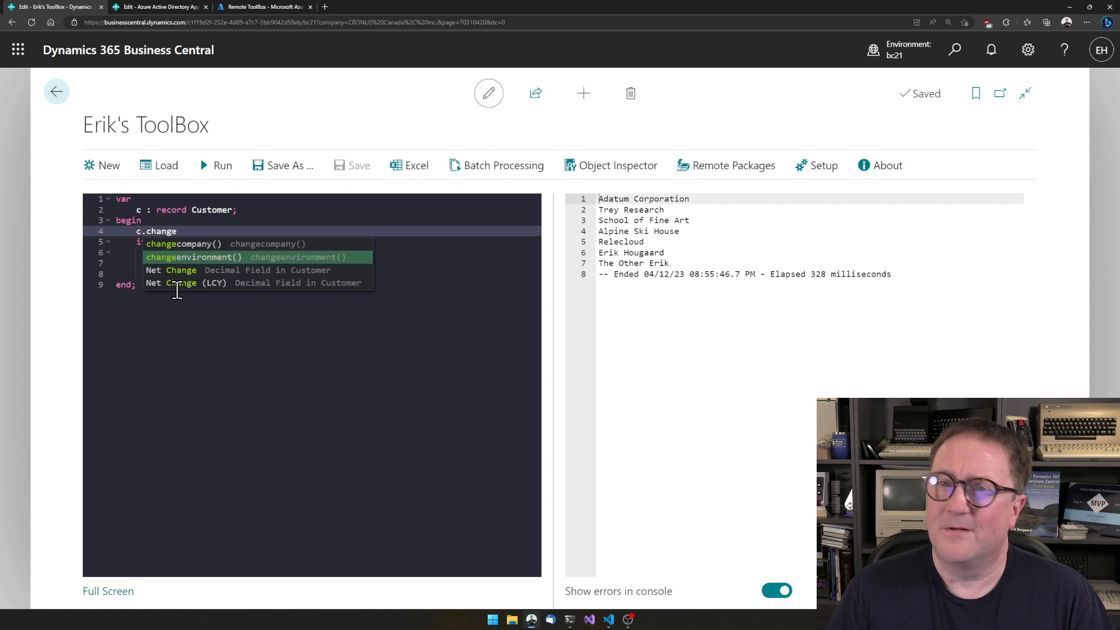
pyautogui.click(193, 256)
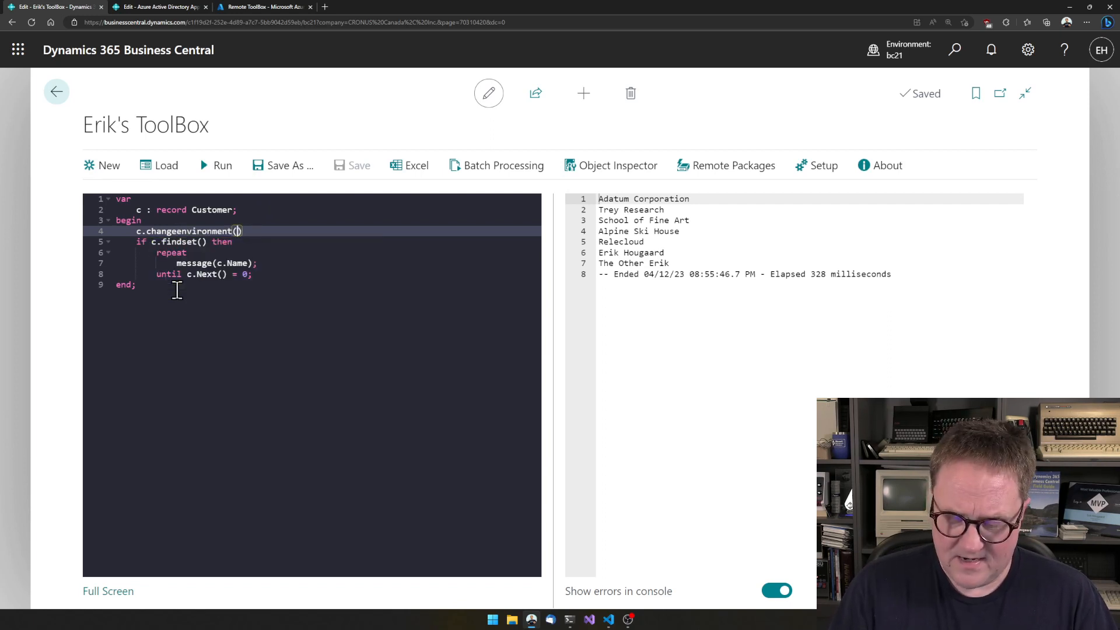
pyautogui.write("'ACS','CRONUS Canada, Inc.")
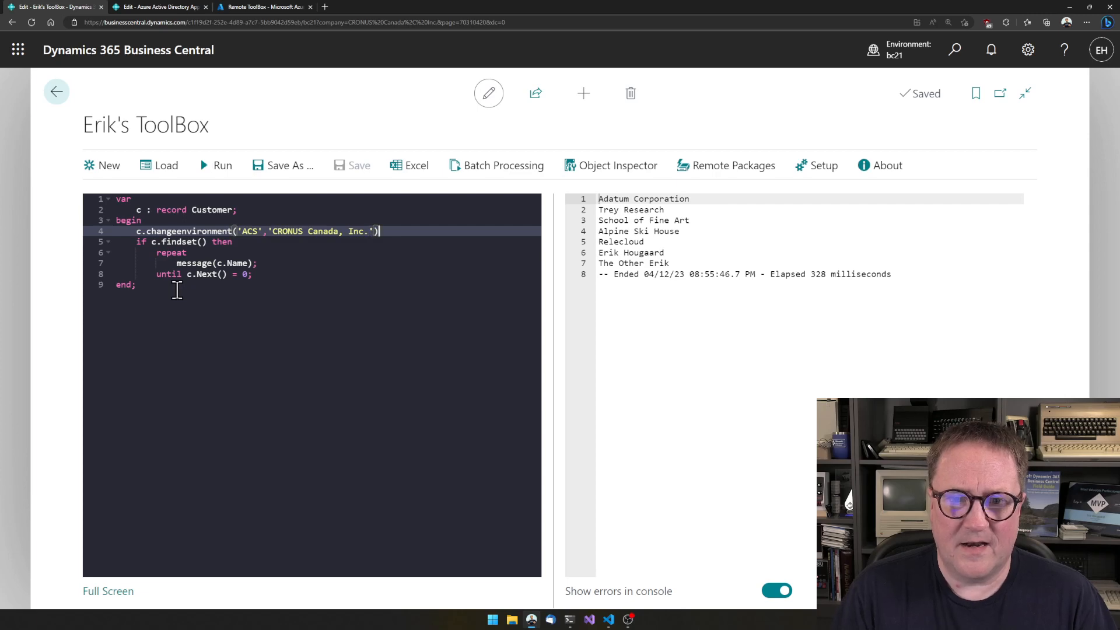
pyautogui.write(';')
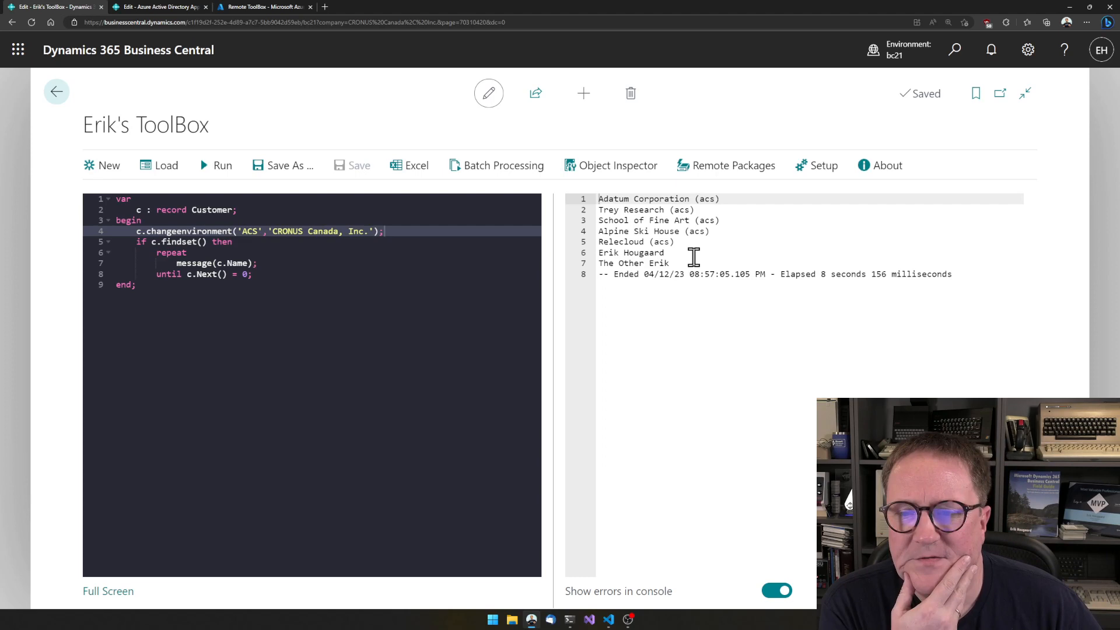
pyautogui.moveTo(685, 203)
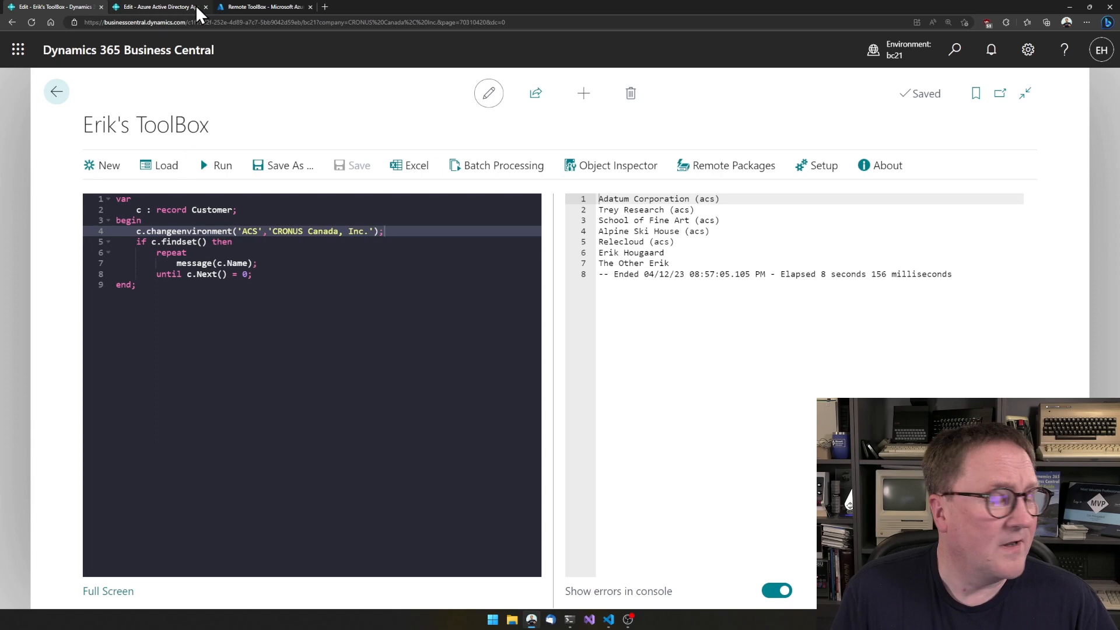
# Step: In the acs environment, open the Customers page and show it as a plain list
pyautogui.click(149, 6)
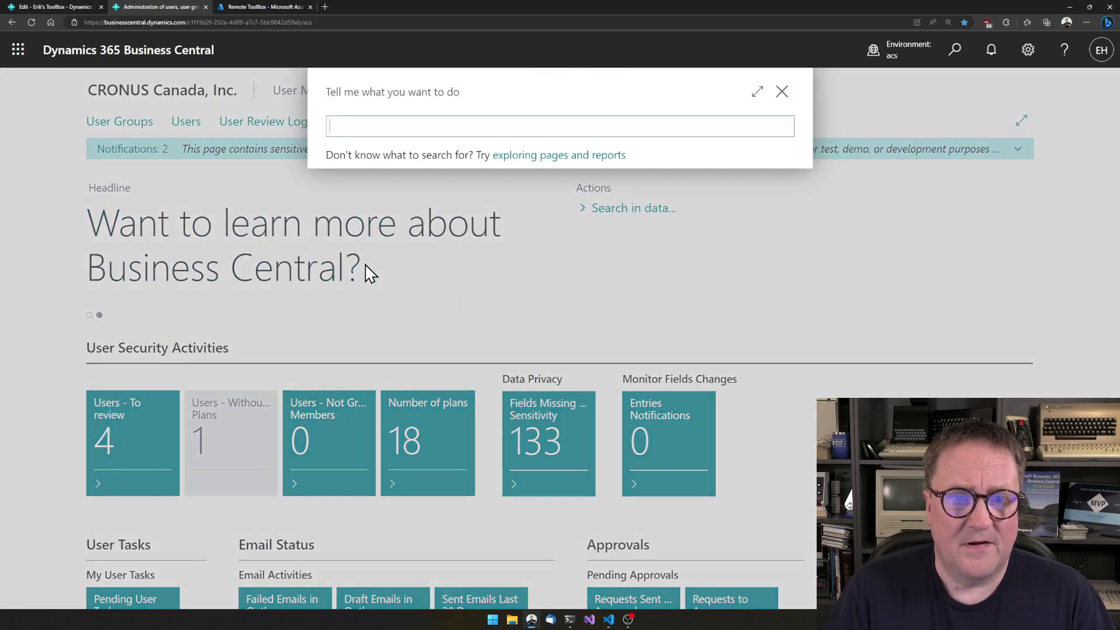
pyautogui.write('customers')
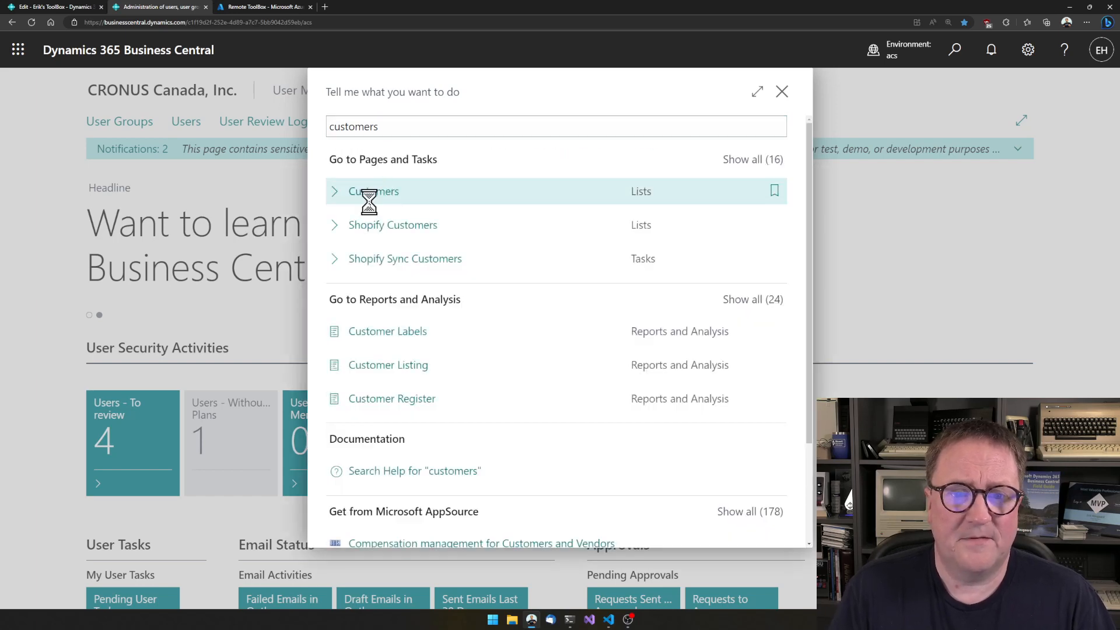
pyautogui.click(373, 192)
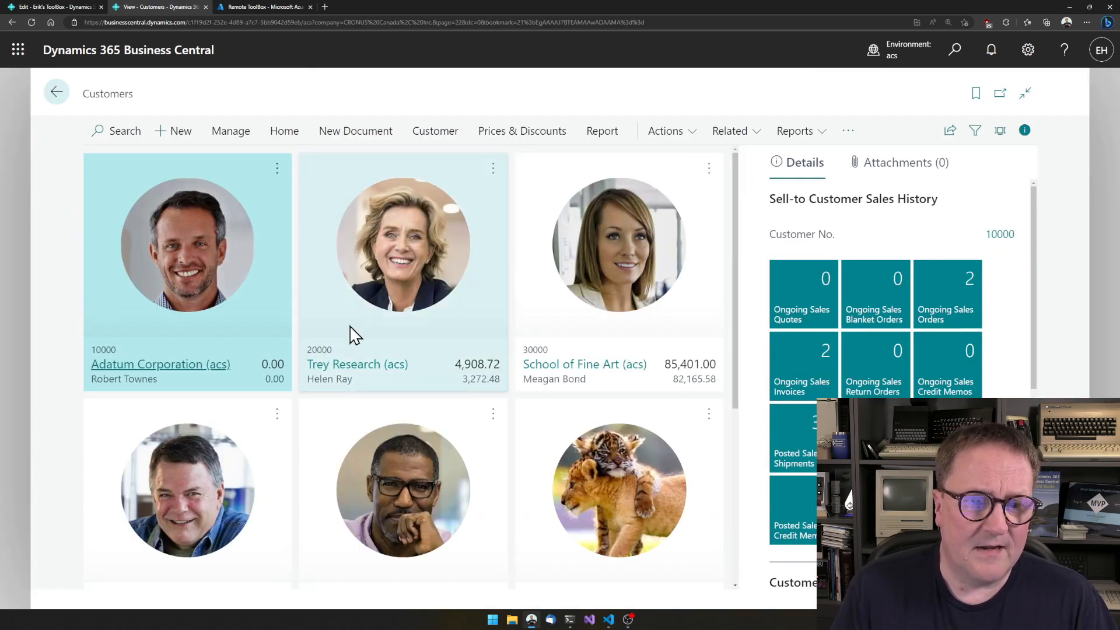
pyautogui.click(1000, 130)
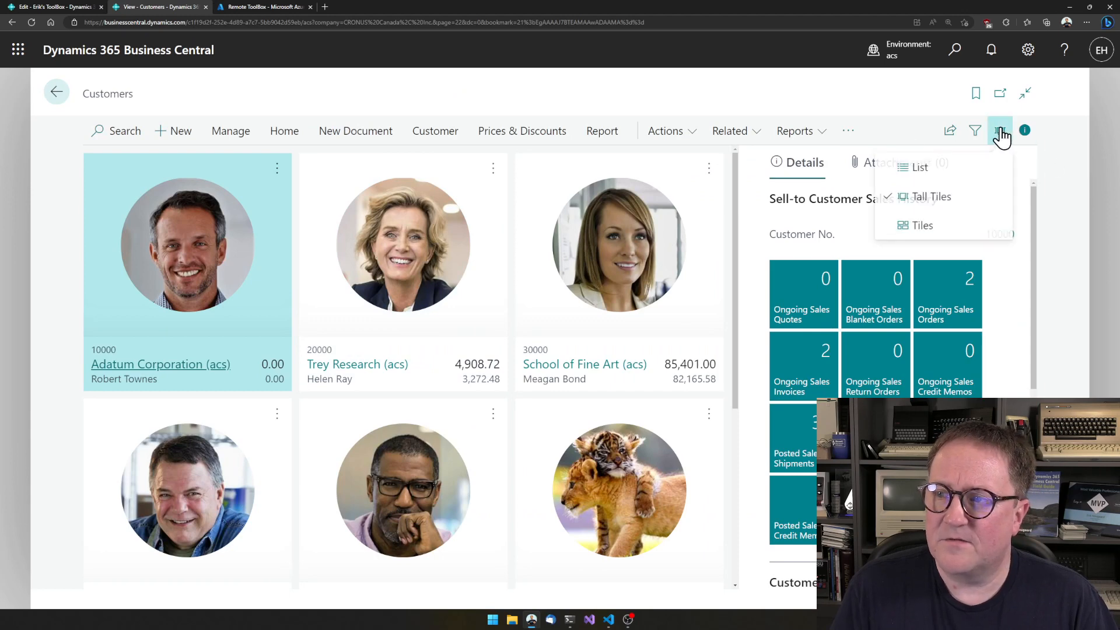
pyautogui.click(919, 167)
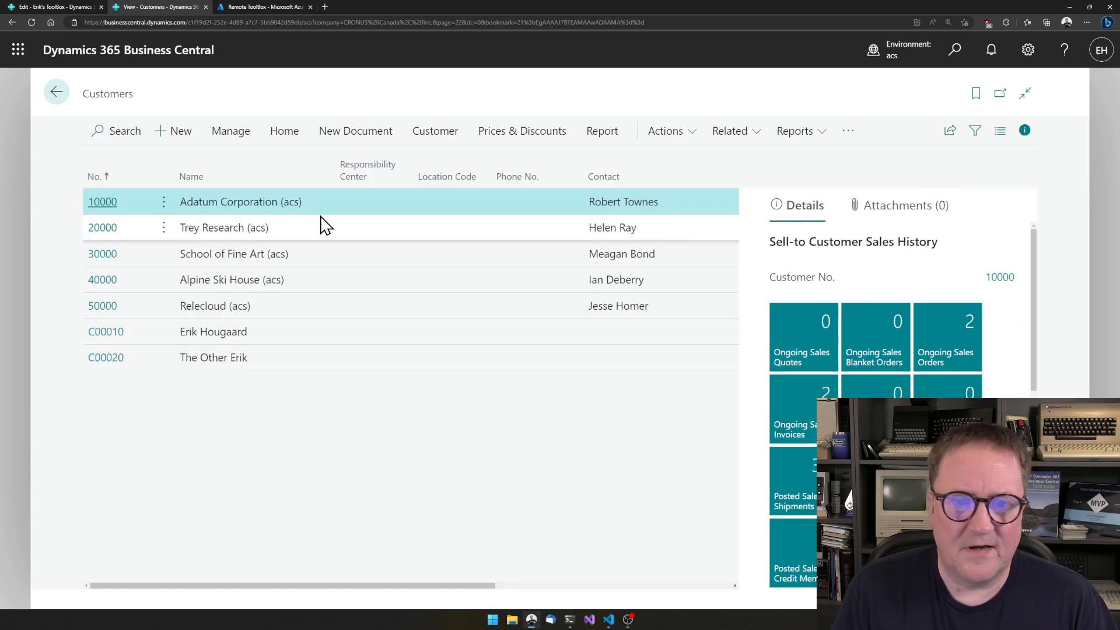
pyautogui.moveTo(271, 262)
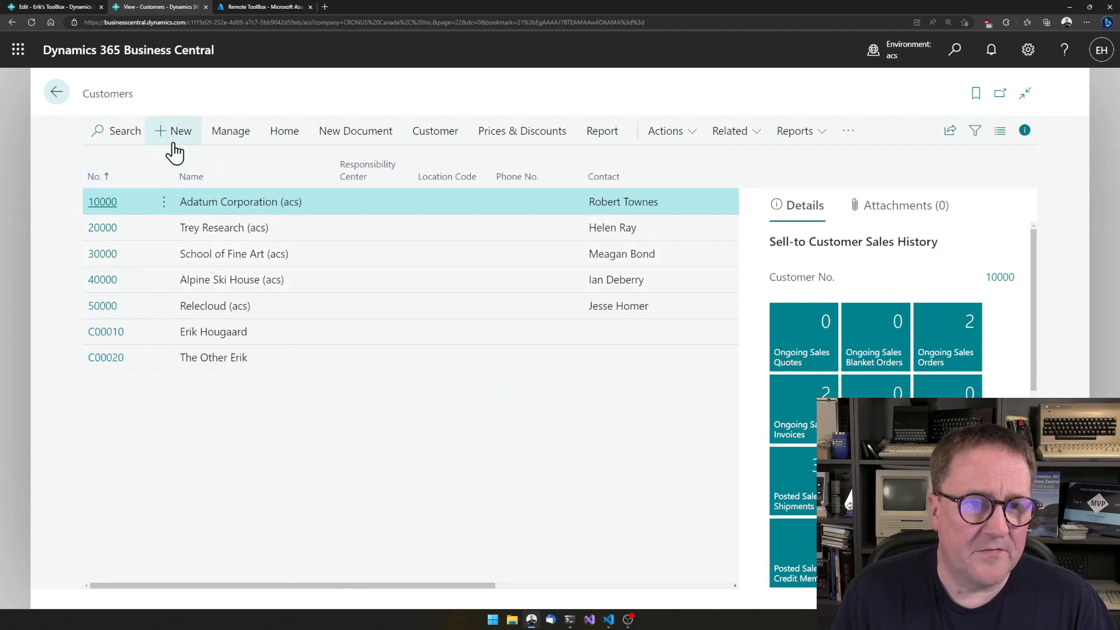
# Step: Create a new customer from the CUSTOMER COMPANY template named 'Youtube Demo'
pyautogui.click(180, 131)
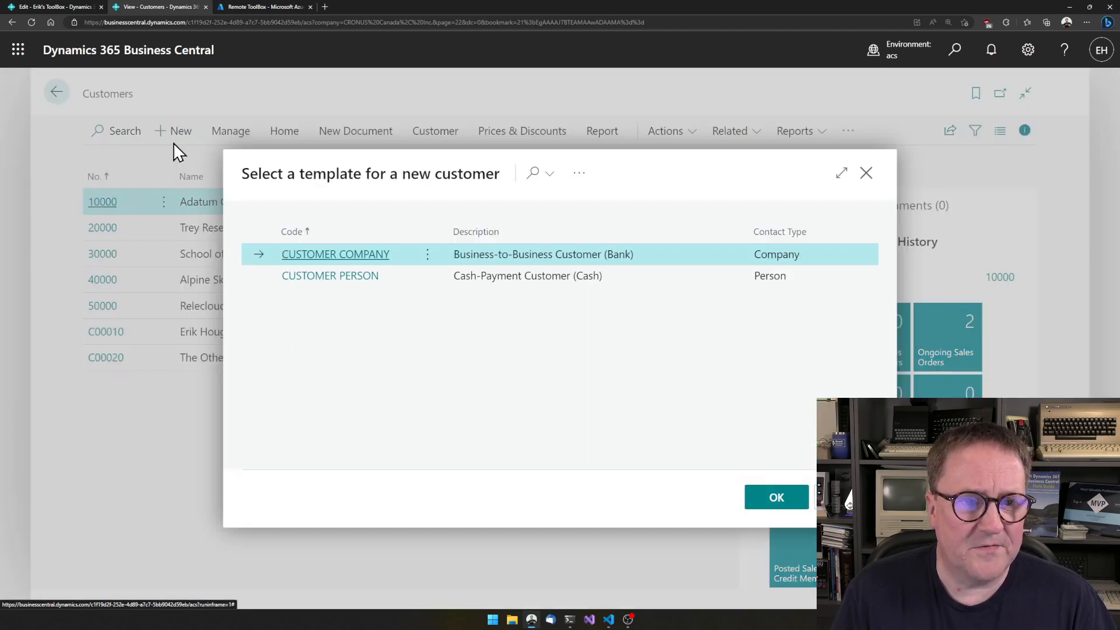
pyautogui.moveTo(700, 500)
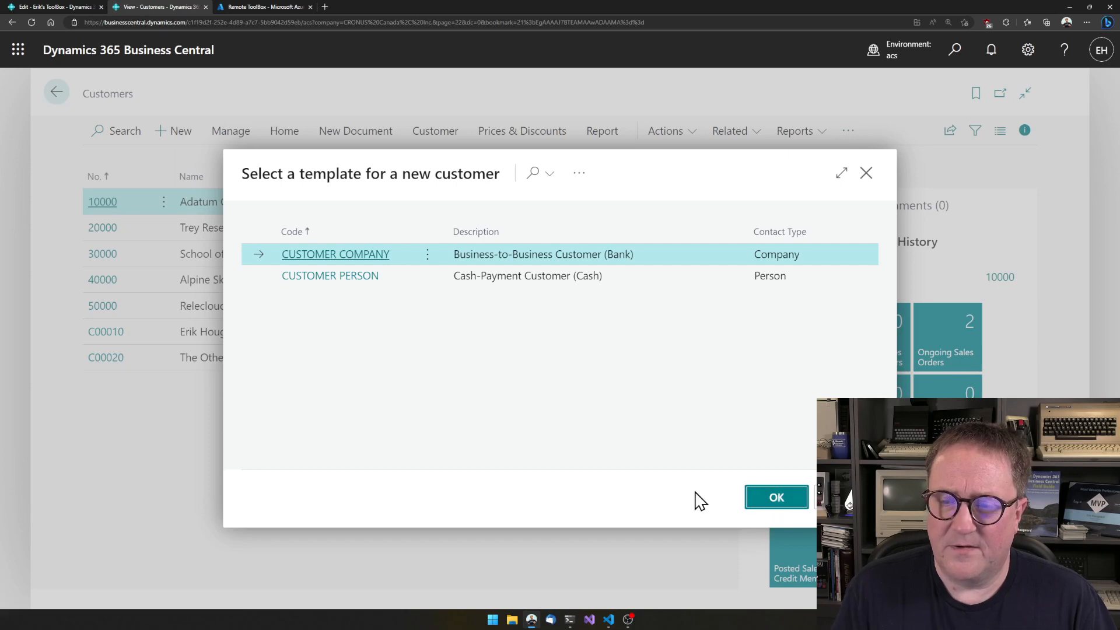
pyautogui.click(776, 497)
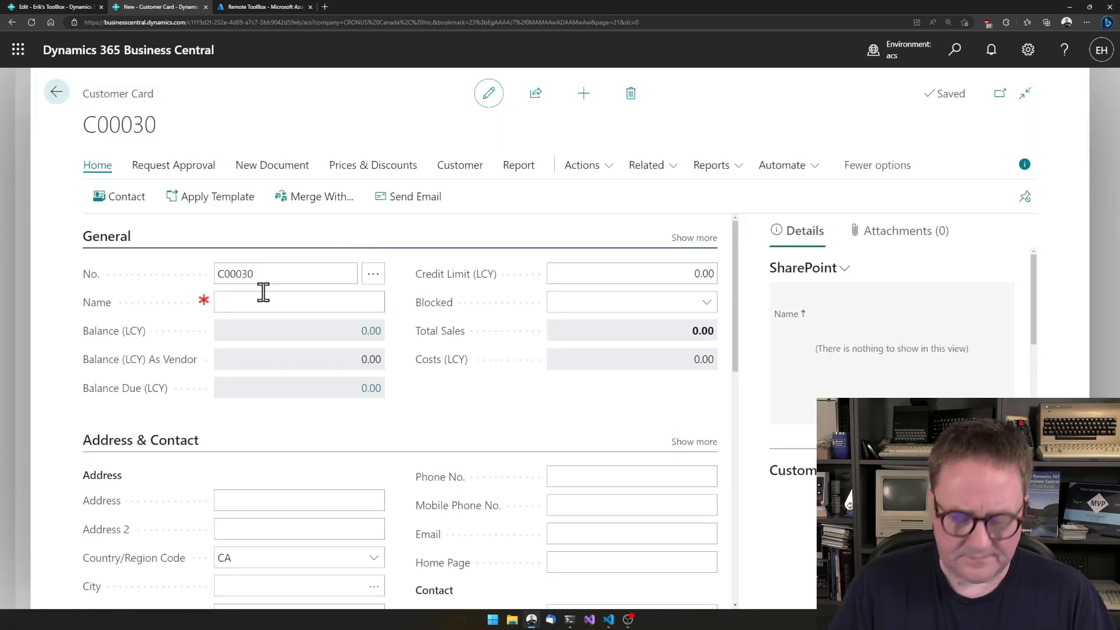
pyautogui.write('Youtube Demo')
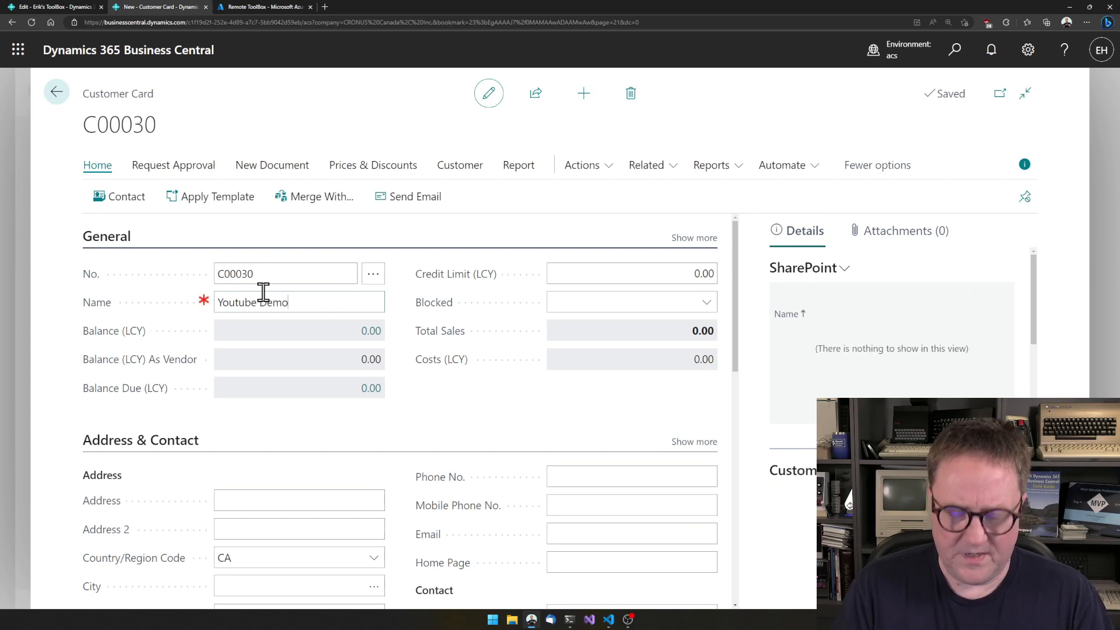
pyautogui.click(56, 92)
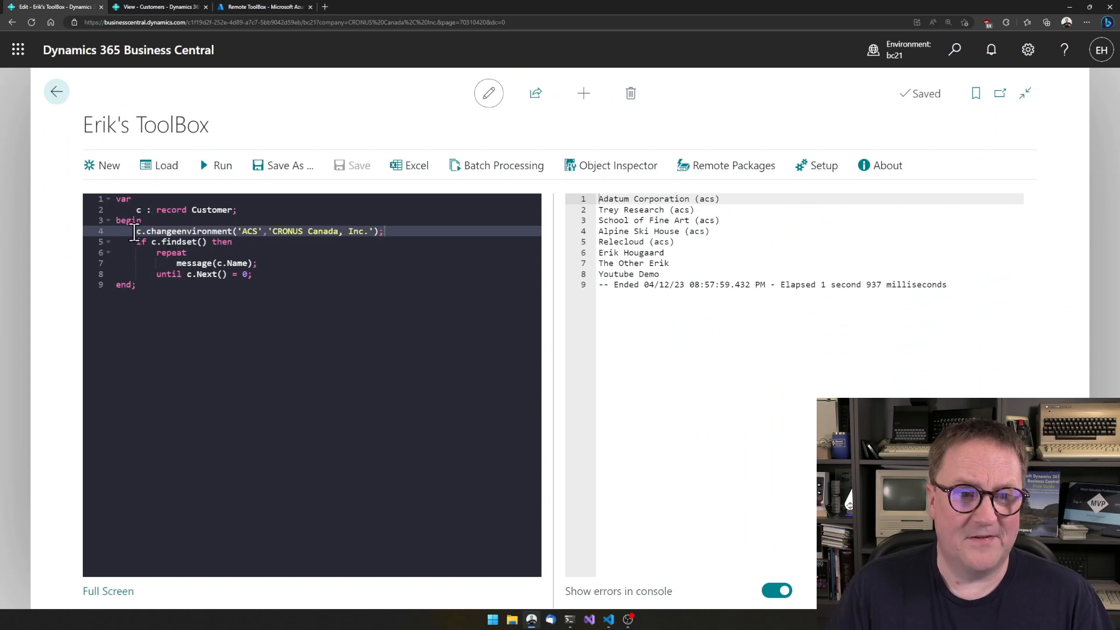
# Step: Declare c2 : Record Customer, and copy and insert each found customer into it
pyautogui.write('d :')
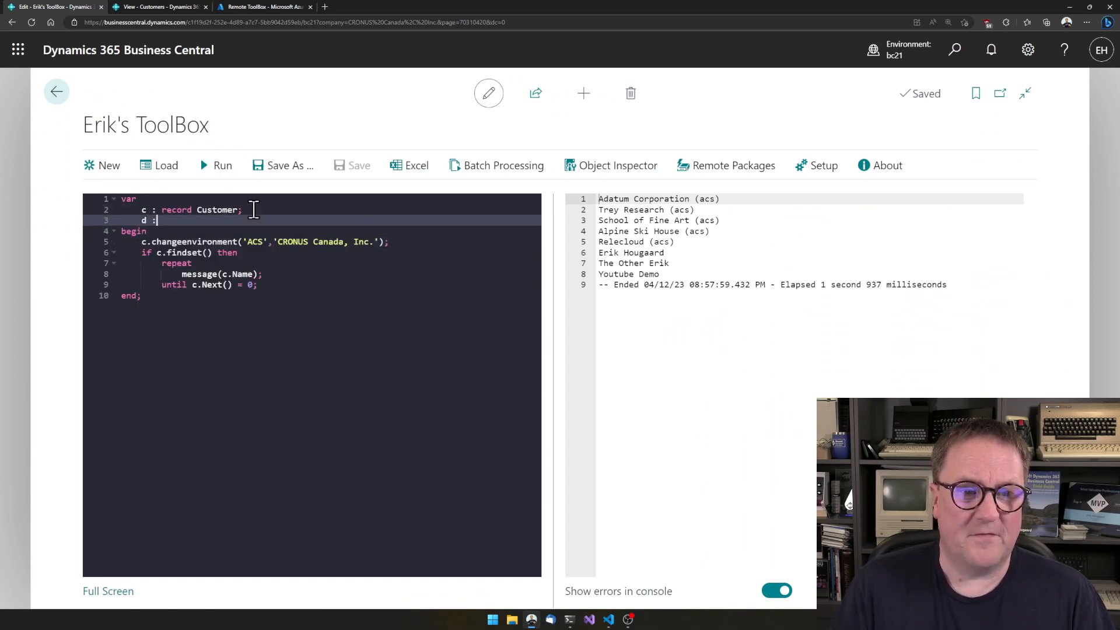
pyautogui.write('record')
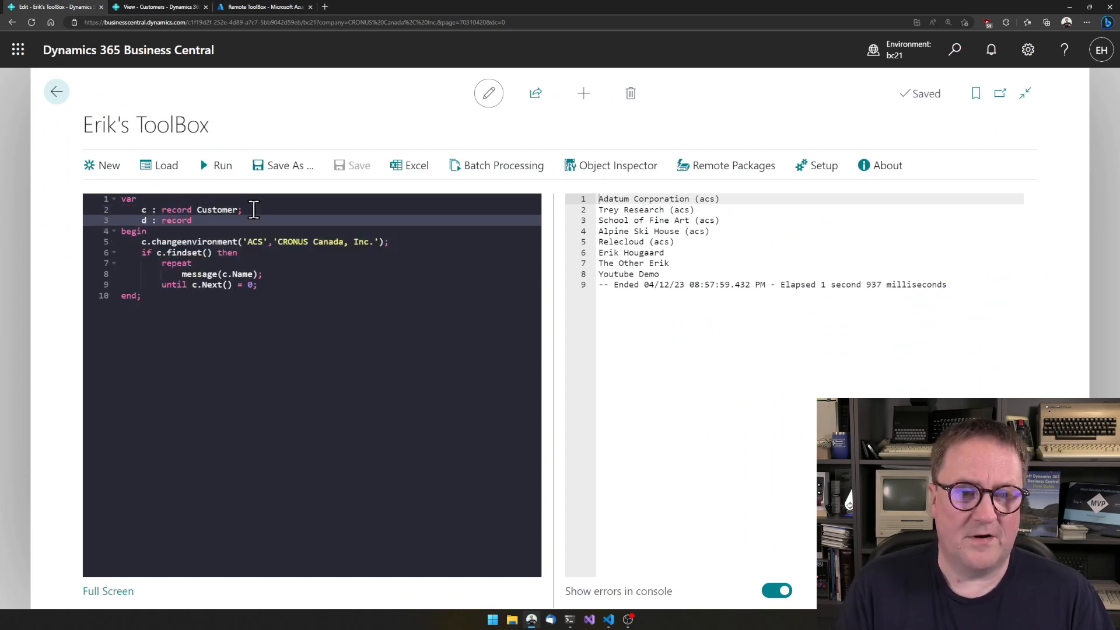
pyautogui.write('Customer;')
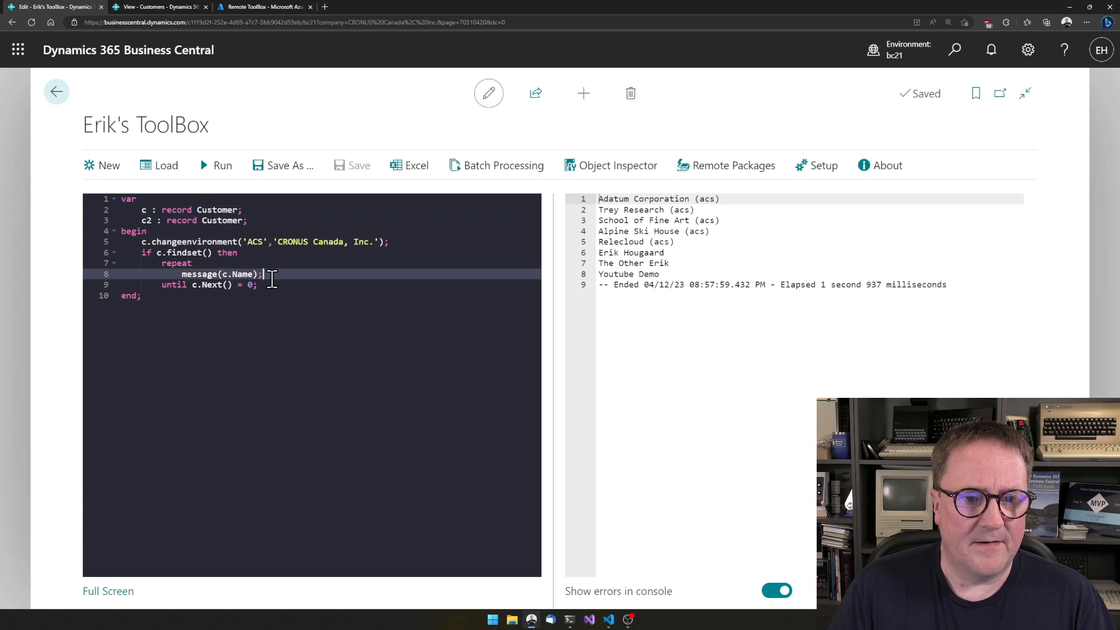
pyautogui.press('Enter')
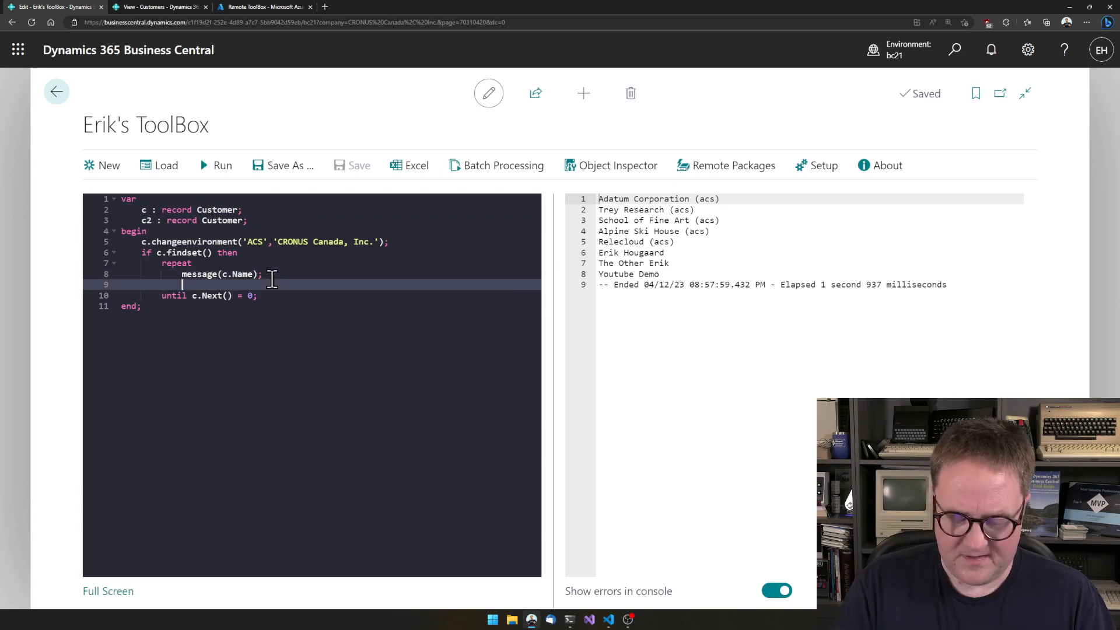
pyautogui.write('c2.copy()')
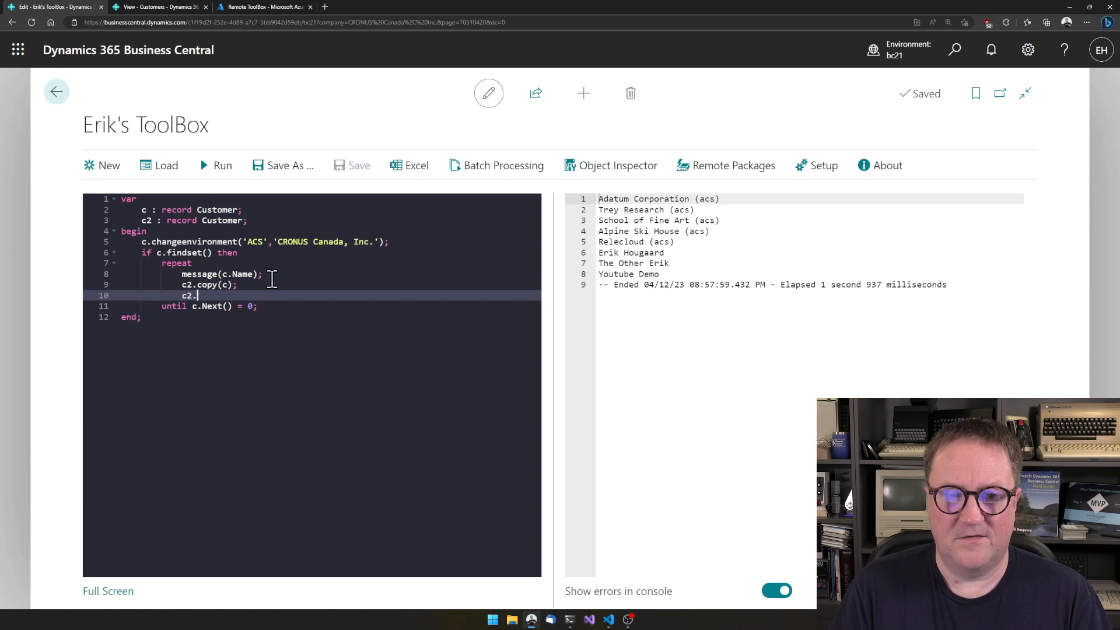
pyautogui.write('insert();')
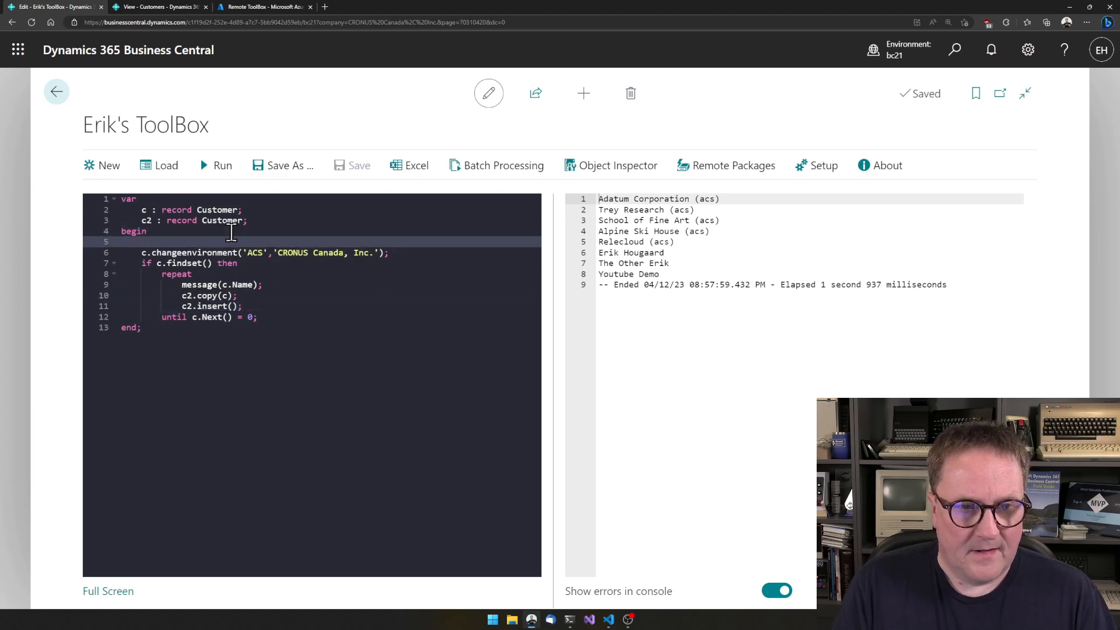
# Step: Filter the remote customers with c.setfilter(Name,'You*') before changeenvironment
pyautogui.write('c.setfilter(')
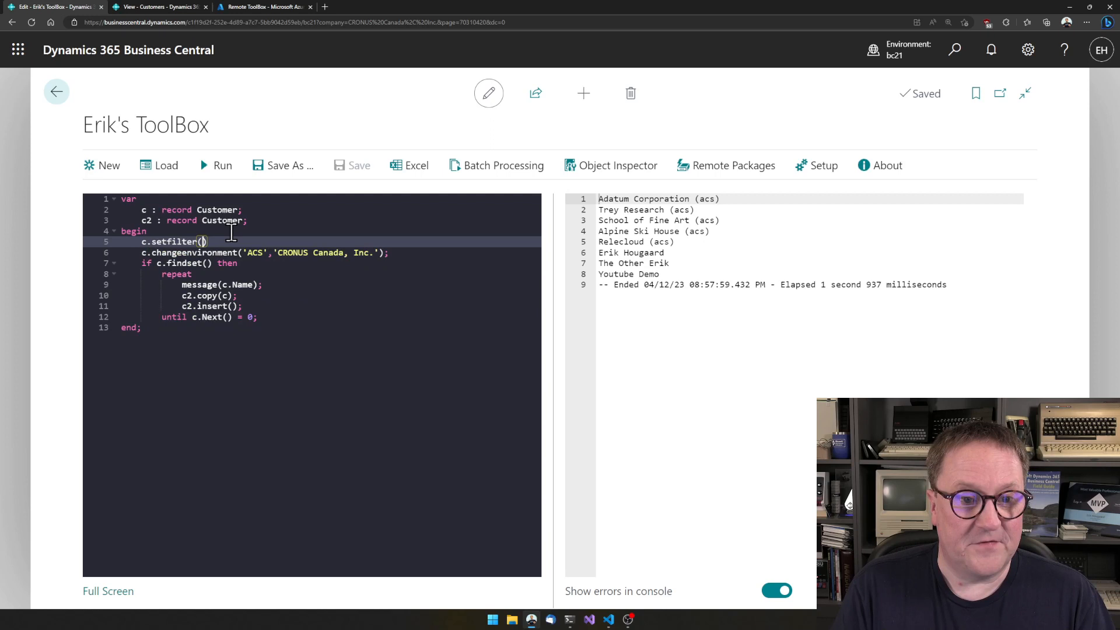
pyautogui.write("Name,'")
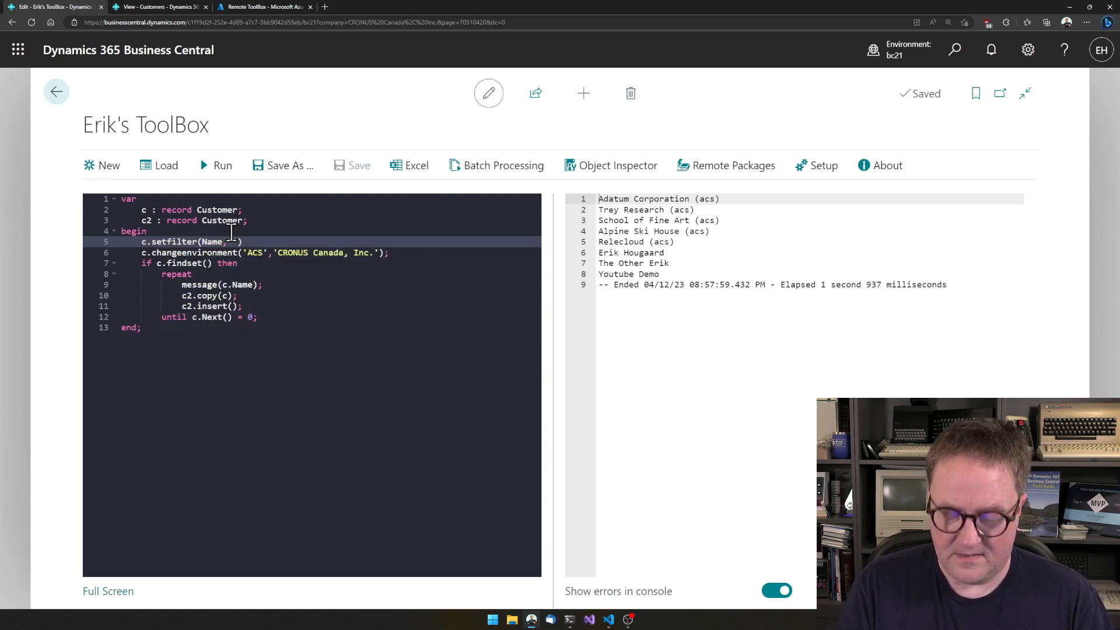
pyautogui.write("'You*'")
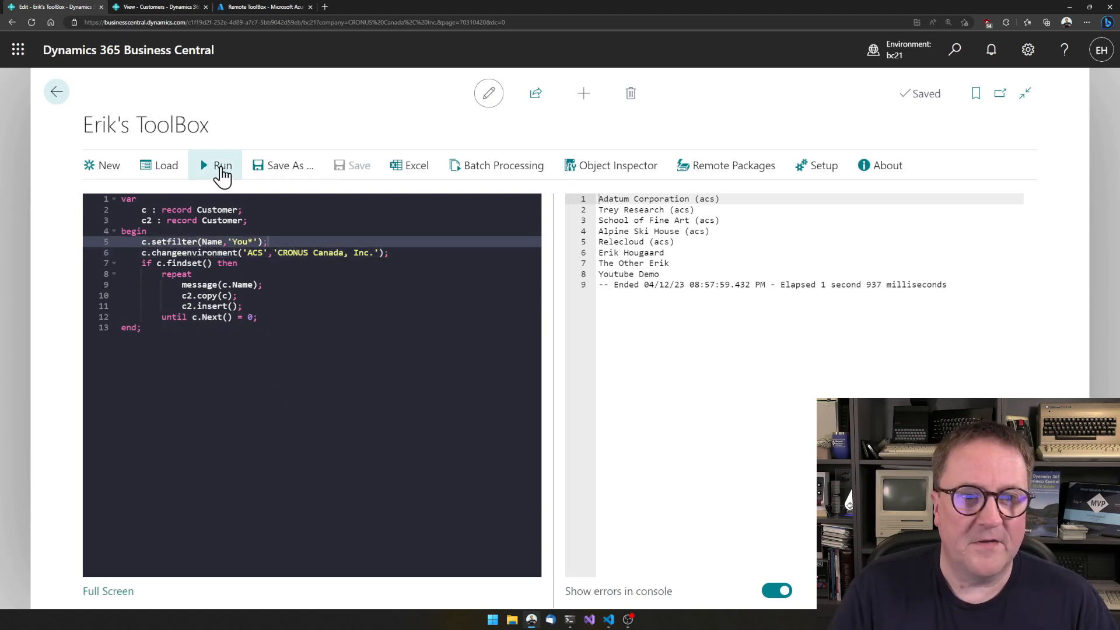
# Step: Run the filtered script, then search Tell Me for 'customer'
pyautogui.click(218, 165)
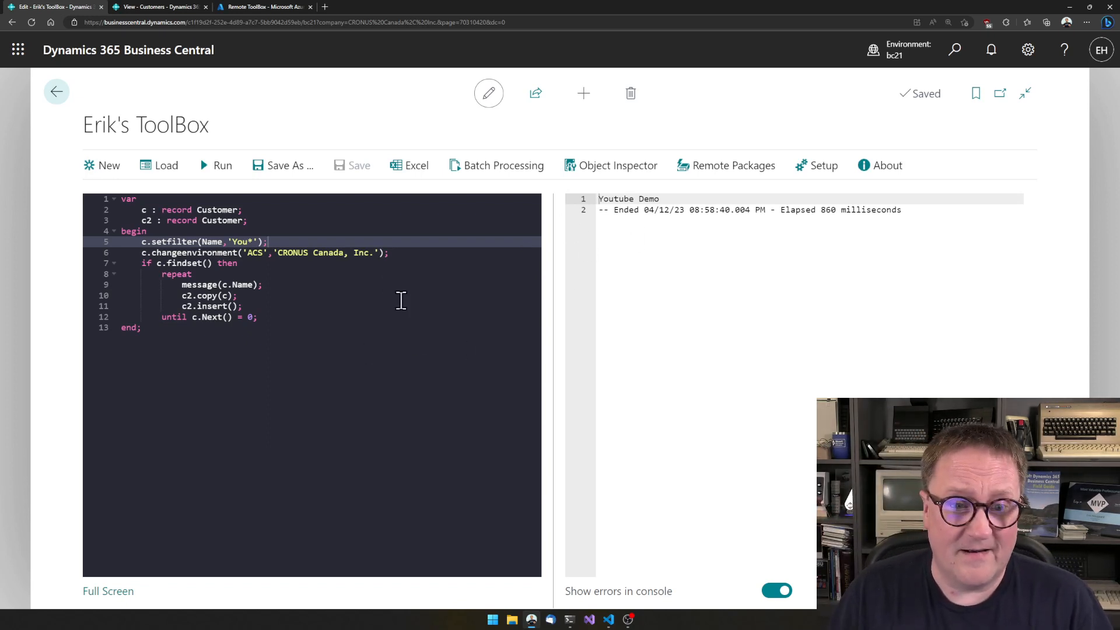
pyautogui.moveTo(638, 199)
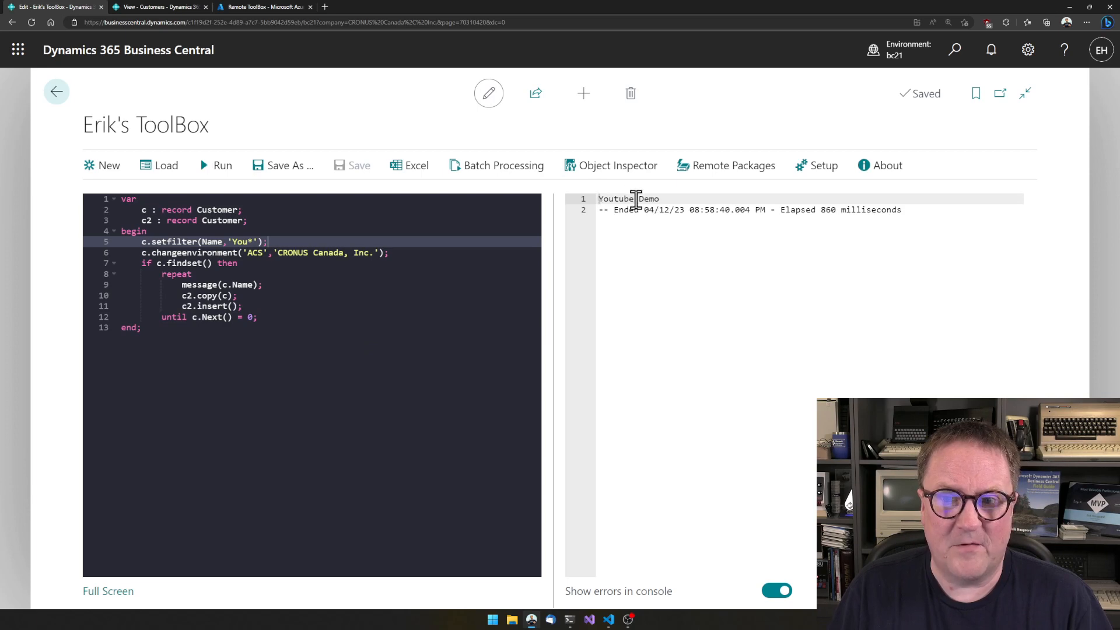
pyautogui.moveTo(389, 231)
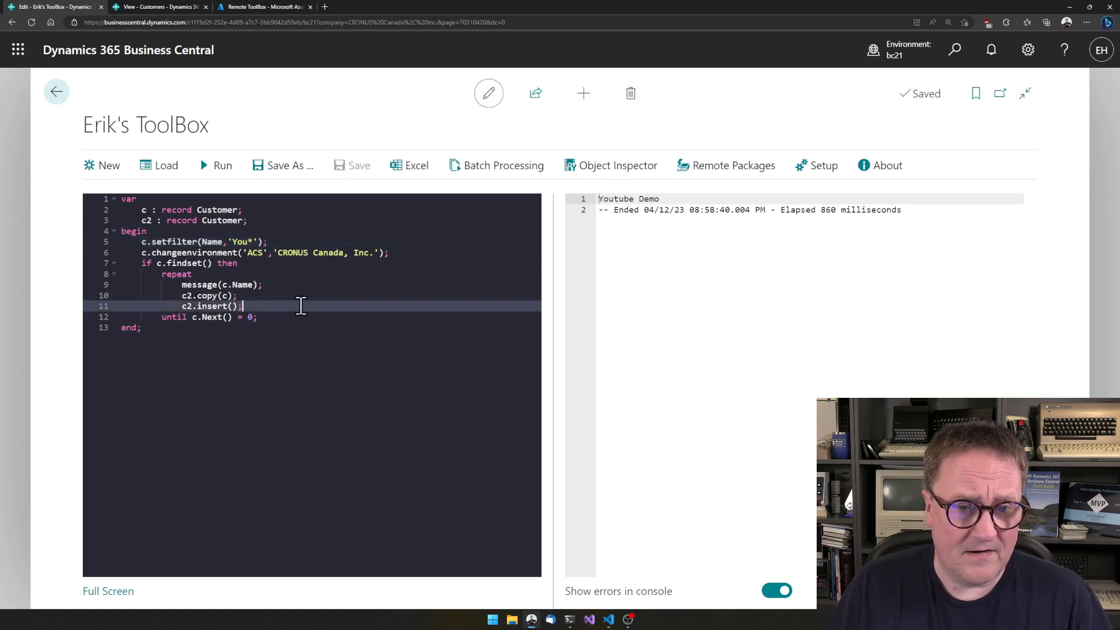
pyautogui.write('customers')
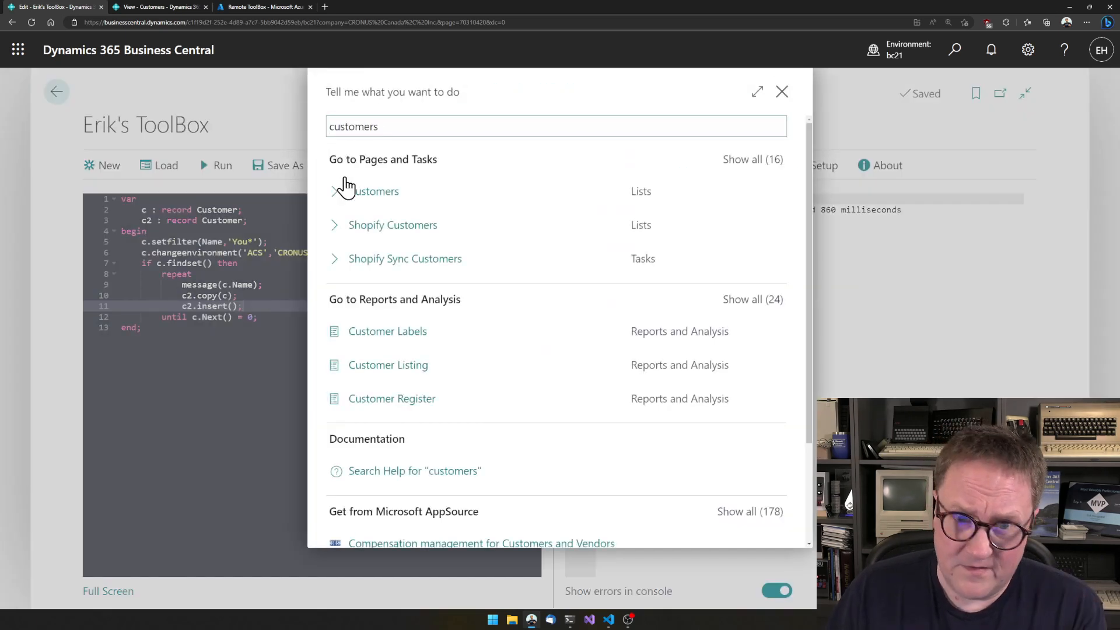
# Step: Open the local Customers list and find Youtube Demo as customer C00030
pyautogui.click(368, 191)
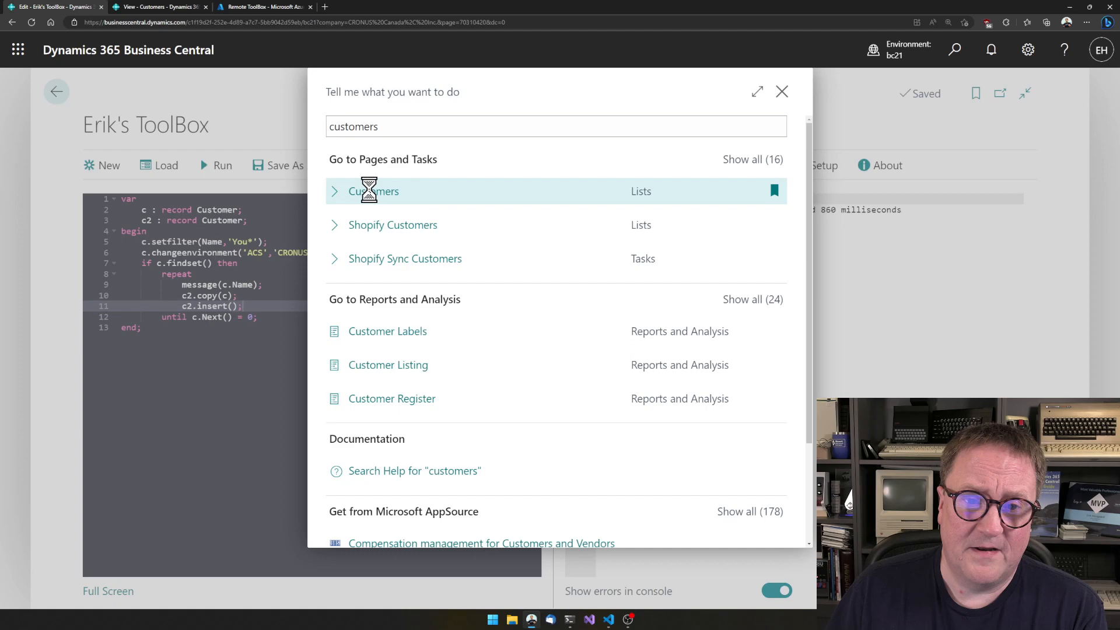
pyautogui.click(373, 191)
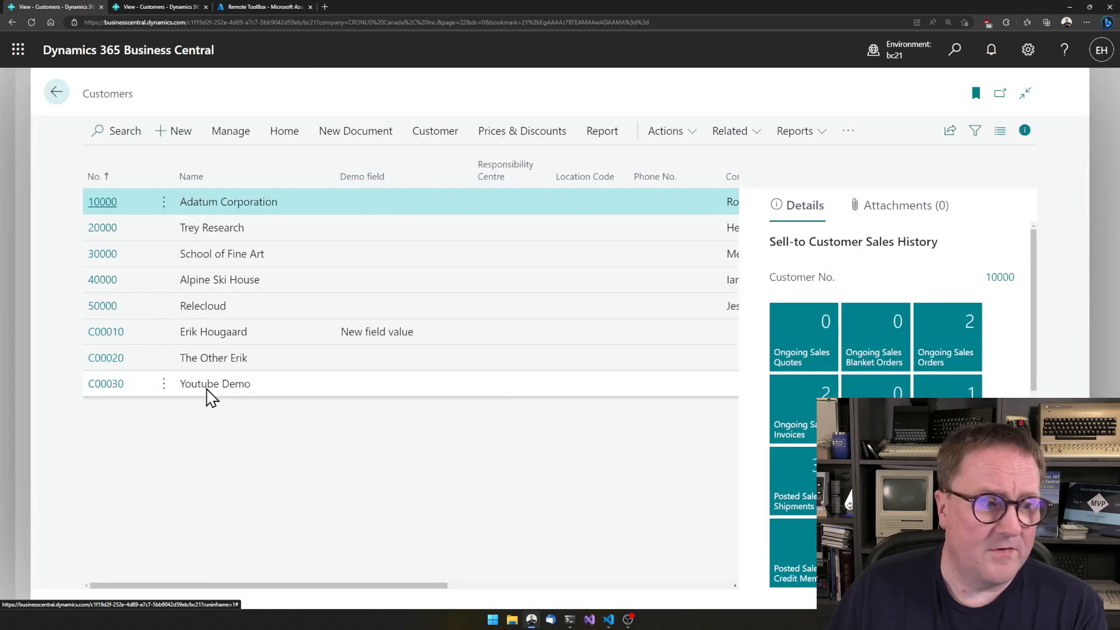
pyautogui.moveTo(209, 394)
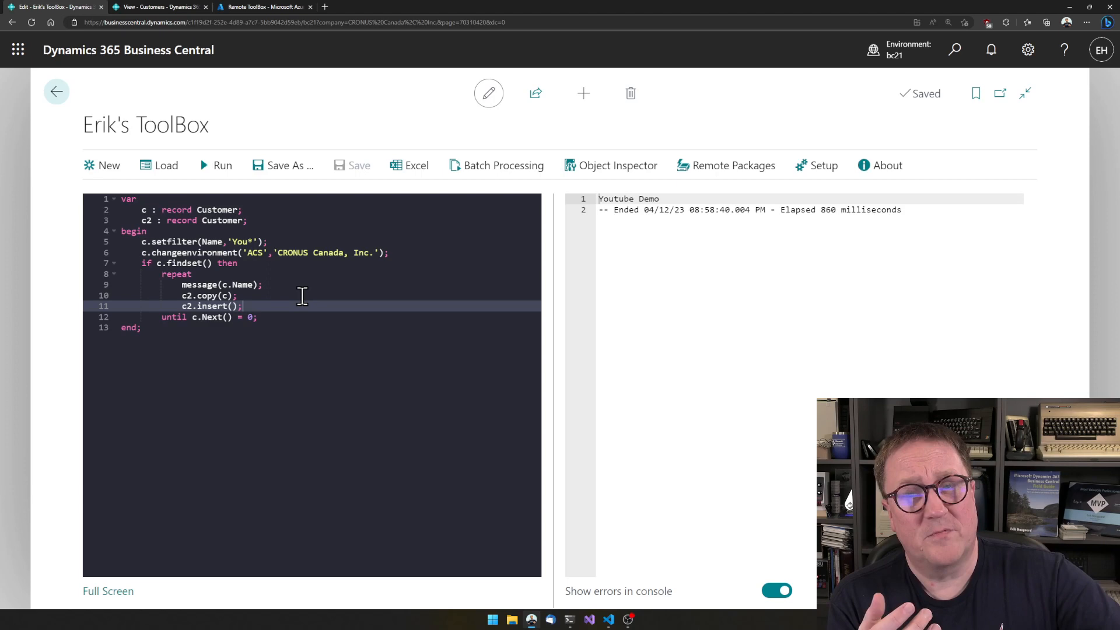
pyautogui.moveTo(233, 409)
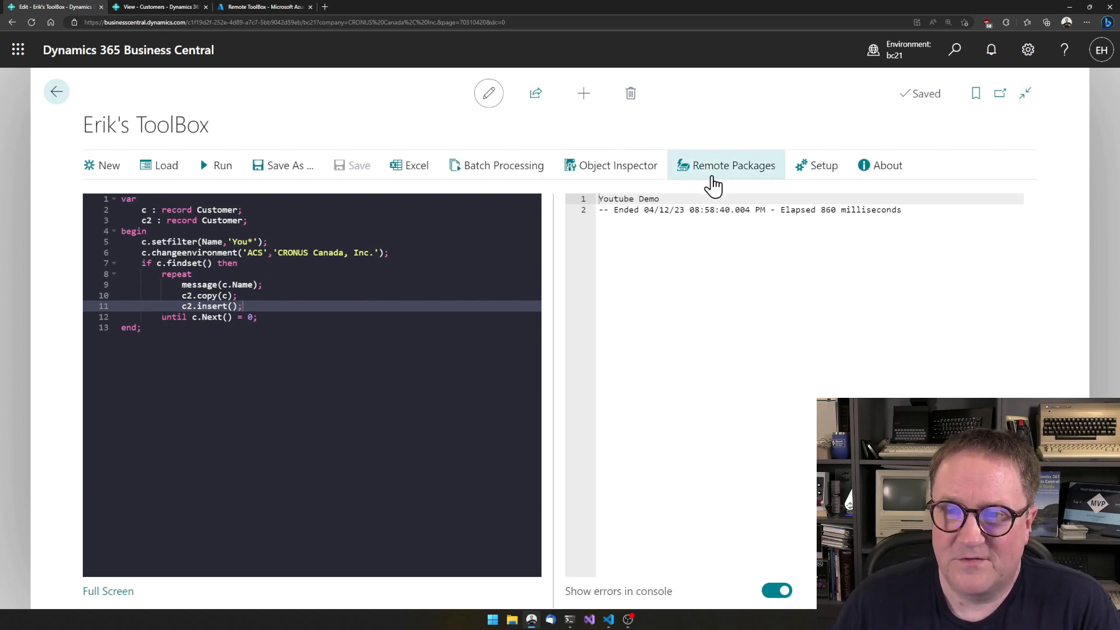
# Step: Open Remote Packages to see the existing GL and VENDOR packages
pyautogui.click(733, 165)
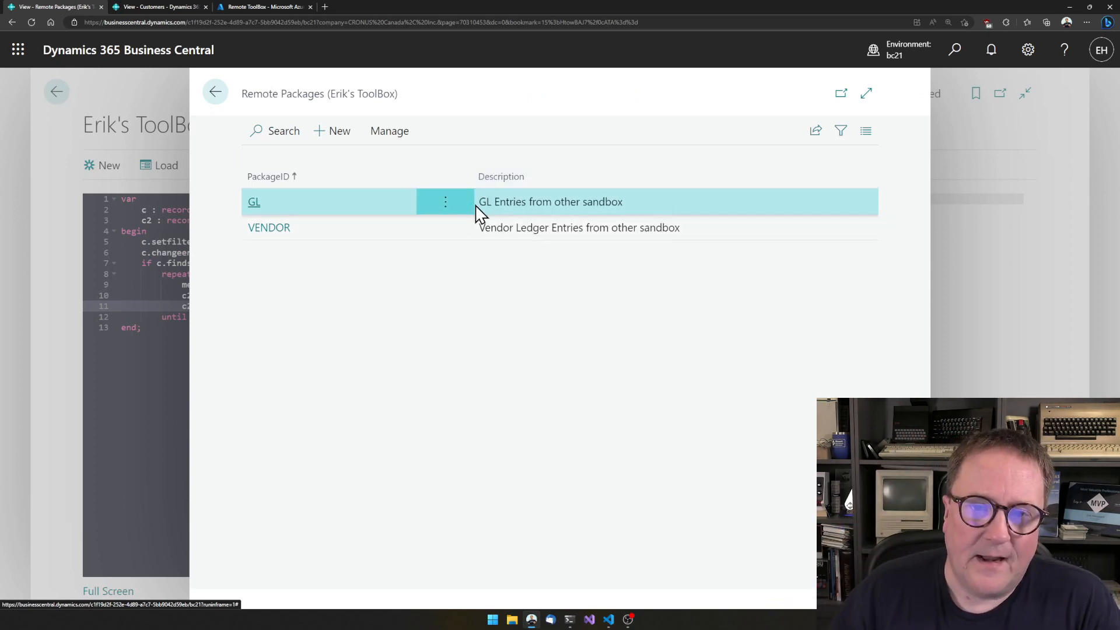
pyautogui.moveTo(288, 203)
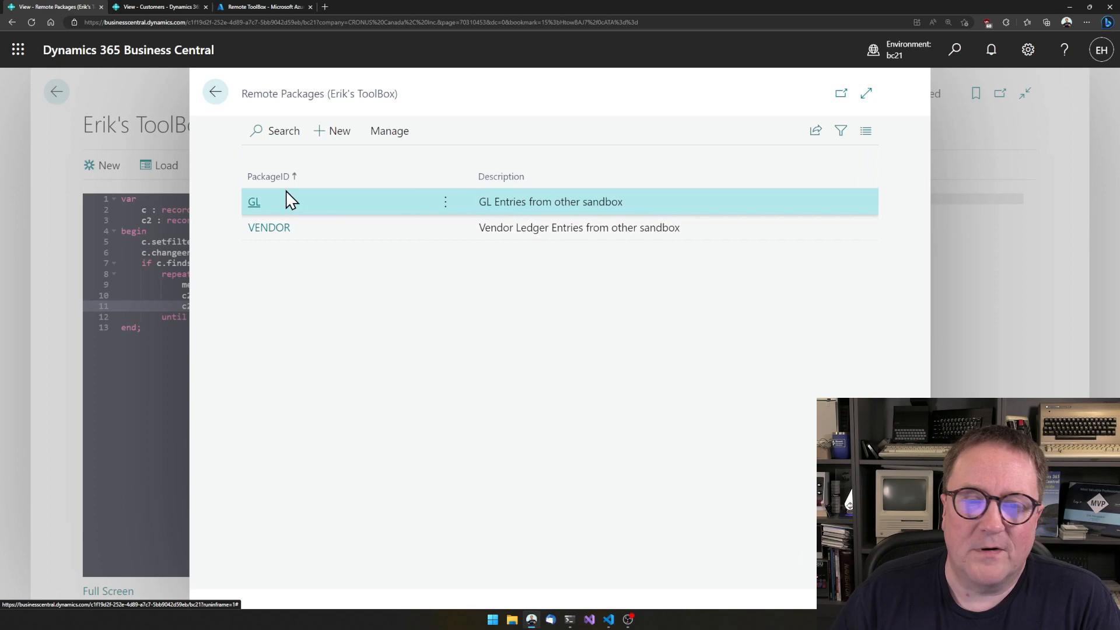
pyautogui.moveTo(254, 130)
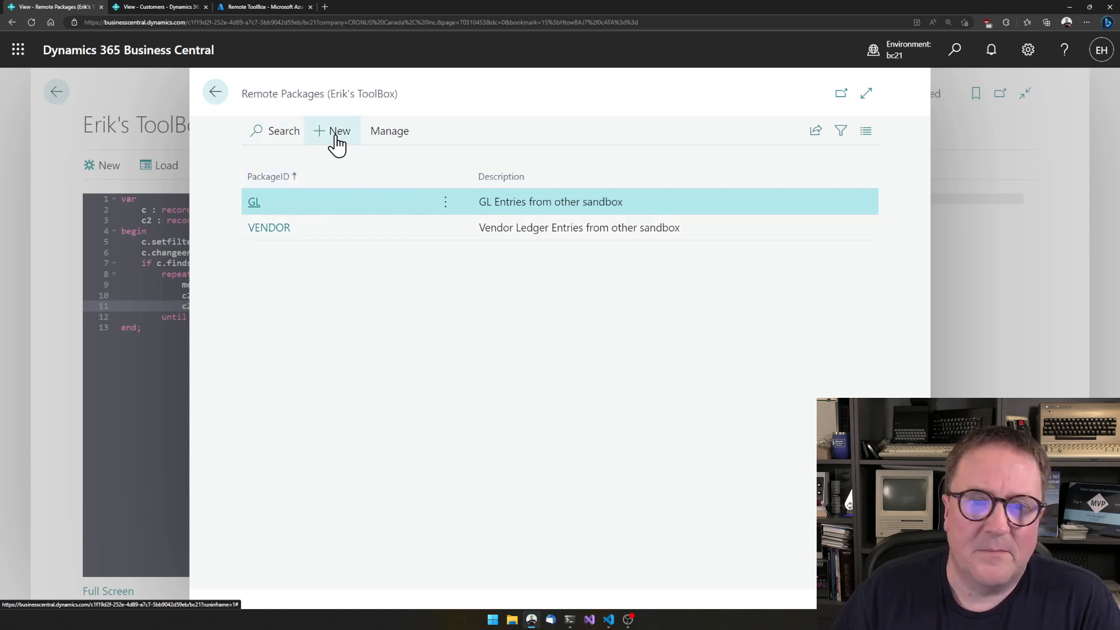
# Step: Create remote package CUSTOMERS targeting environment ACS and company CRONUS Canada, Inc
pyautogui.click(338, 131)
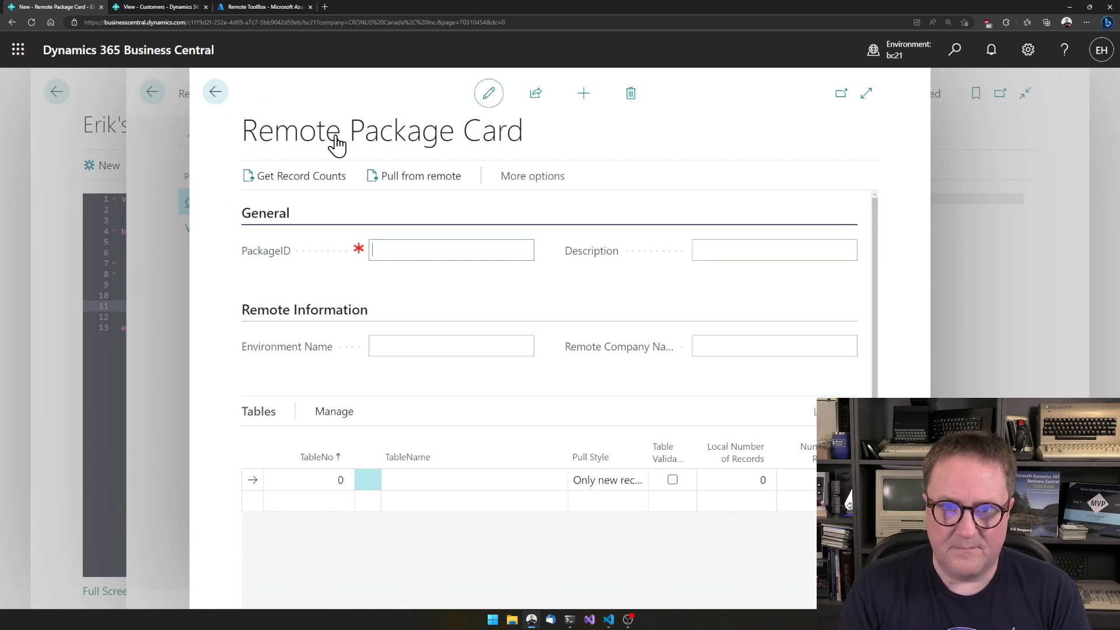
pyautogui.write('customers')
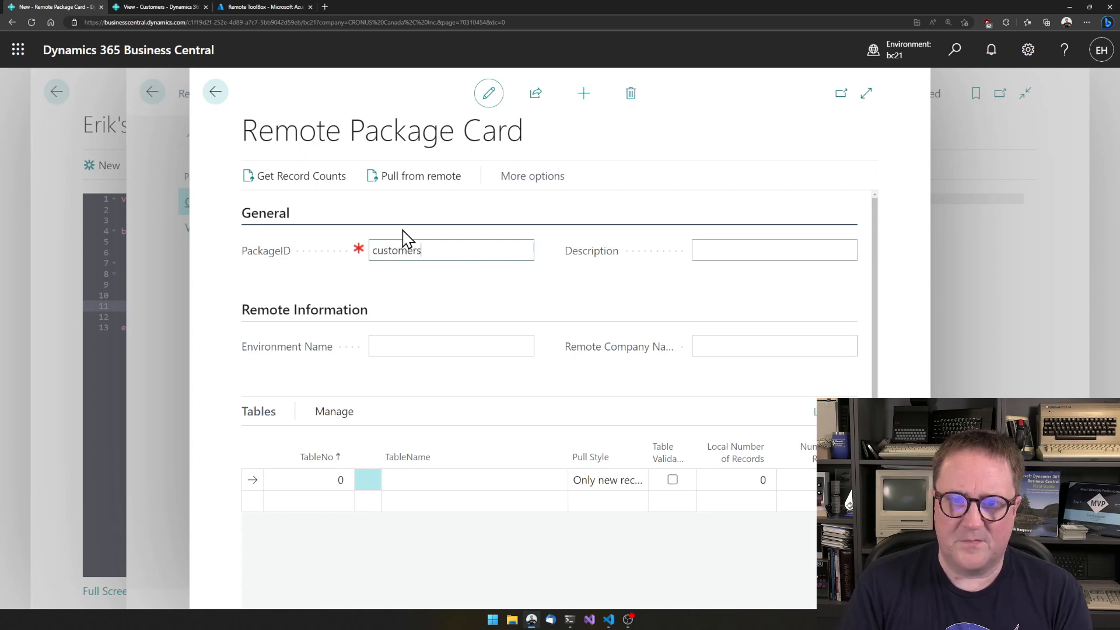
pyautogui.write('Deu')
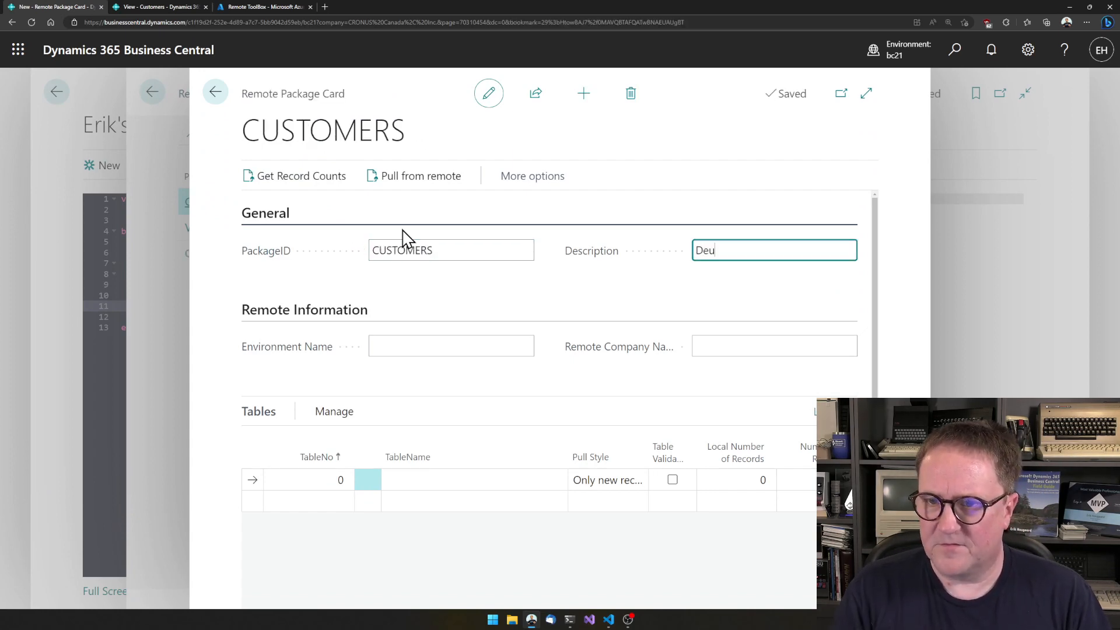
pyautogui.write('Customers')
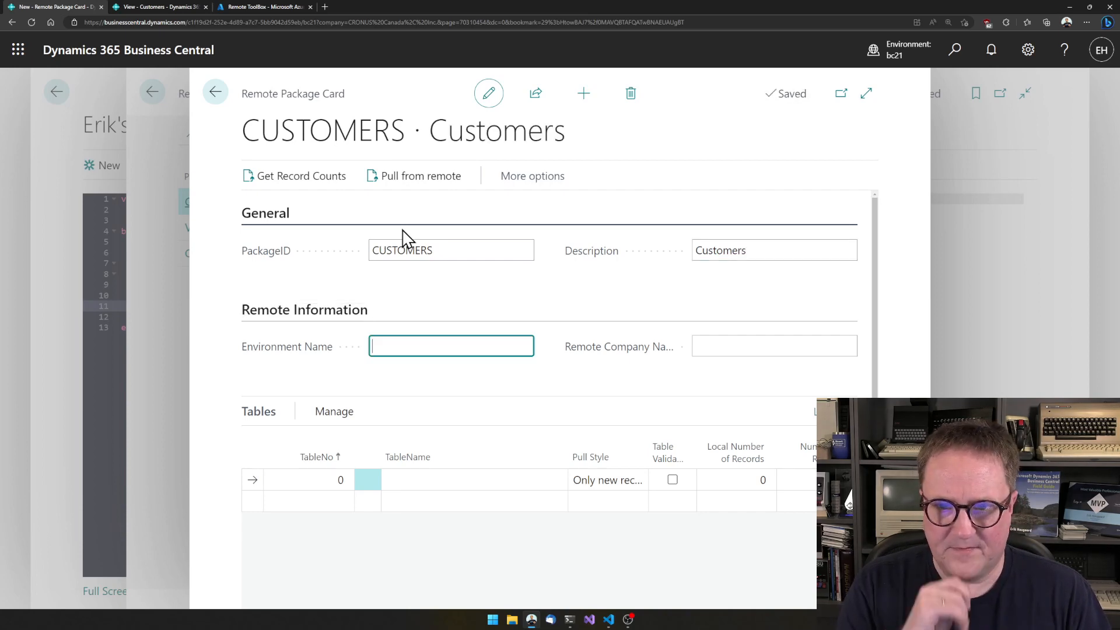
pyautogui.write('ACS')
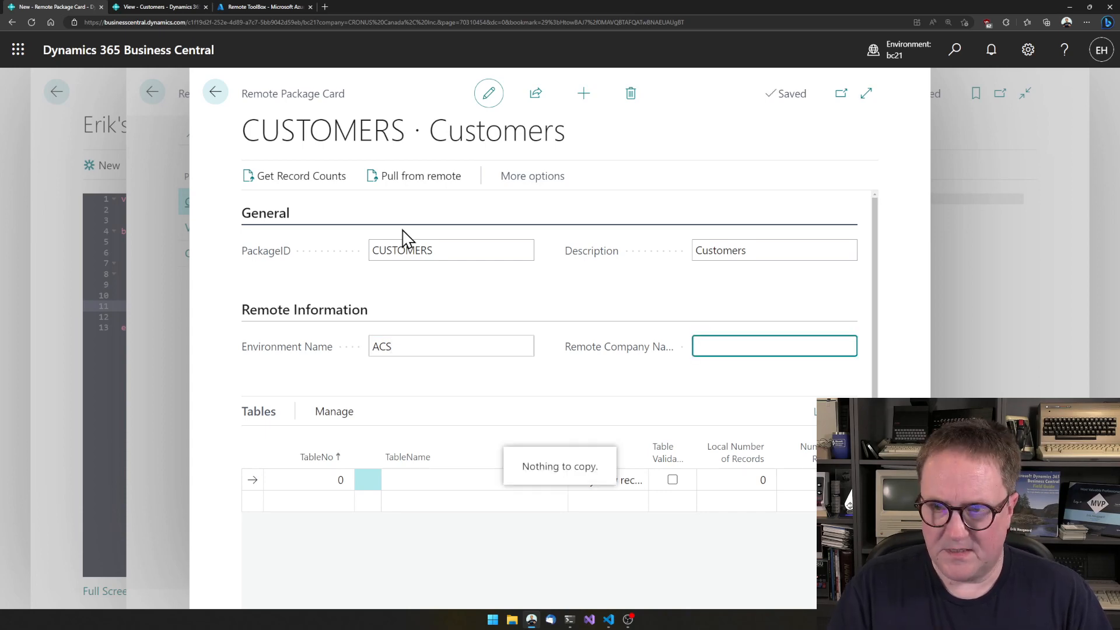
pyautogui.write('CRONUS Canada, Inc.')
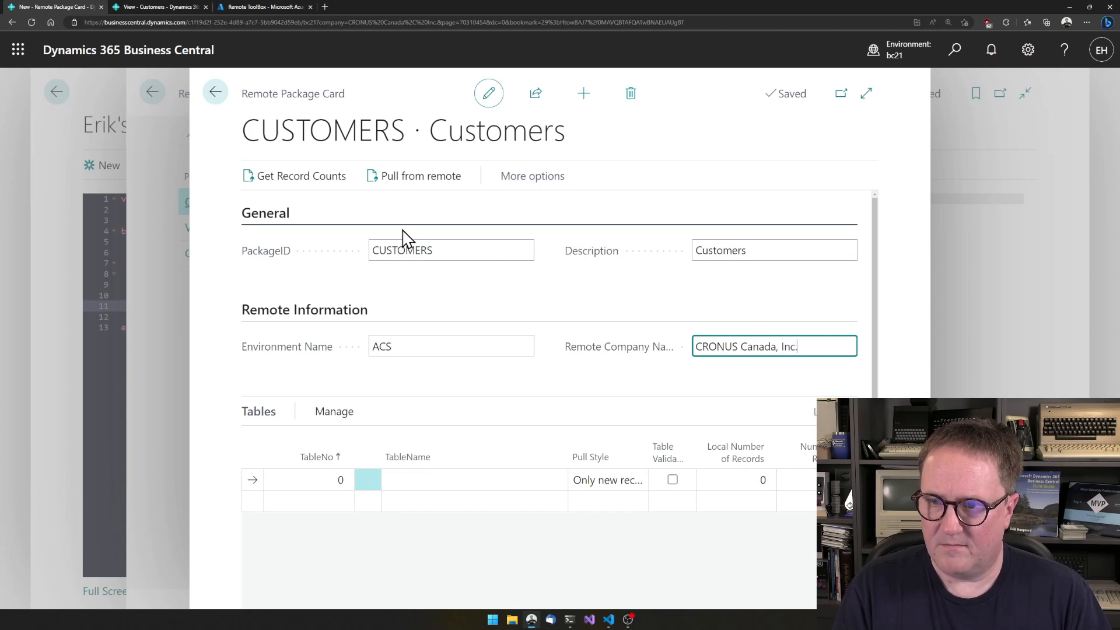
pyautogui.moveTo(766, 399)
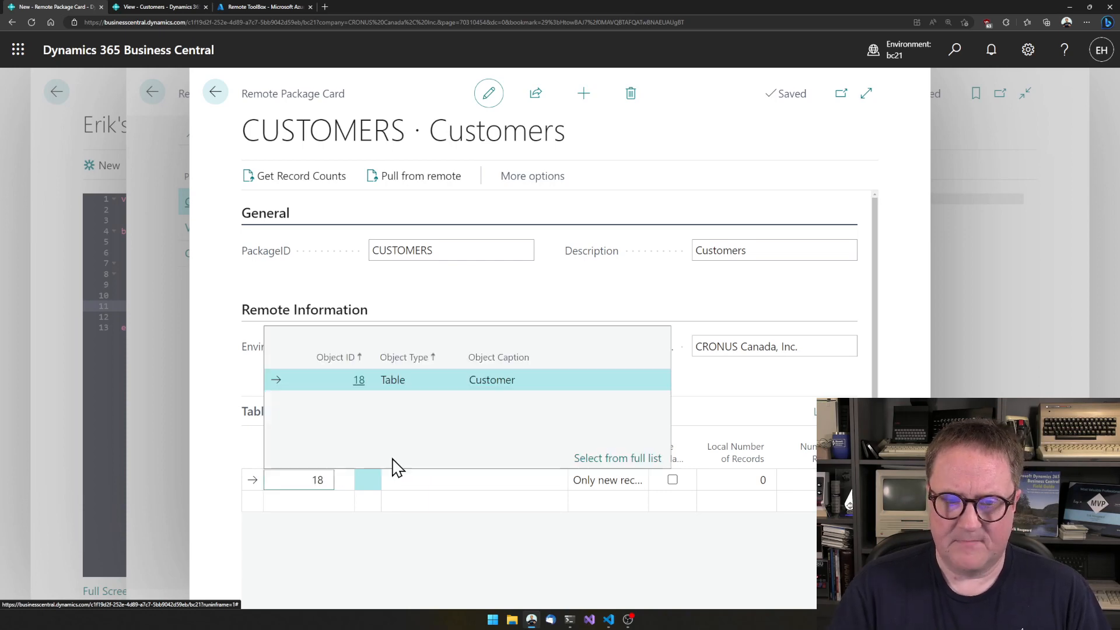
# Step: Add table 18 Customer, pulling only new records, then go to the ACS customer tab
pyautogui.click(641, 479)
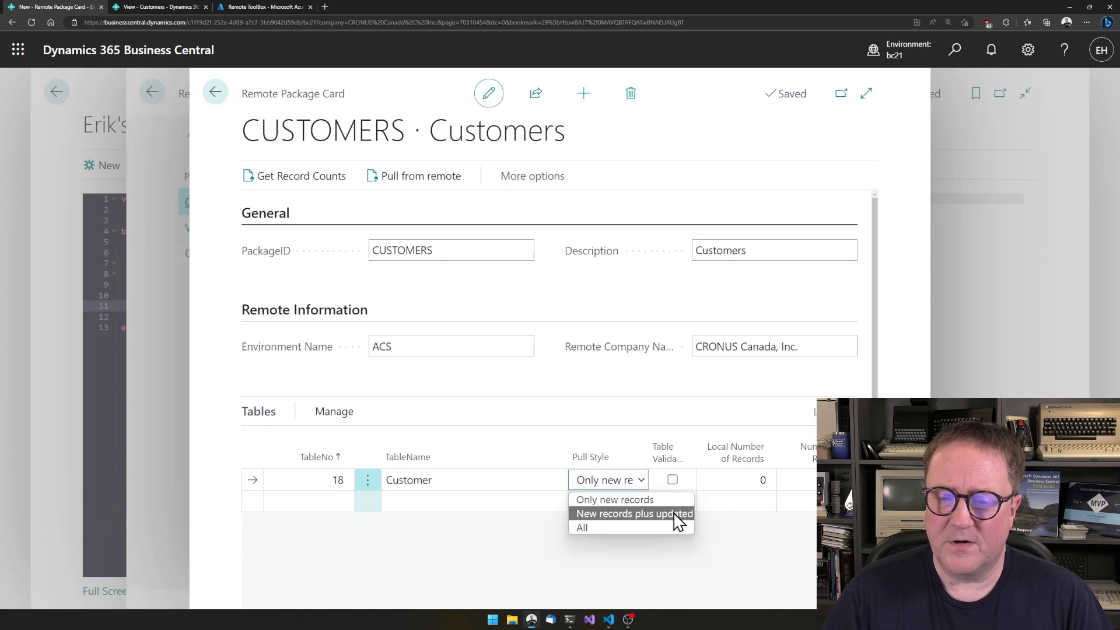
pyautogui.moveTo(679, 521)
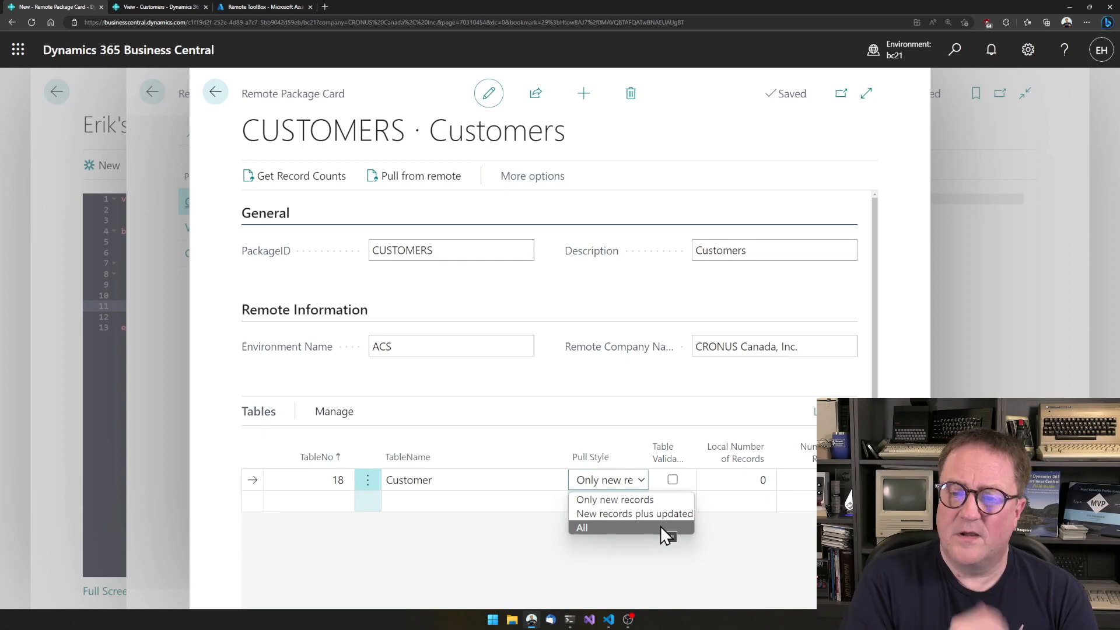
pyautogui.click(582, 527)
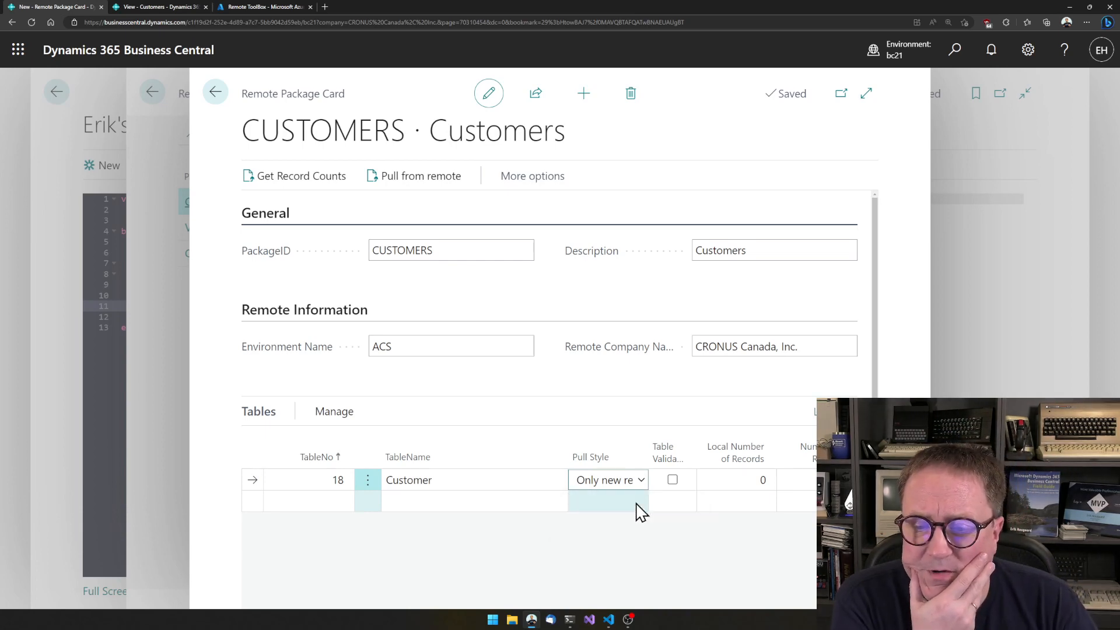
pyautogui.click(146, 7)
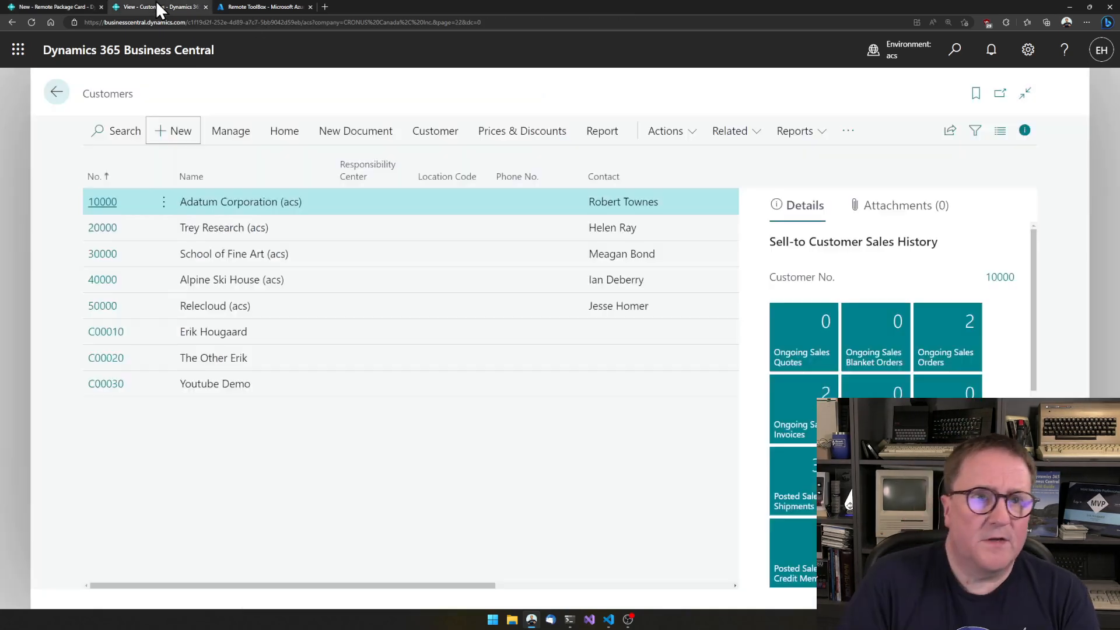
# Step: Create ACS customer 'More Youtube!' from the CUSTOMER COMPANY template, then return to the CUSTOMERS package card
pyautogui.click(173, 131)
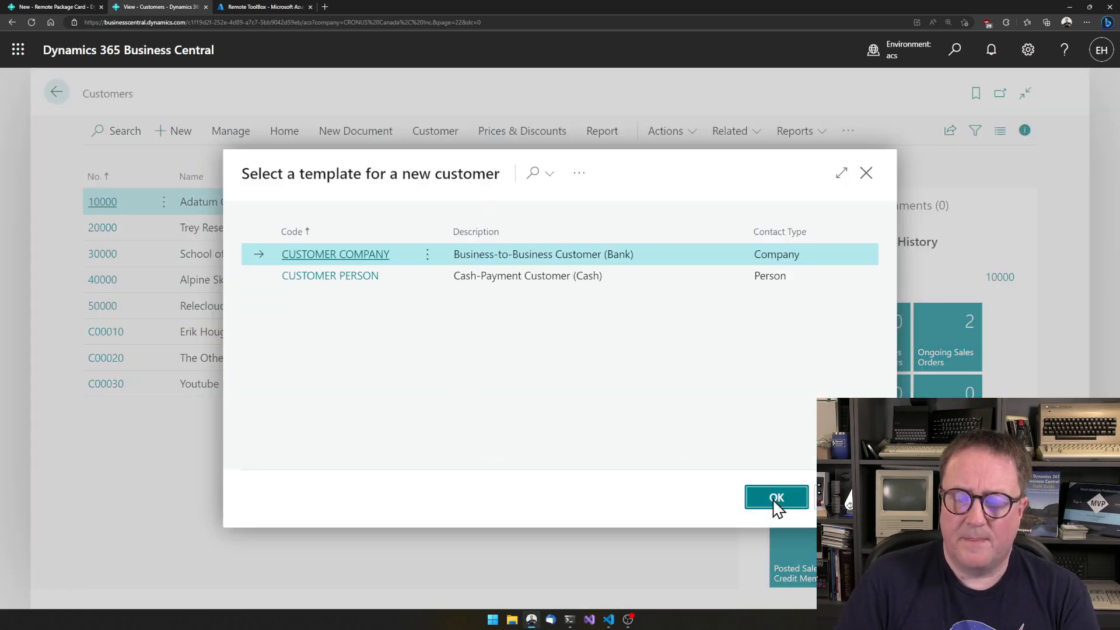
pyautogui.click(777, 497)
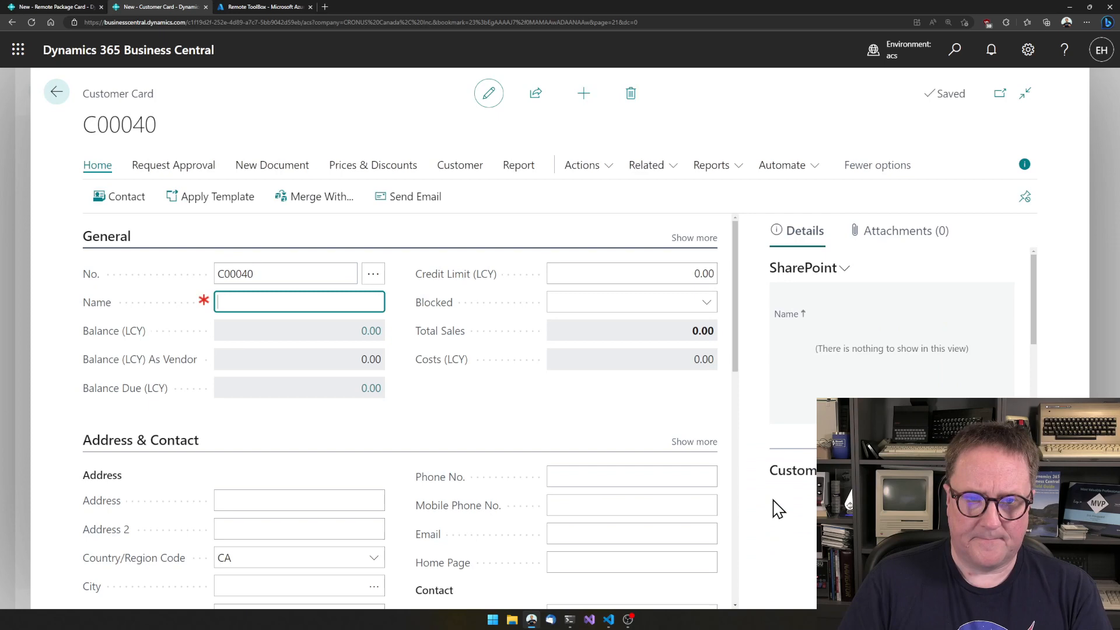
pyautogui.write('More Youtube!')
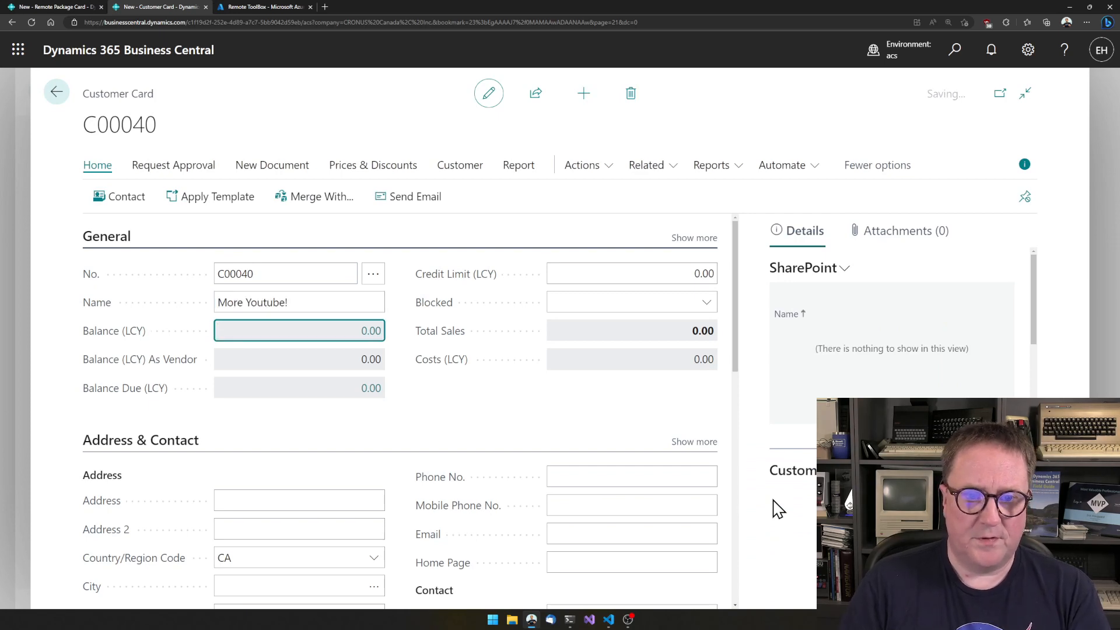
pyautogui.click(56, 91)
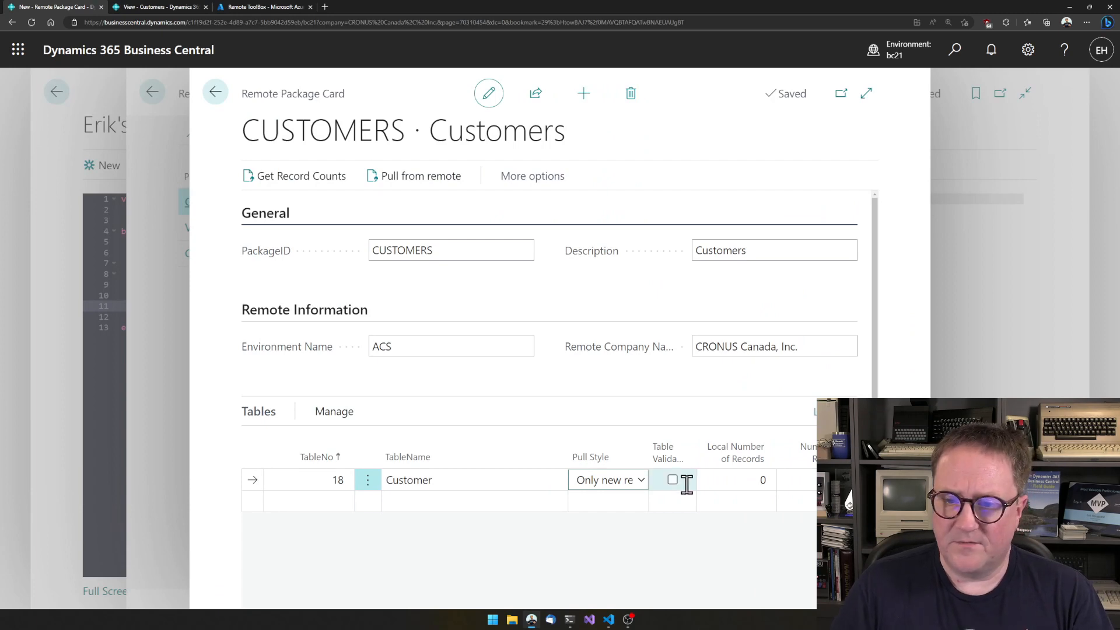
pyautogui.moveTo(667, 462)
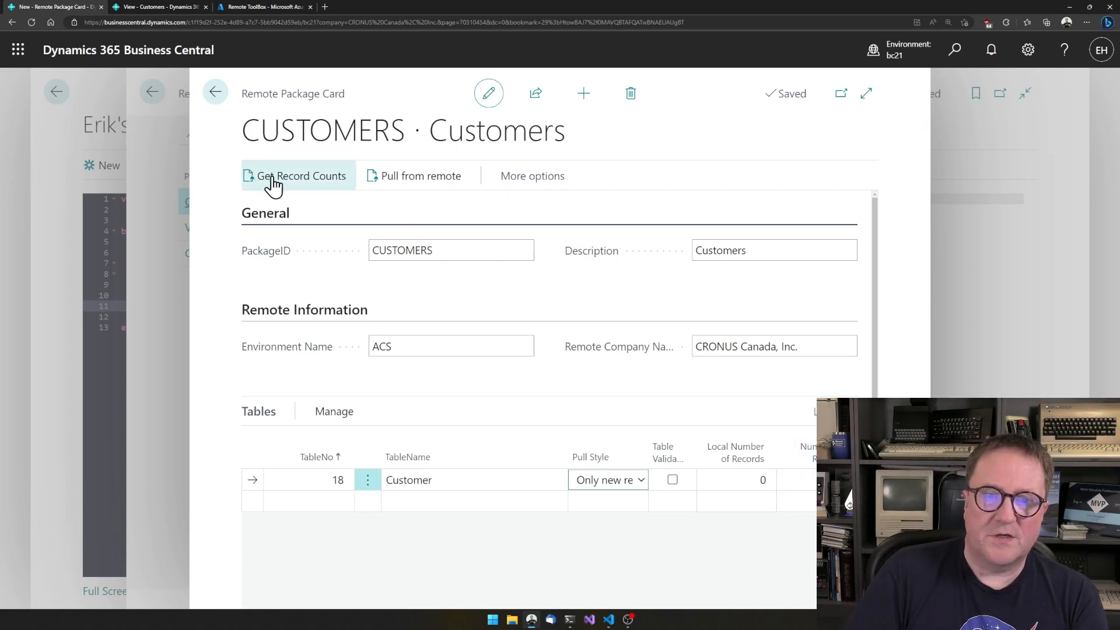
# Step: Fetch the CUSTOMERS package record counts from ACS, confirming the prompt (8 local Customer records)
pyautogui.click(302, 176)
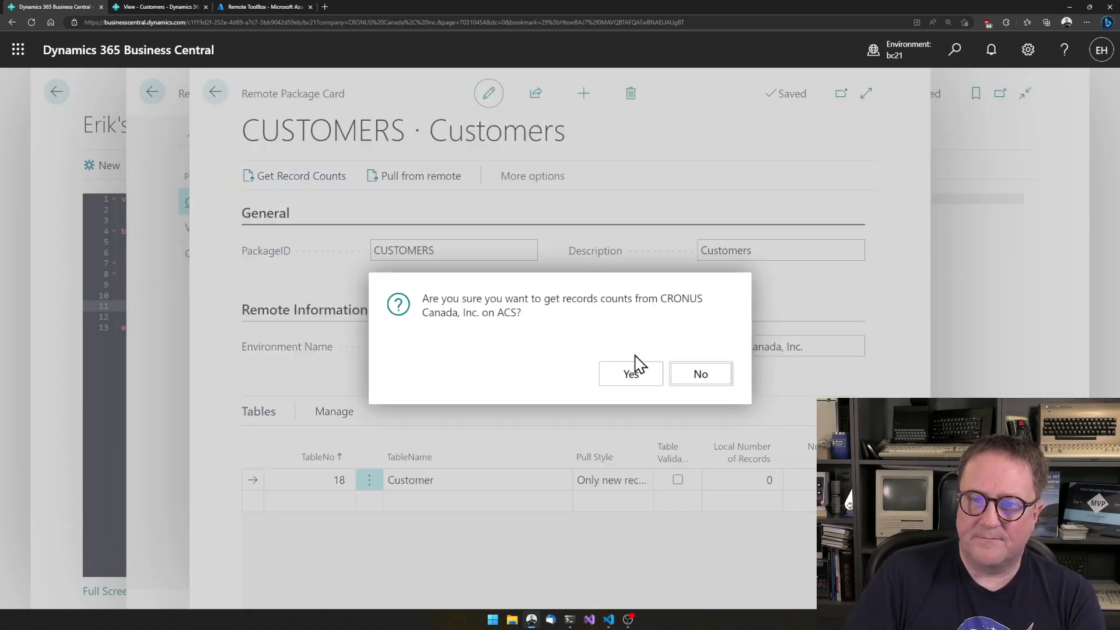
pyautogui.click(631, 374)
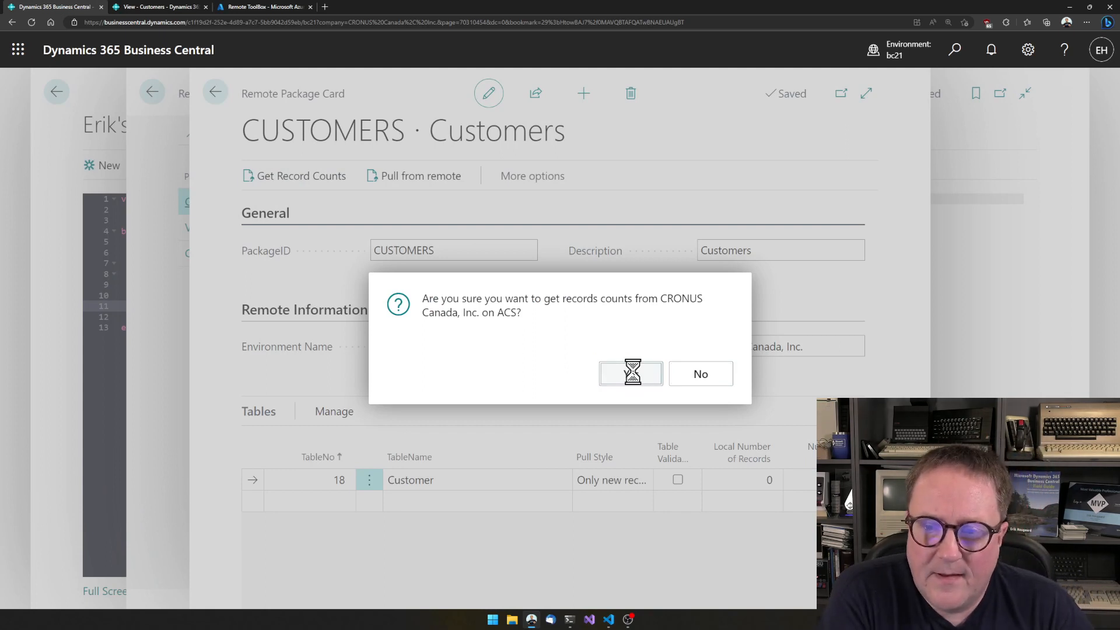
pyautogui.click(631, 374)
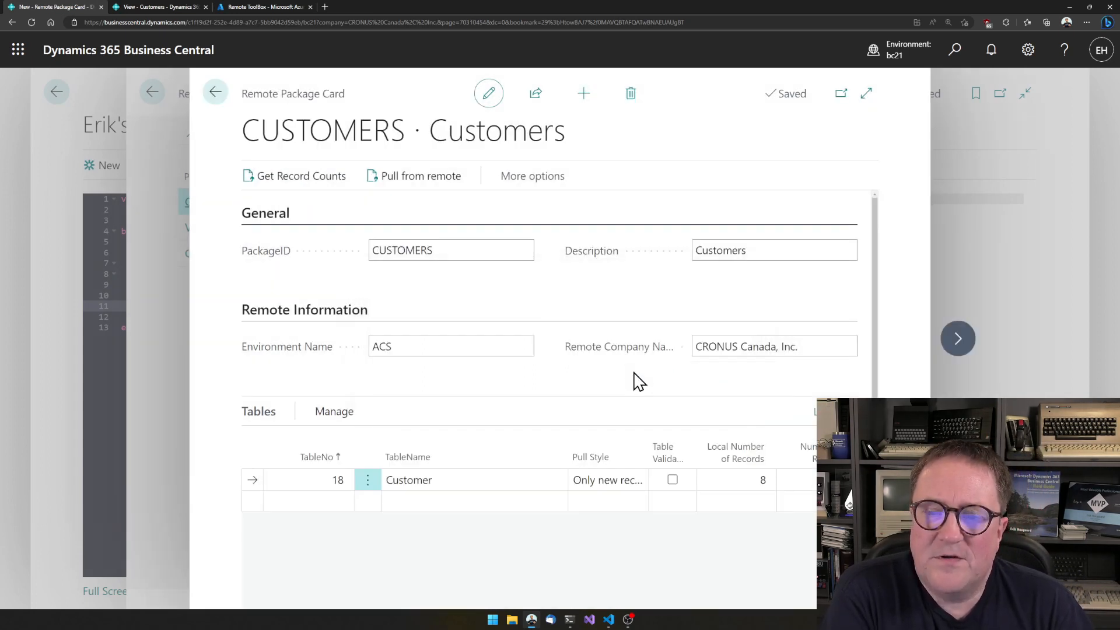
pyautogui.moveTo(121, 227)
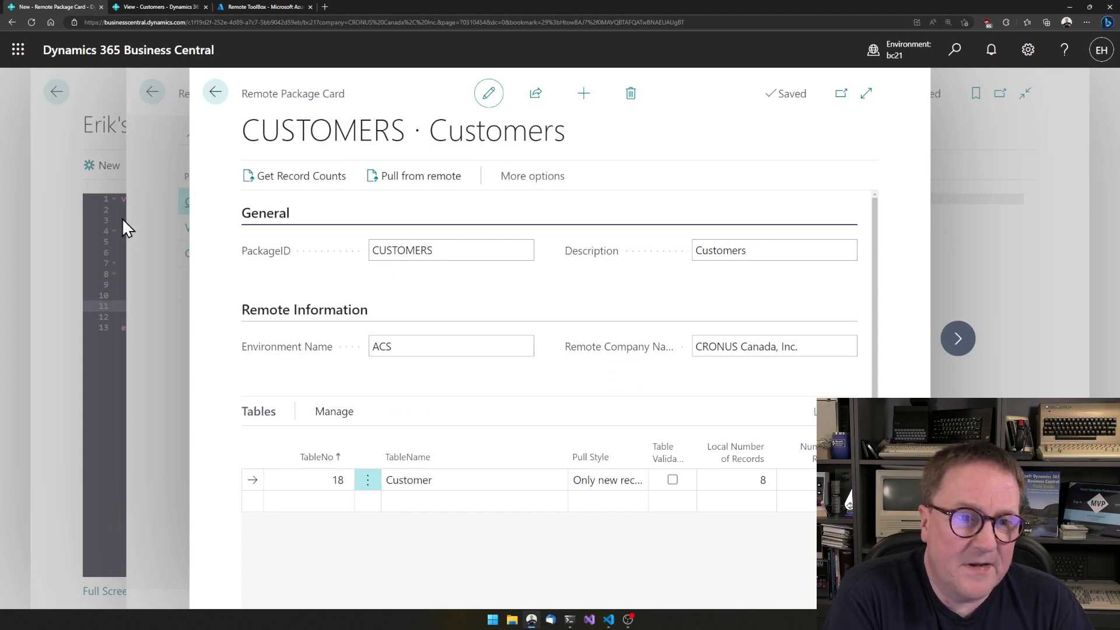
pyautogui.moveTo(104, 248)
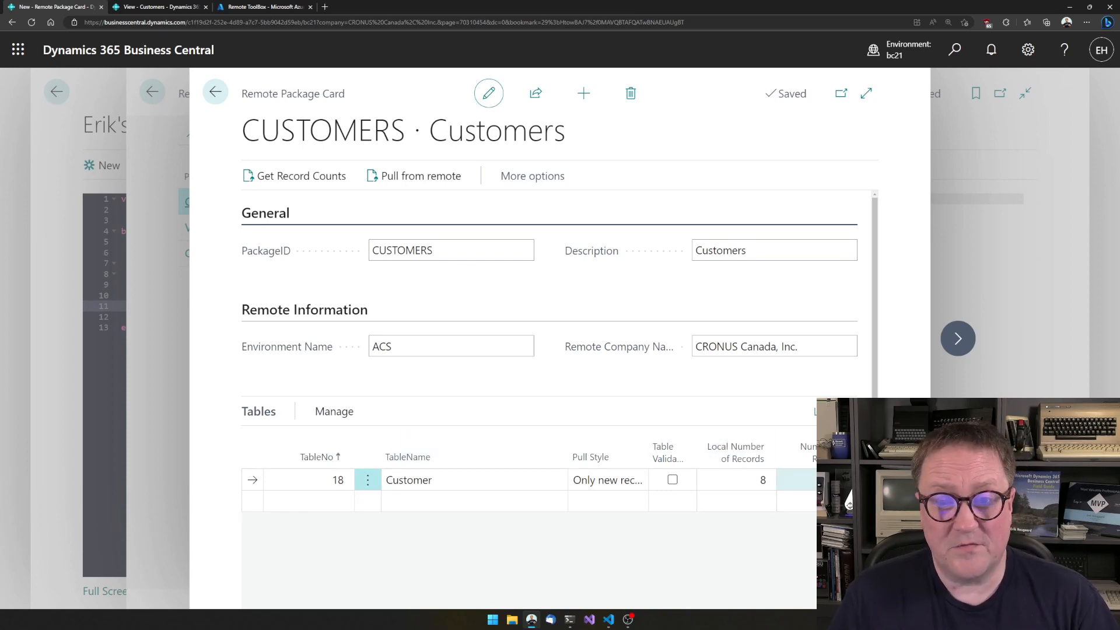
pyautogui.moveTo(410, 178)
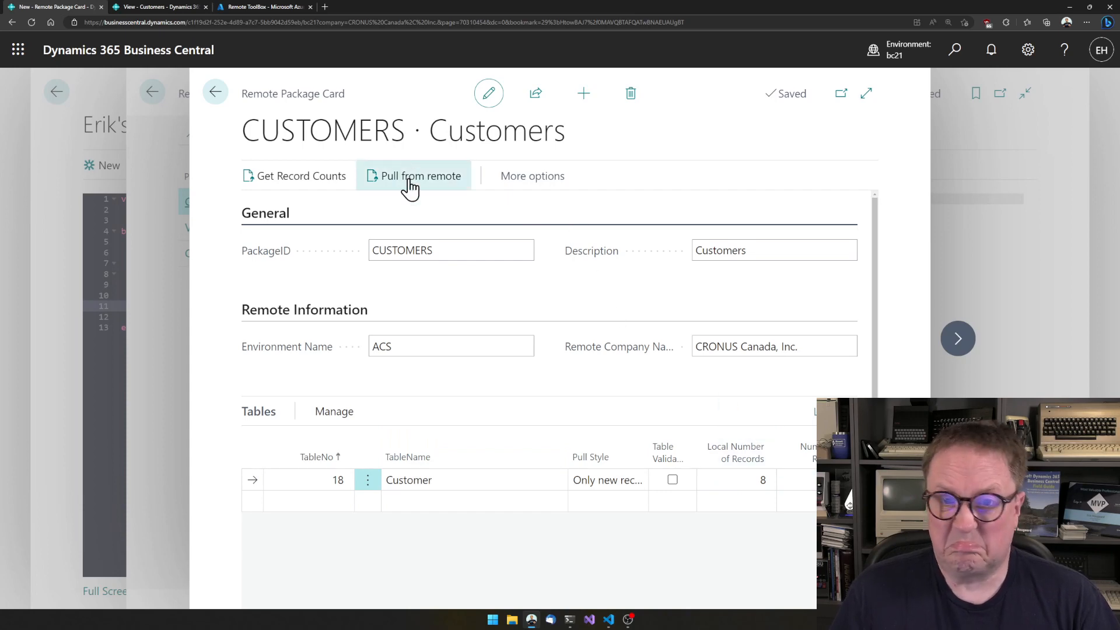
# Step: Pull the new More Youtube! record (C00040) from ACS, then open the local Customers list
pyautogui.click(421, 176)
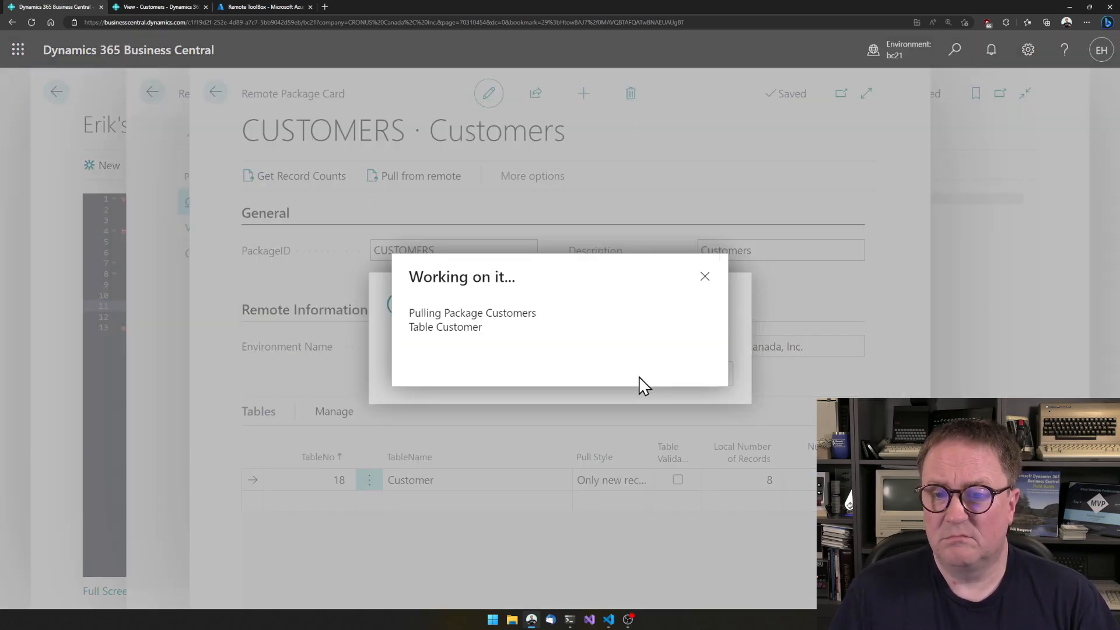
pyautogui.moveTo(603, 369)
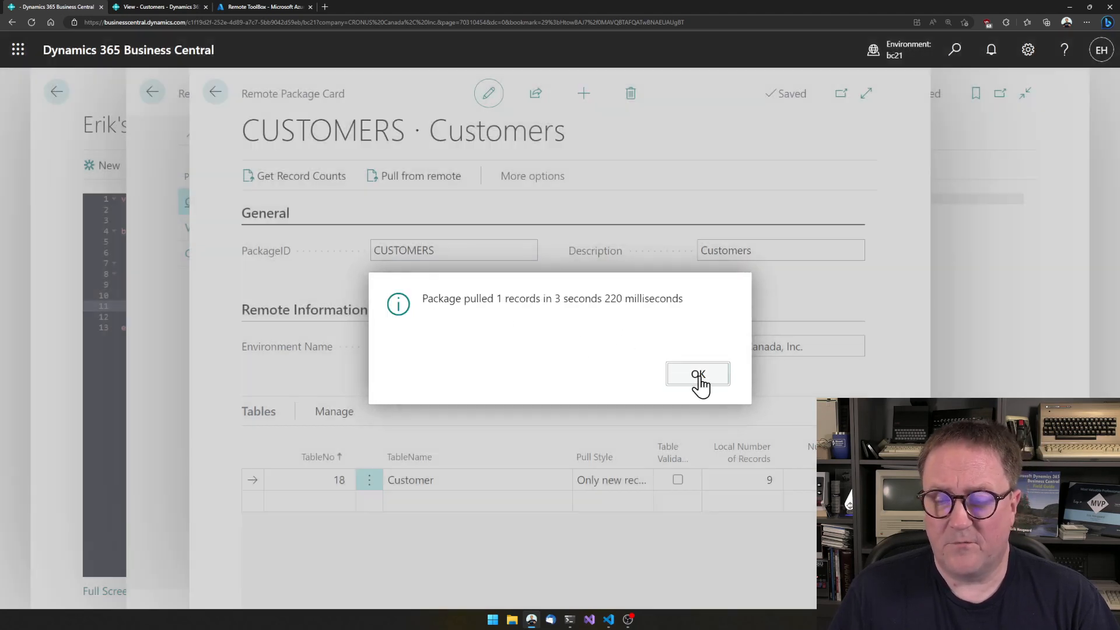
pyautogui.moveTo(675, 339)
pyautogui.write('customers')
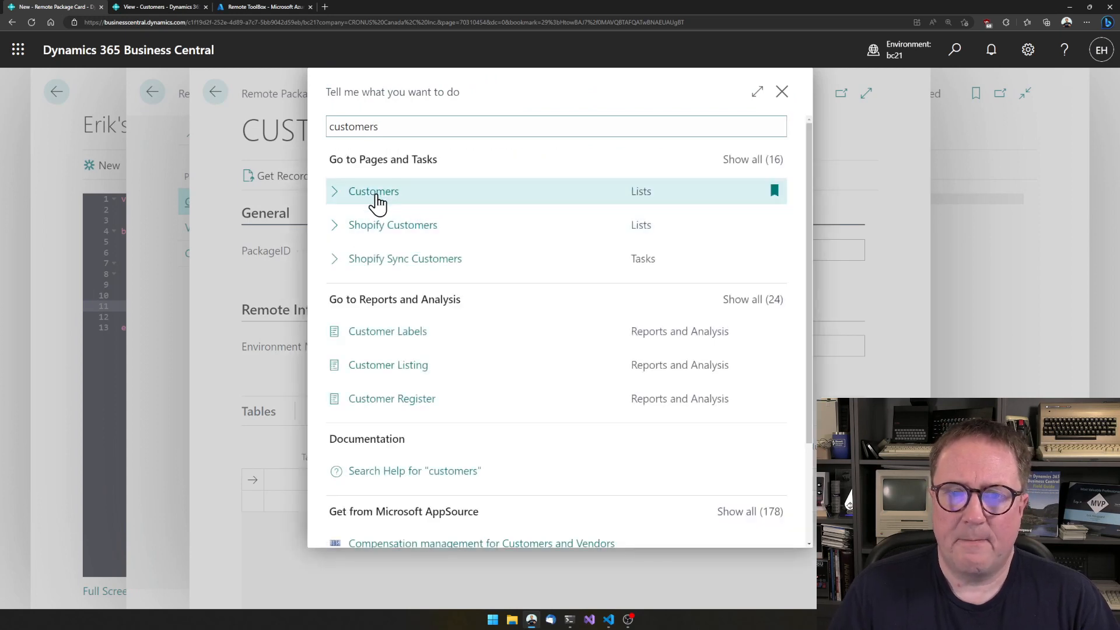
pyautogui.click(375, 191)
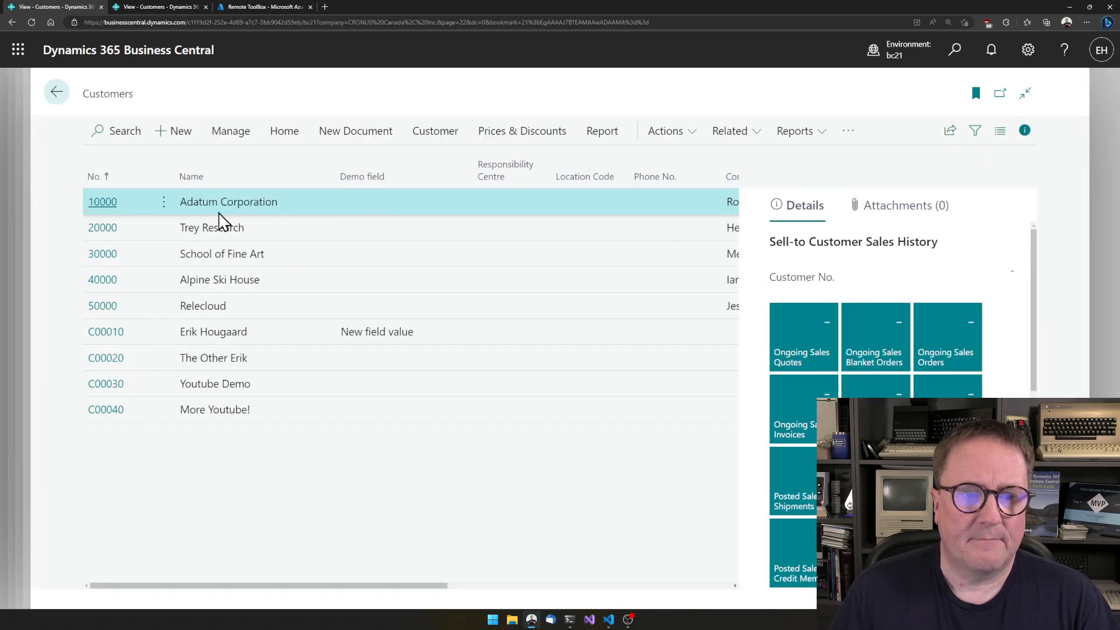
pyautogui.click(102, 202)
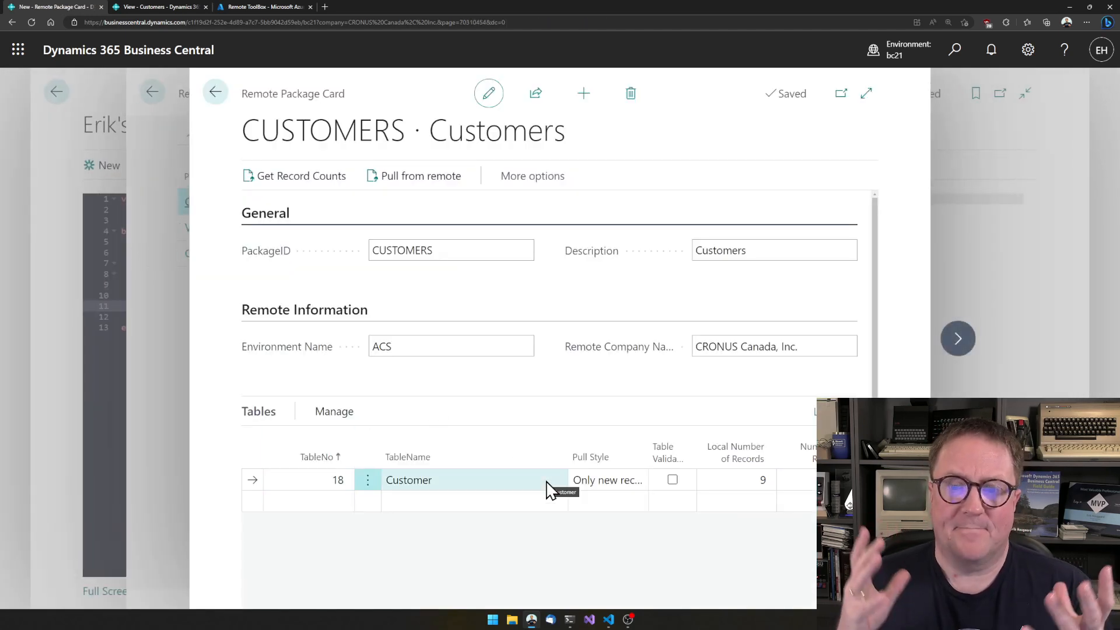
pyautogui.moveTo(335, 390)
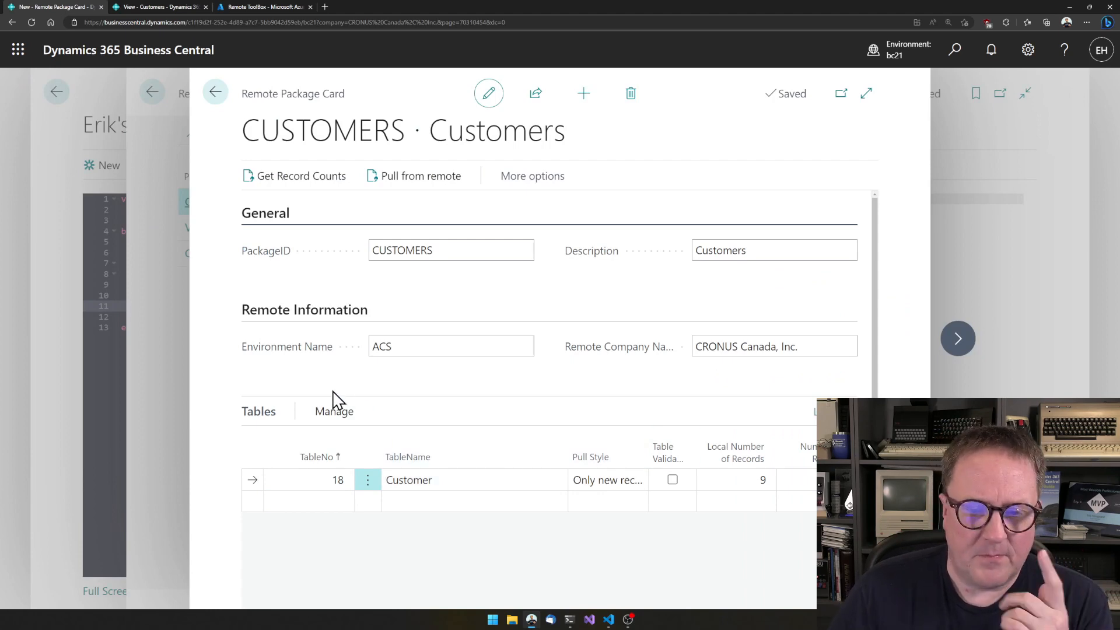
# Step: Add Customer field 10, Telex No., to the package's field list and set its exception handling
pyautogui.click(334, 411)
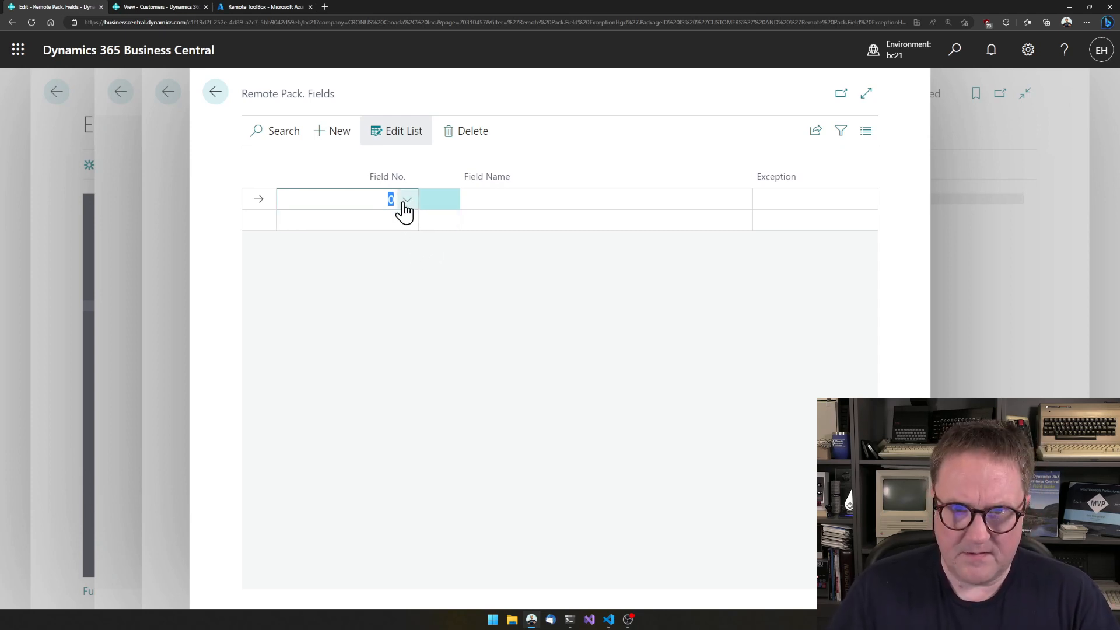
pyautogui.click(409, 199)
pyautogui.write('10')
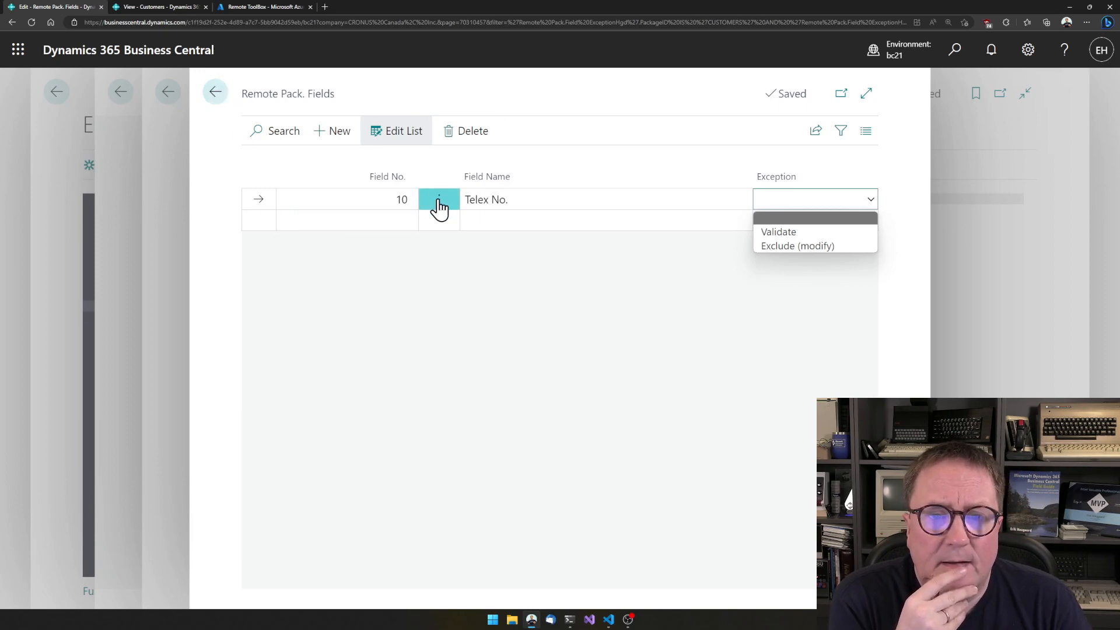
pyautogui.click(215, 92)
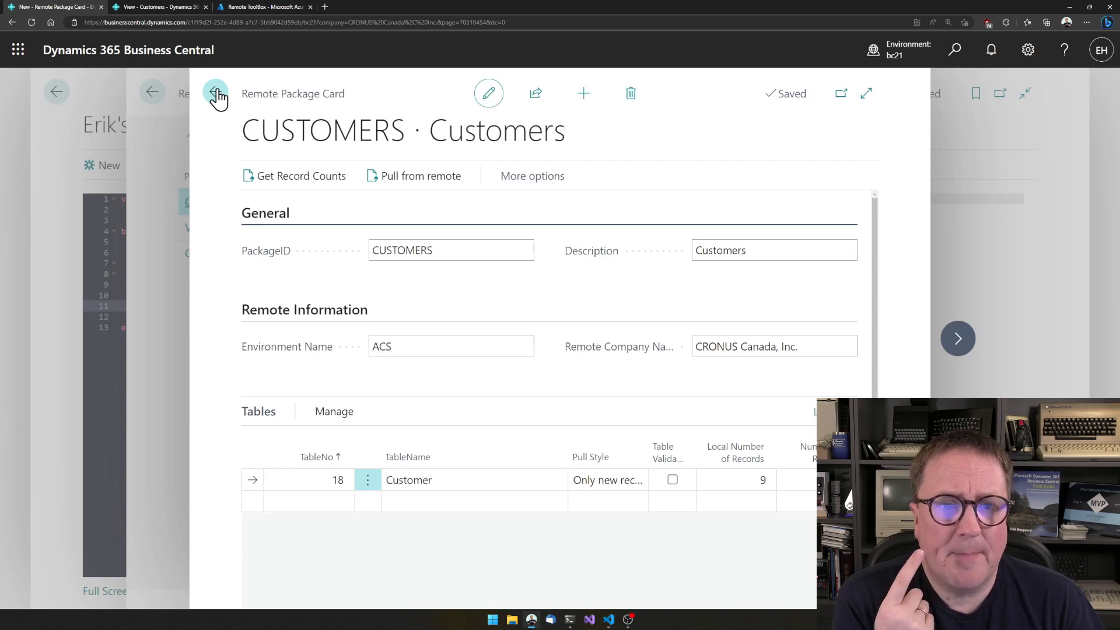
# Step: Go back to Erik's ToolBox and show Setup's Remote ToolBox tenant ID, application ID and secret
pyautogui.click(215, 92)
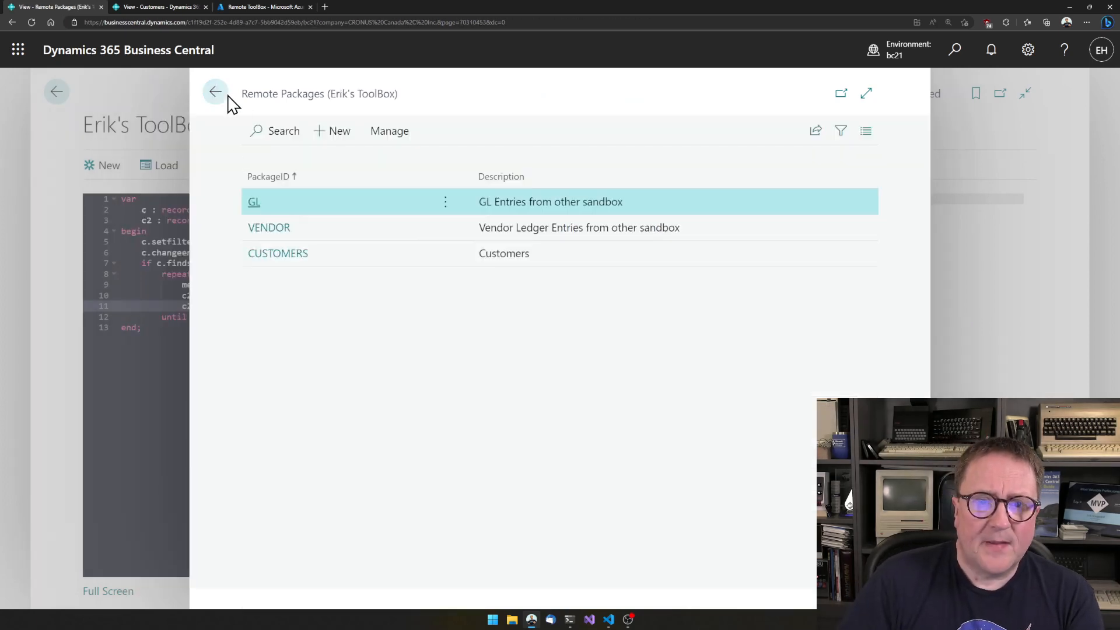
pyautogui.click(216, 91)
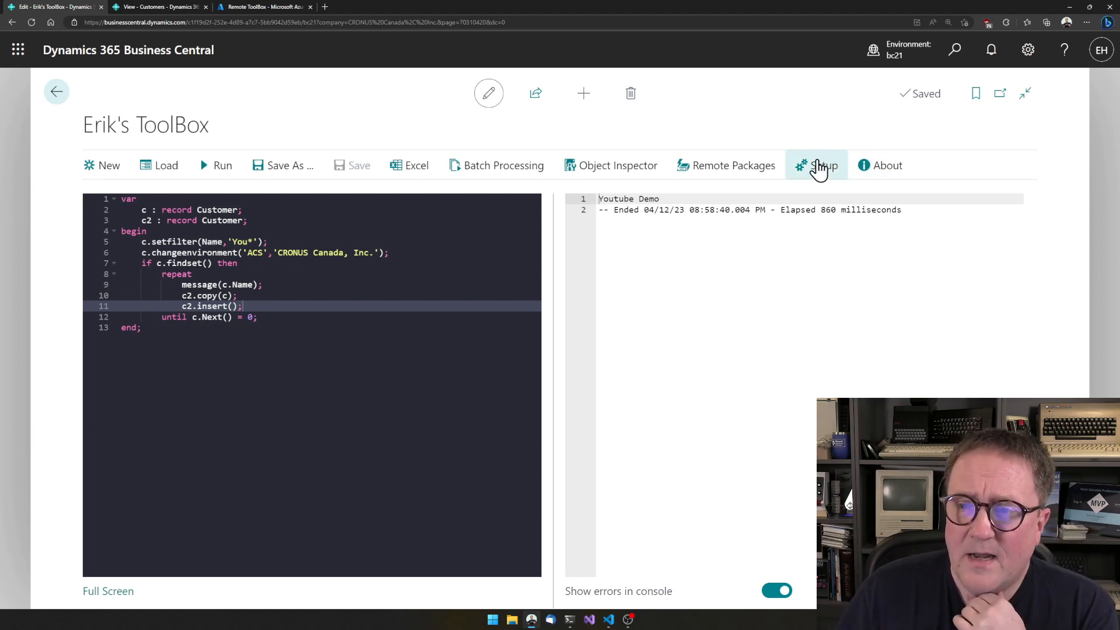
pyautogui.click(819, 165)
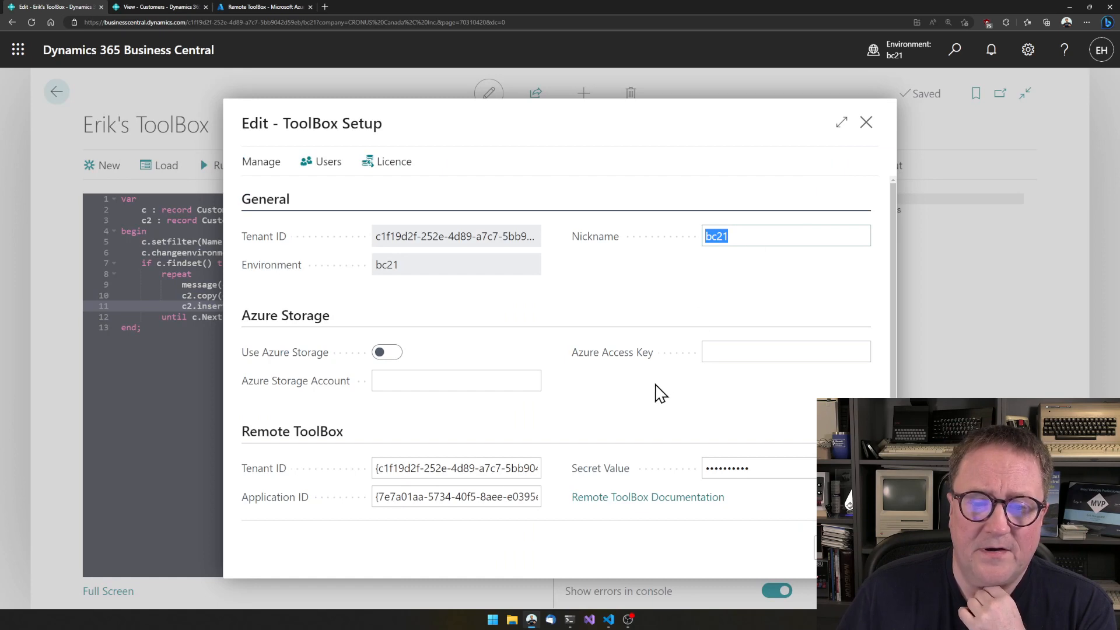
pyautogui.scroll(-3)
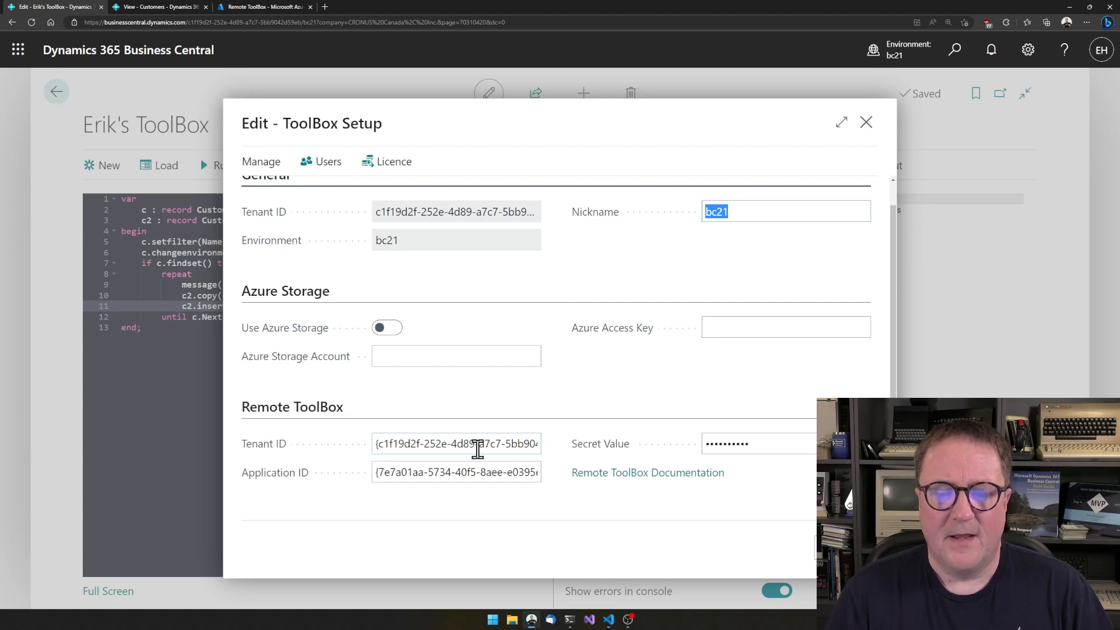
pyautogui.moveTo(454, 478)
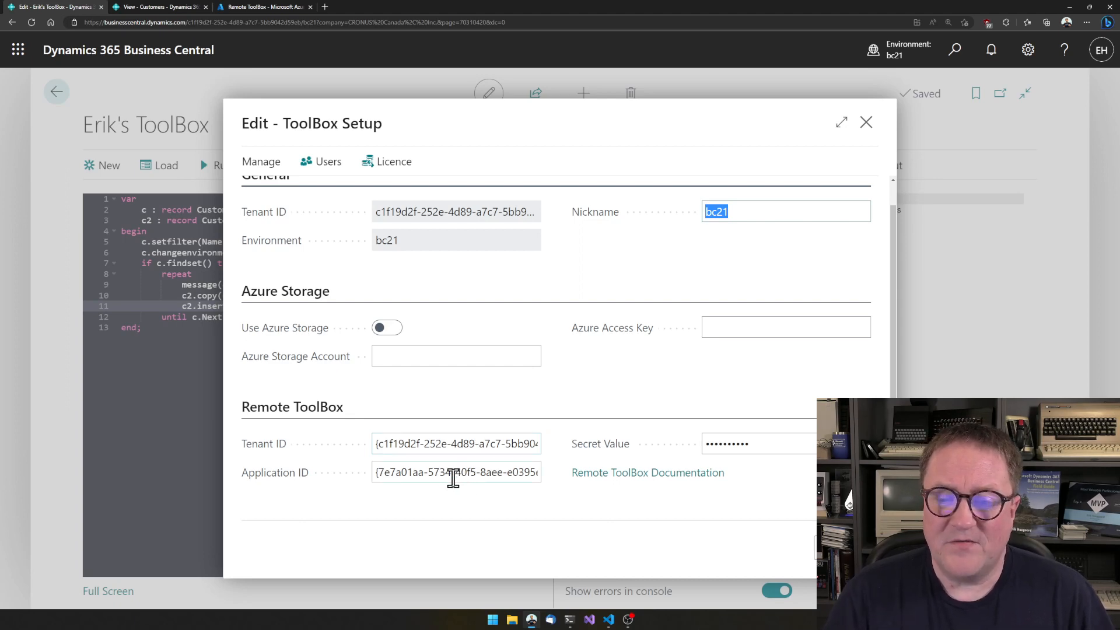
pyautogui.moveTo(547, 394)
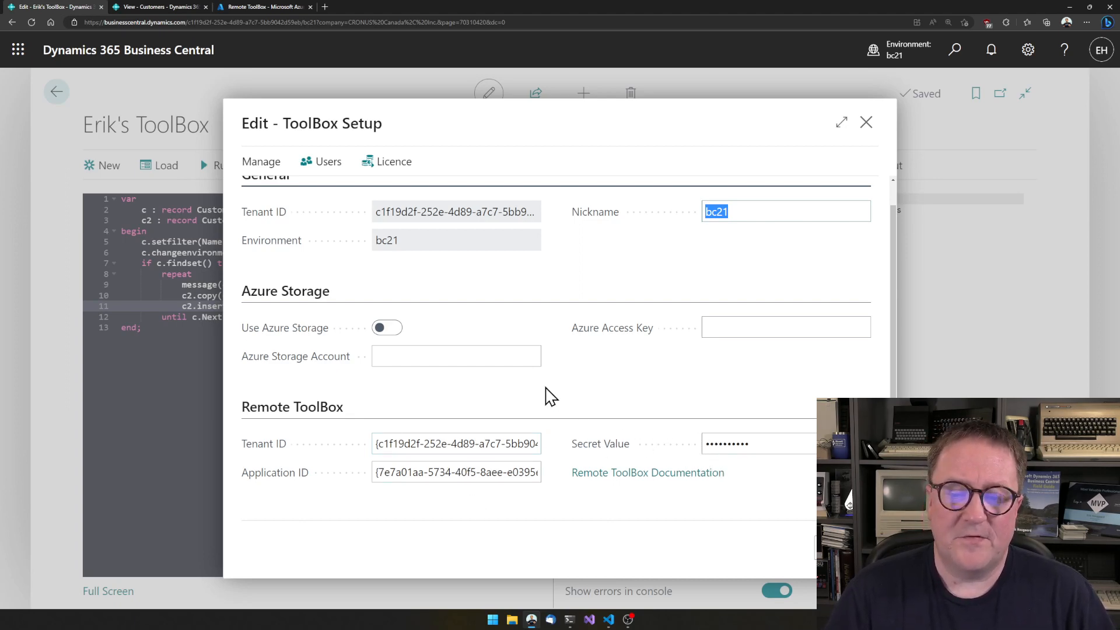
pyautogui.moveTo(274, 23)
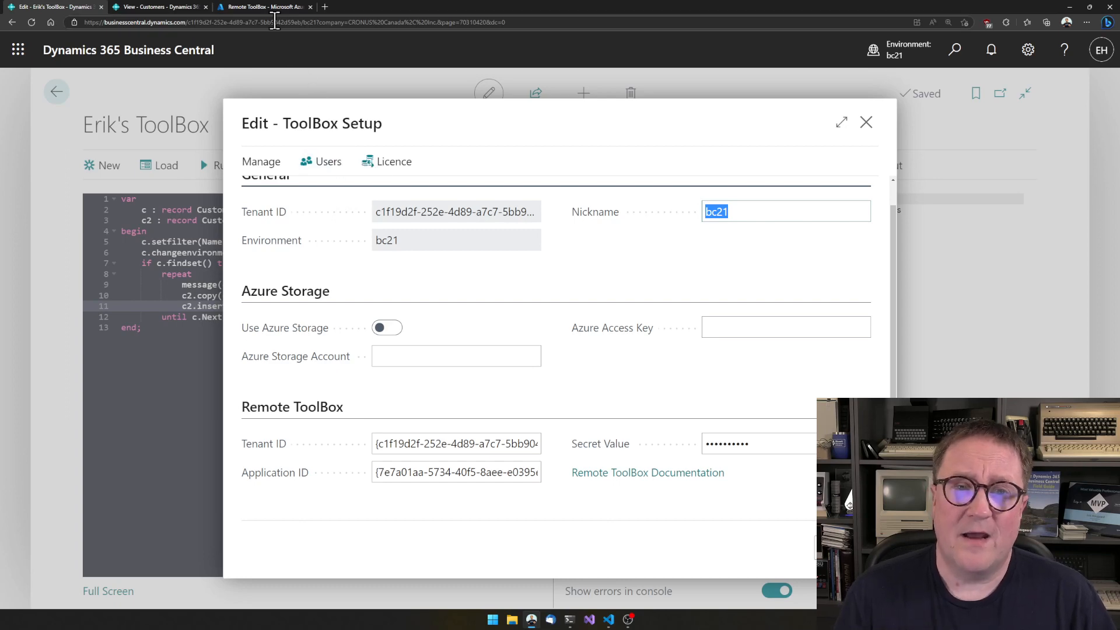
# Step: Glance at the Remote ToolBox registration overview in Azure, then switch back to ToolBox Setup
pyautogui.click(268, 6)
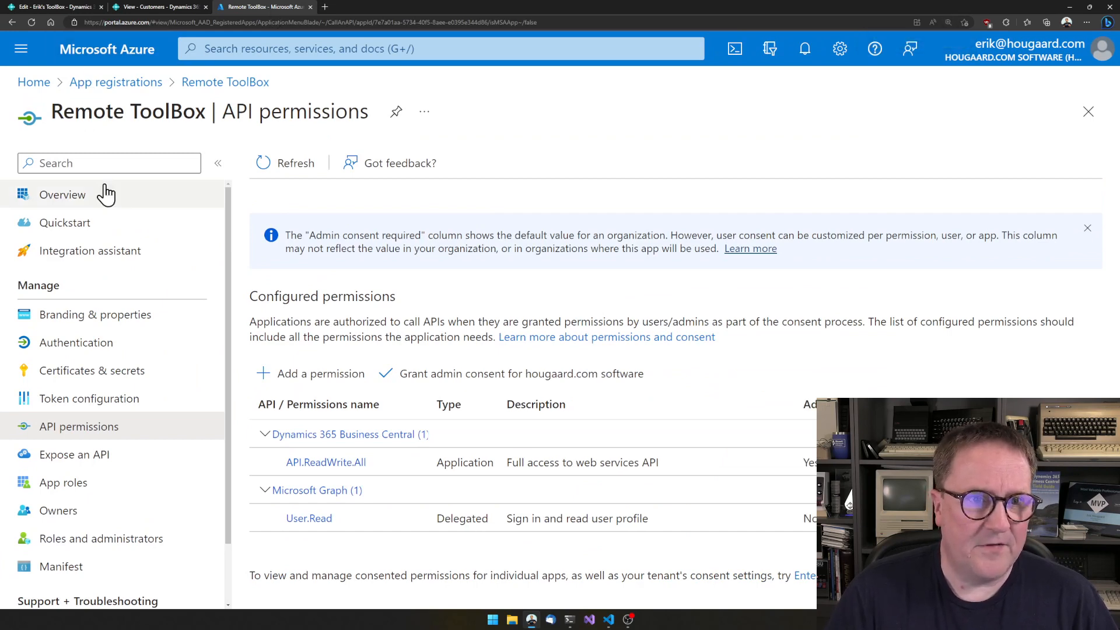
pyautogui.click(61, 195)
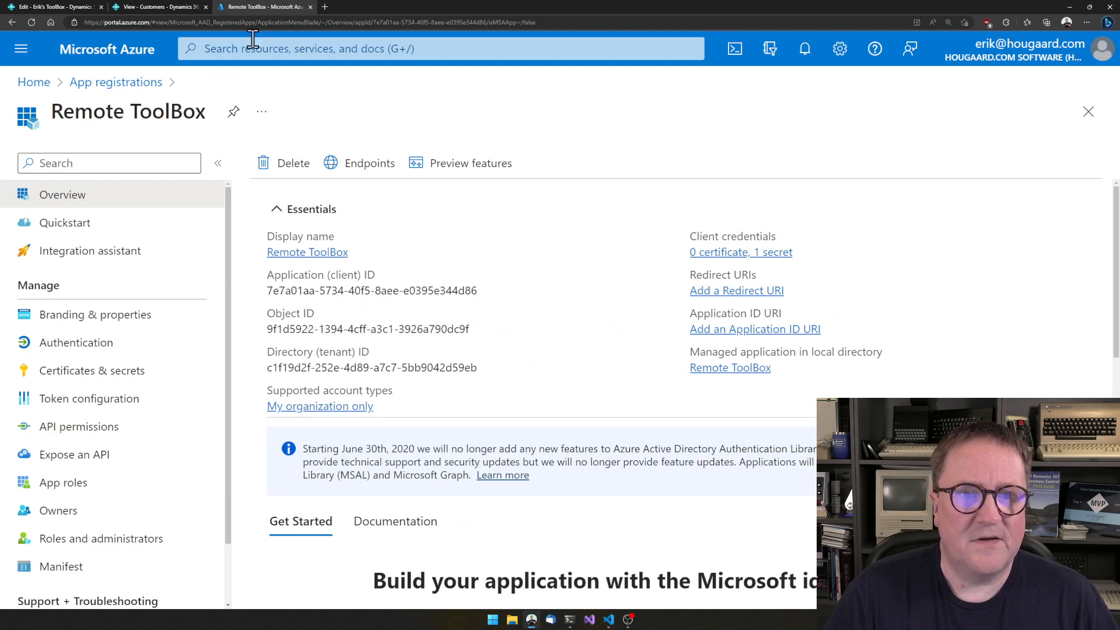
pyautogui.click(44, 7)
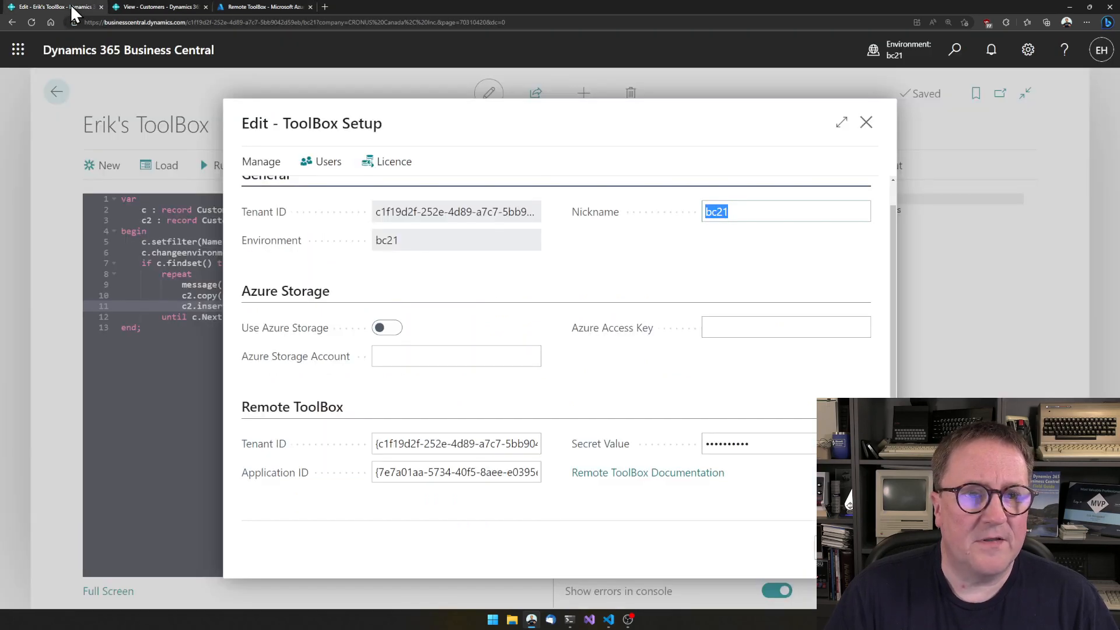
pyautogui.moveTo(300, 175)
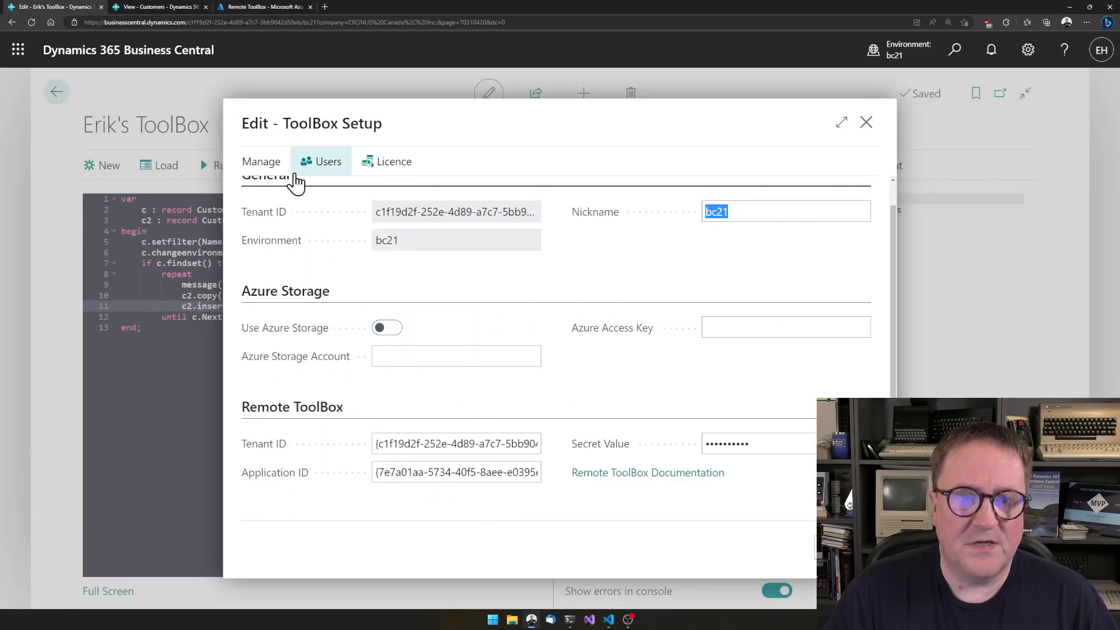
# Step: Review the registration's API permissions and client secret Remote TB1, then return to ToolBox Setup
pyautogui.click(273, 7)
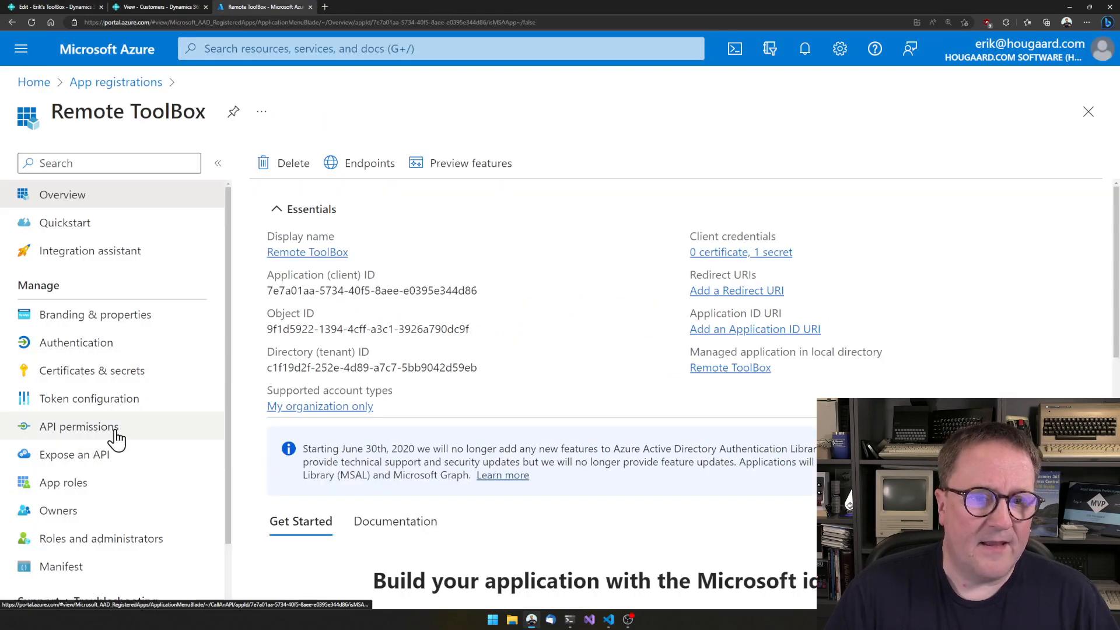
pyautogui.click(78, 427)
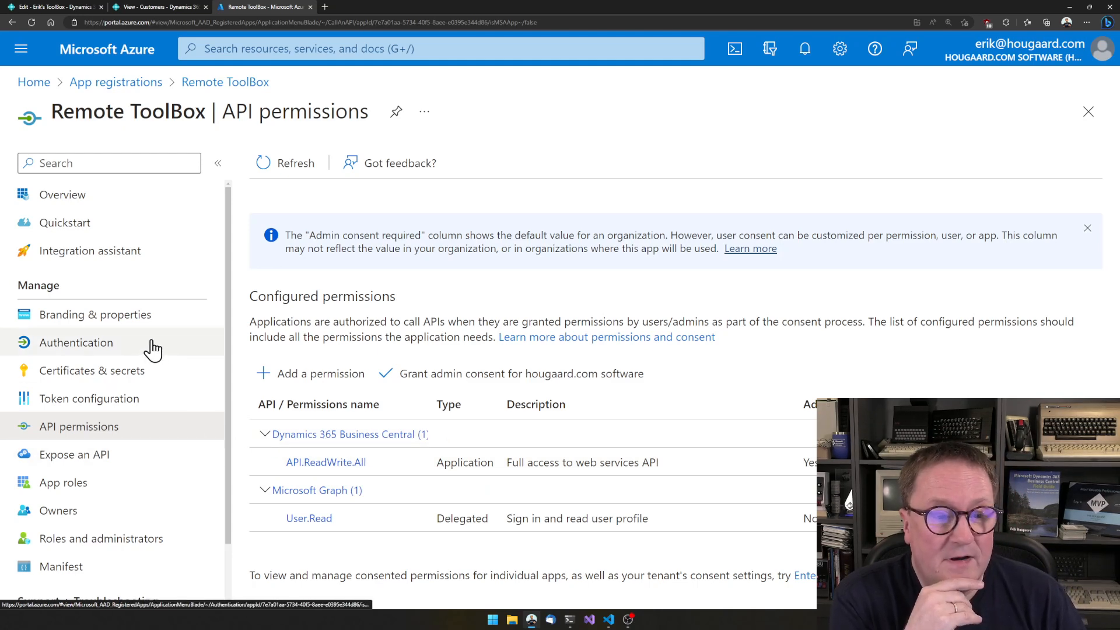
pyautogui.click(92, 371)
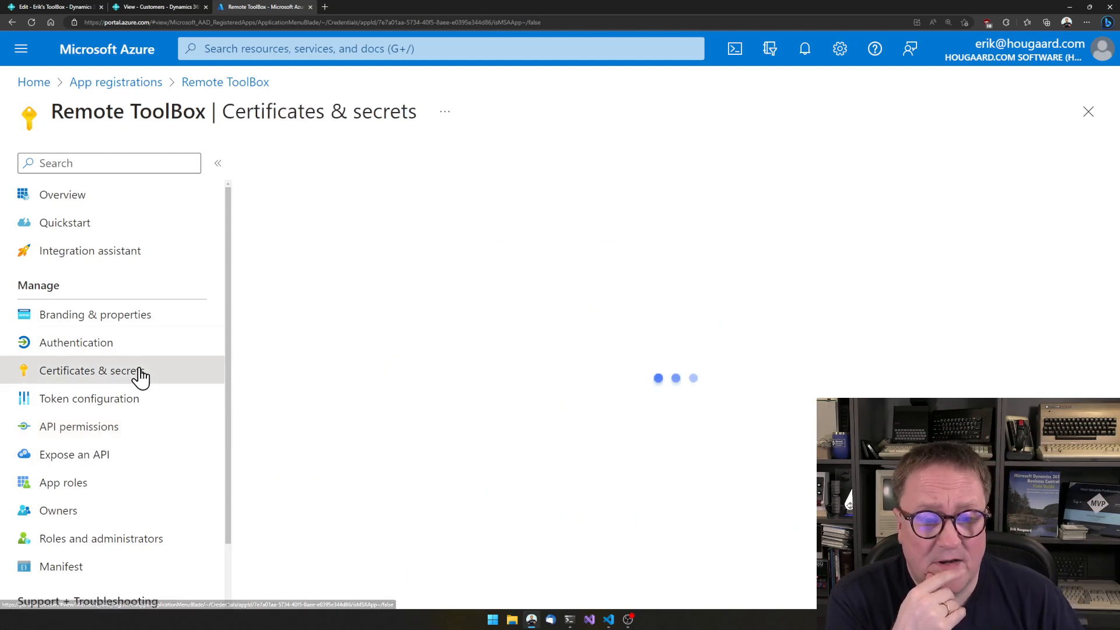
pyautogui.click(91, 370)
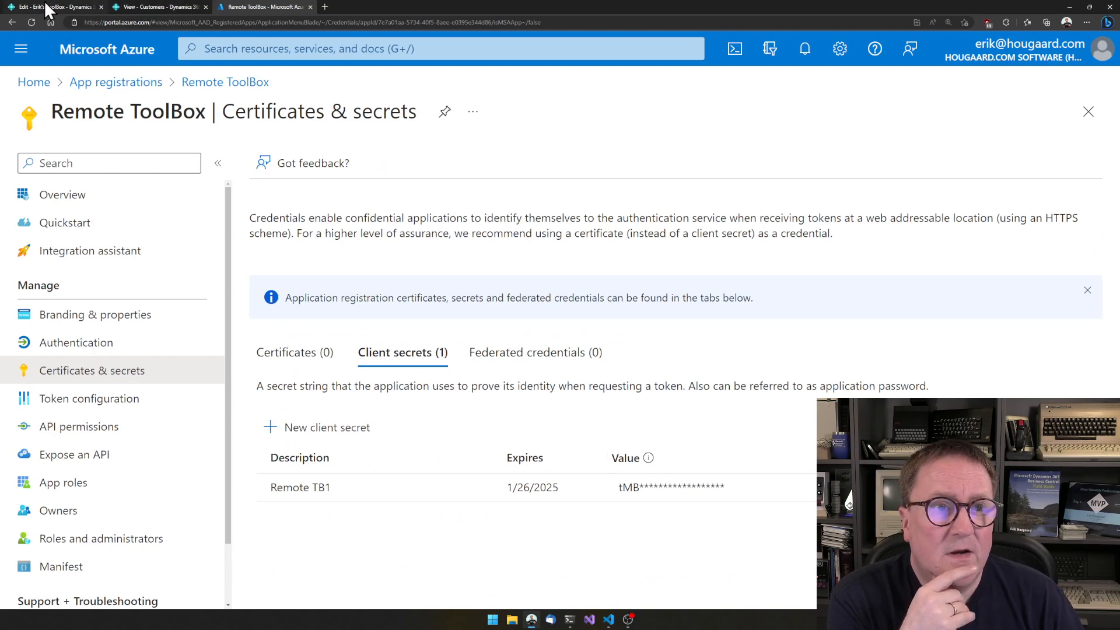
pyautogui.click(53, 6)
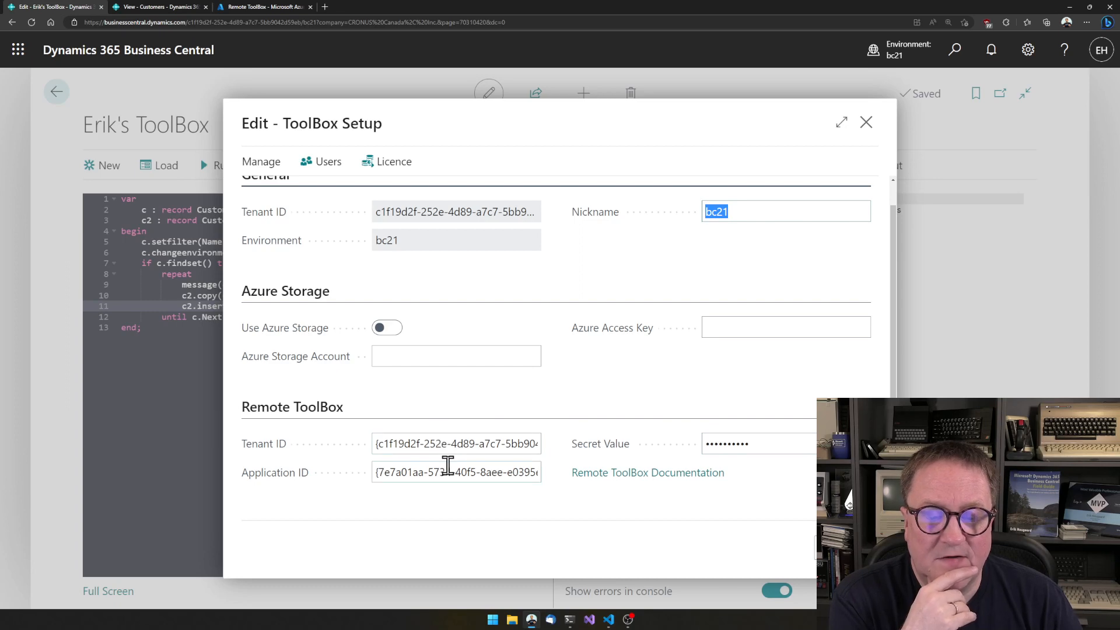
pyautogui.moveTo(367, 235)
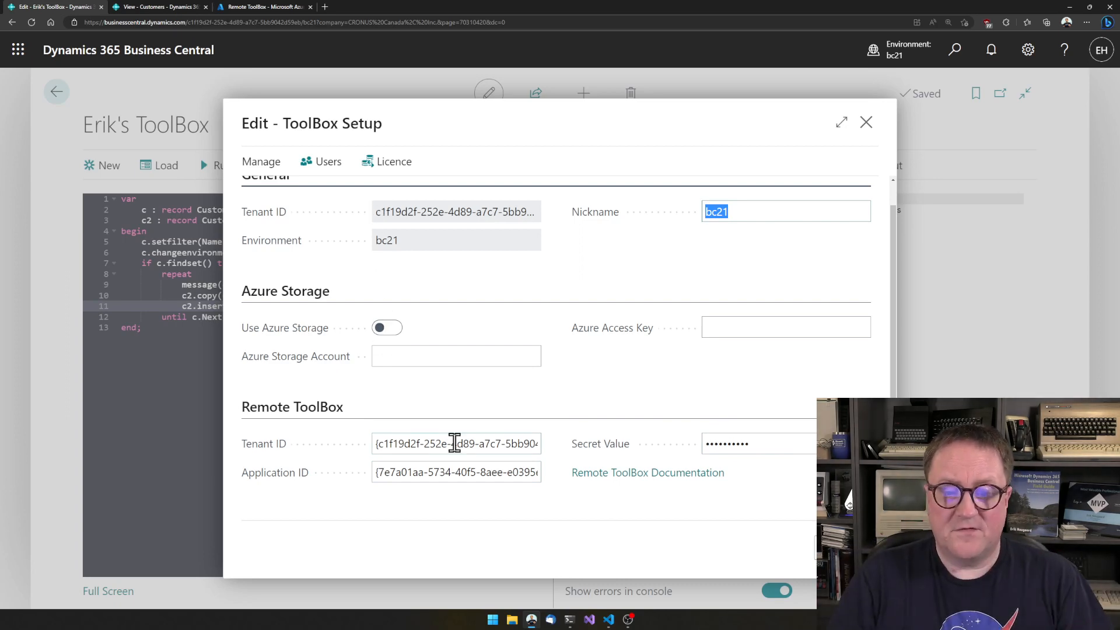
pyautogui.moveTo(465, 474)
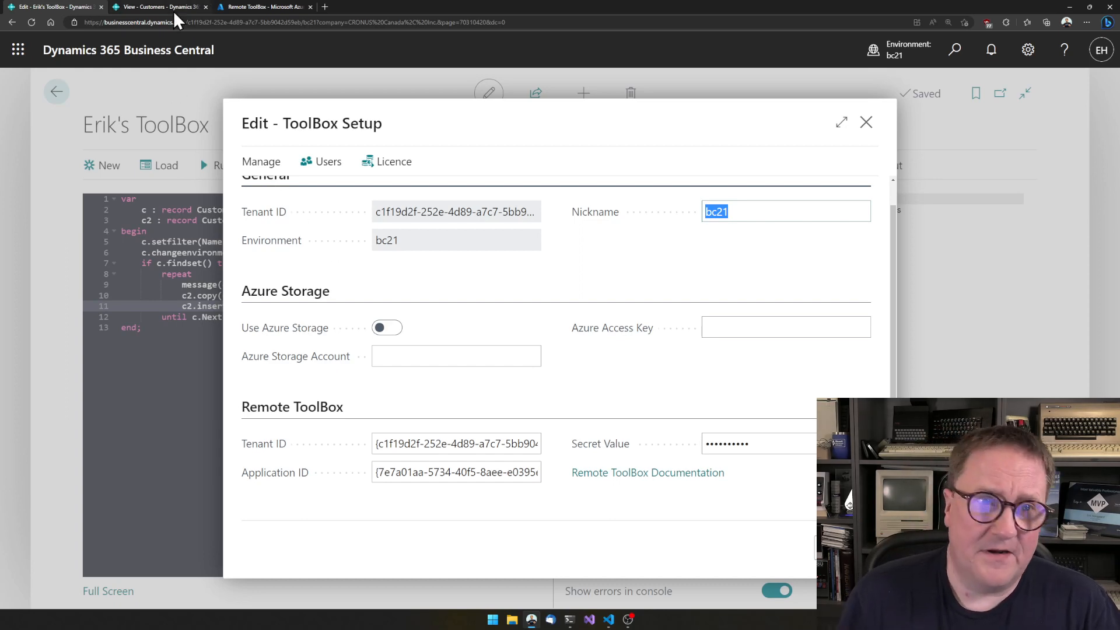
pyautogui.click(148, 7)
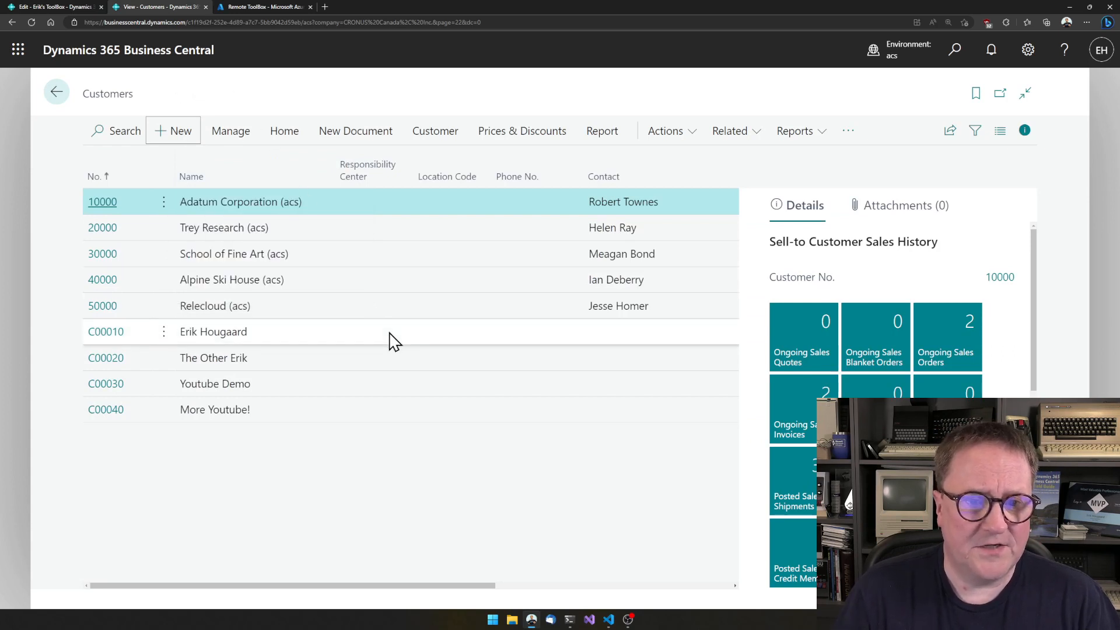
pyautogui.write('aad')
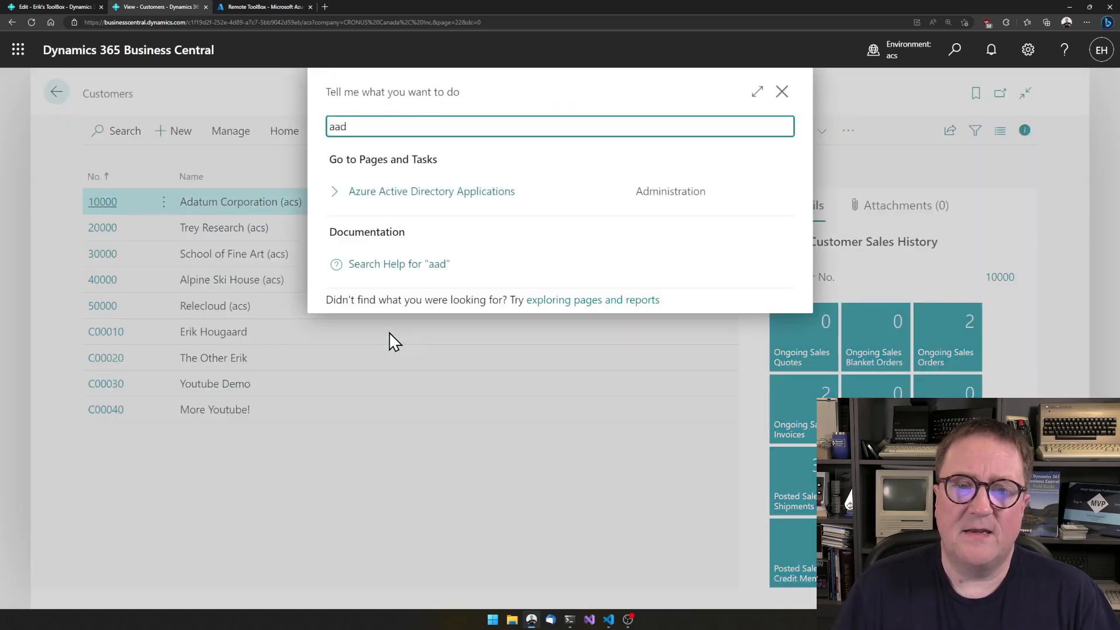
pyautogui.moveTo(429, 201)
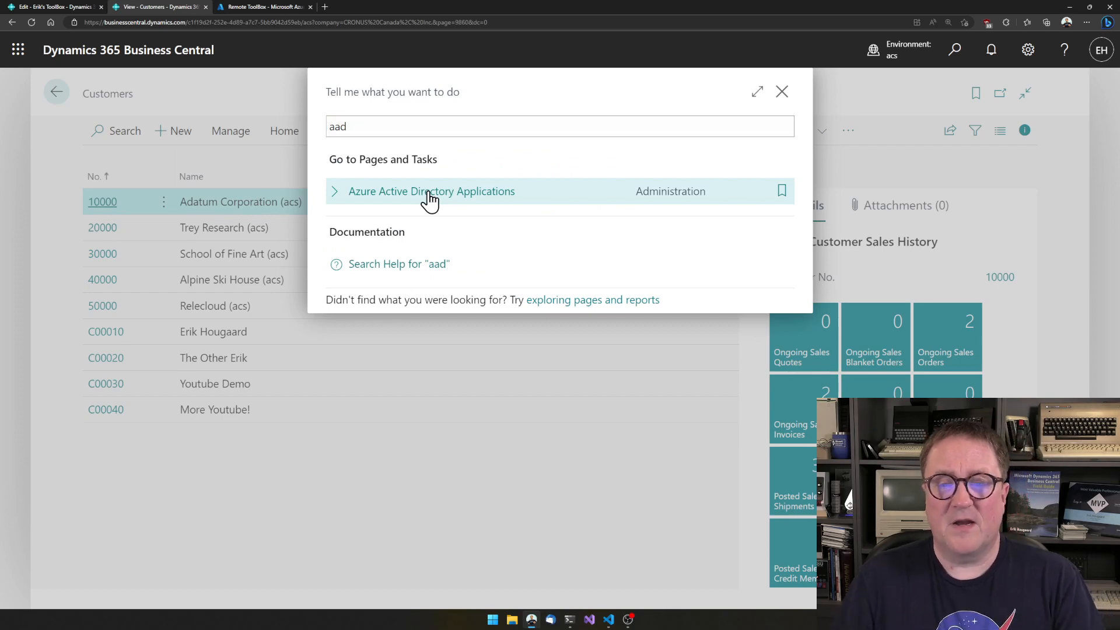
pyautogui.click(430, 191)
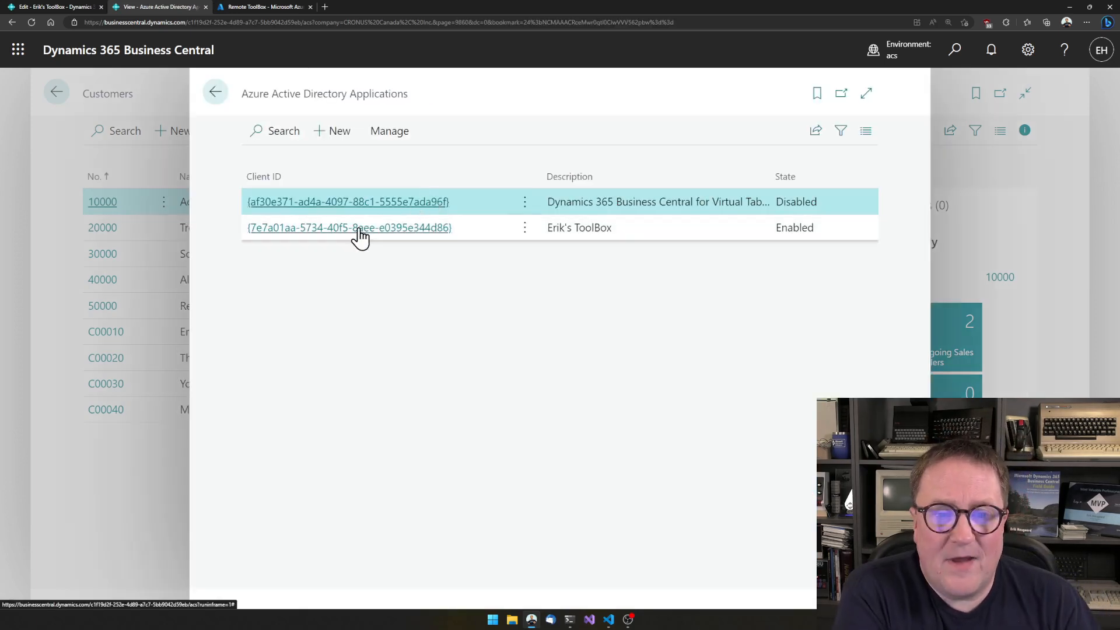
pyautogui.moveTo(265, 244)
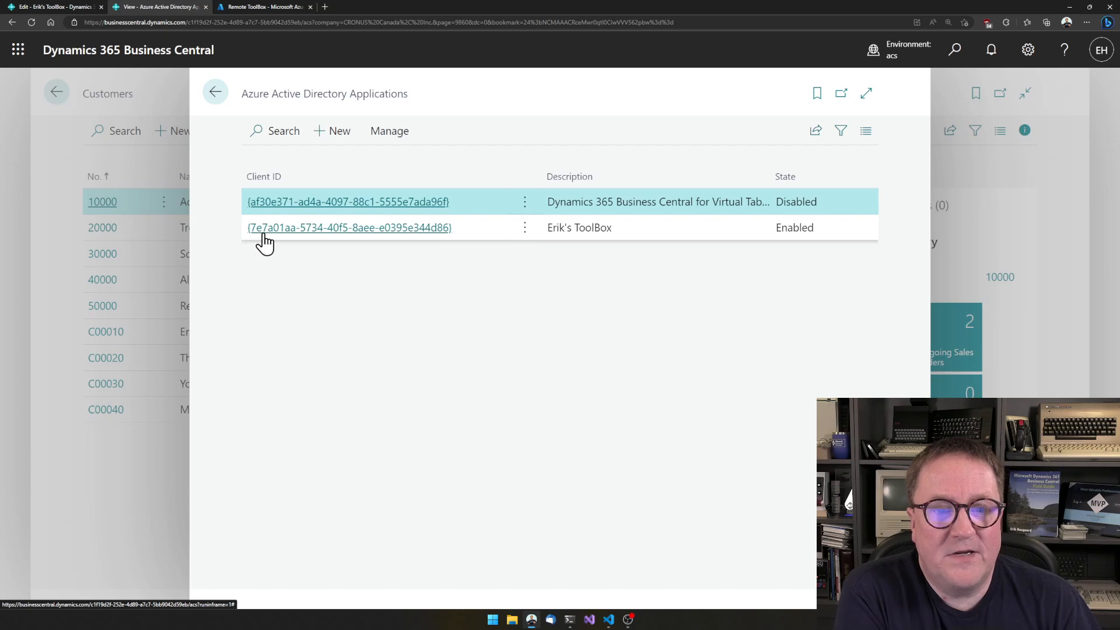
pyautogui.moveTo(265, 240)
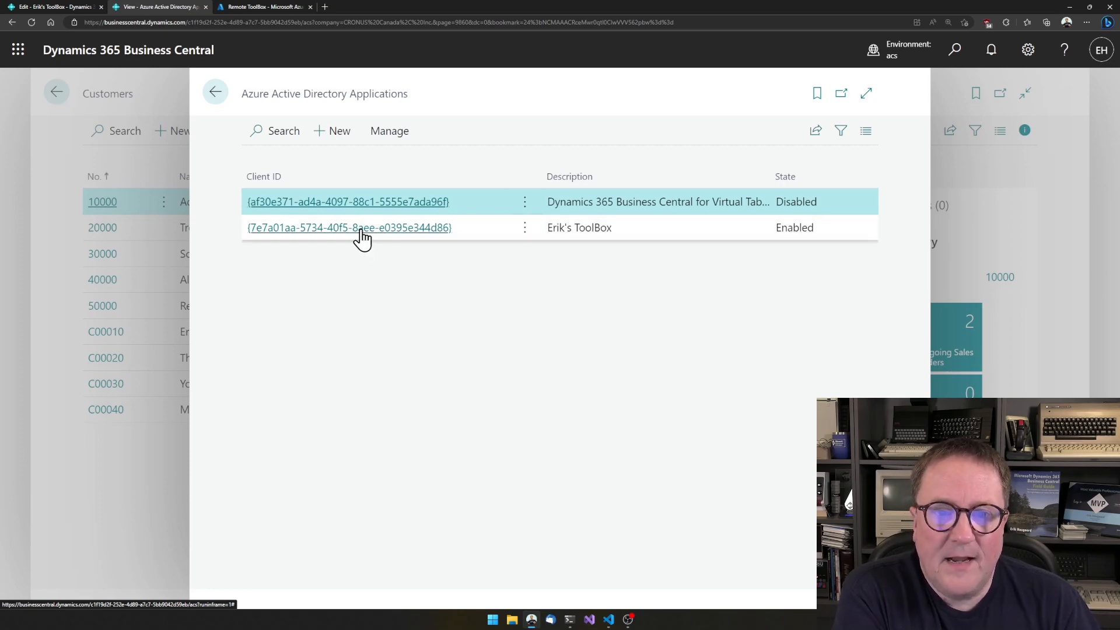
pyautogui.click(349, 227)
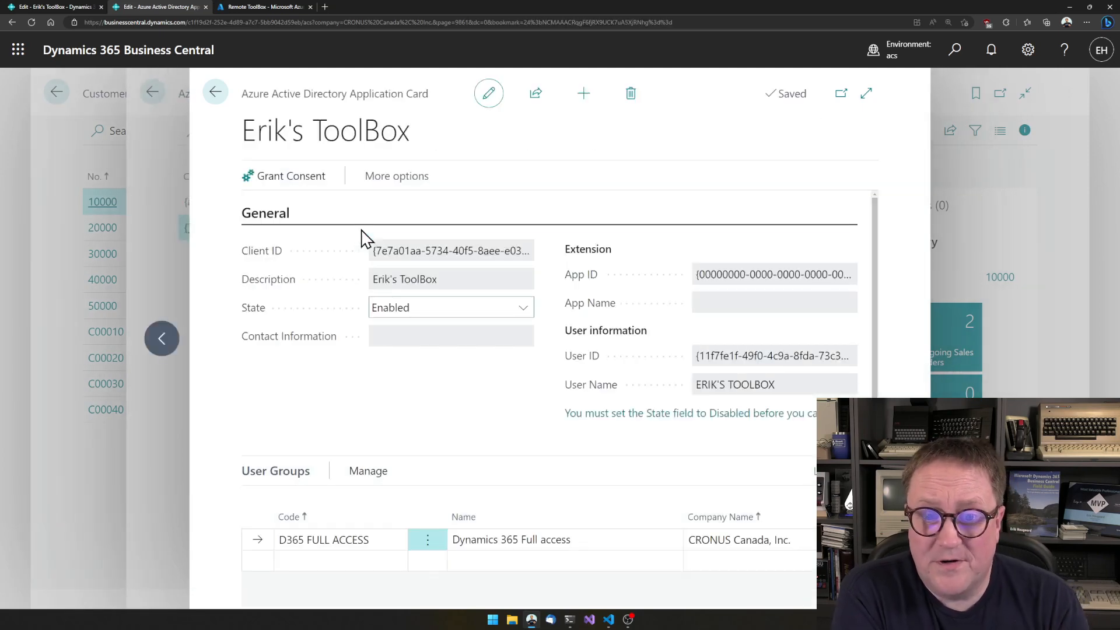
pyautogui.scroll(-3)
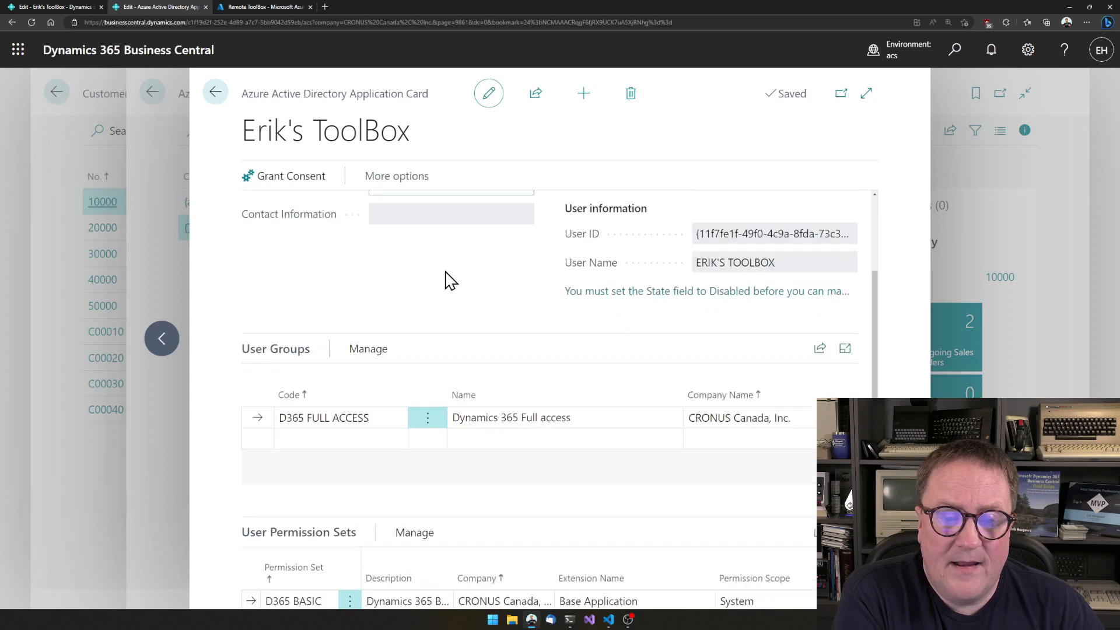
pyautogui.scroll(-3)
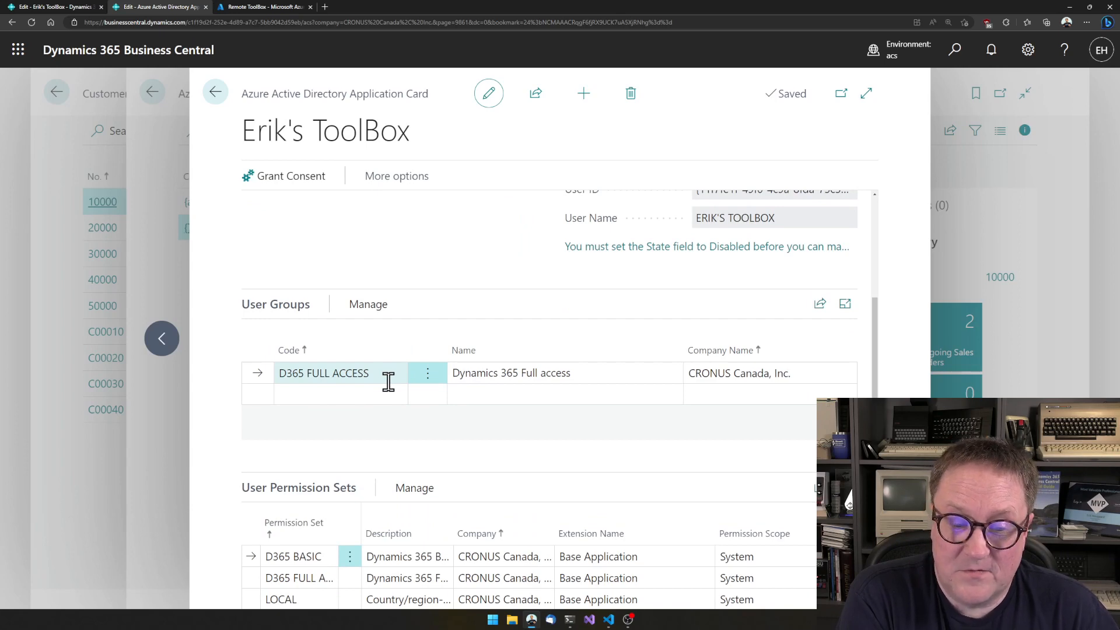
pyautogui.scroll(-3)
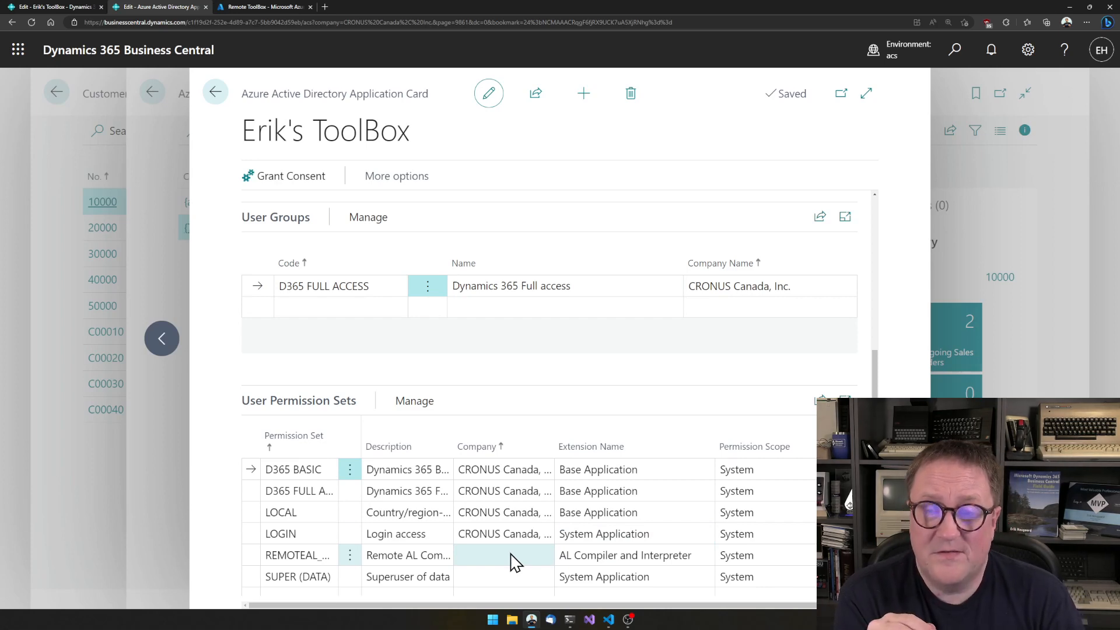
pyautogui.click(297, 469)
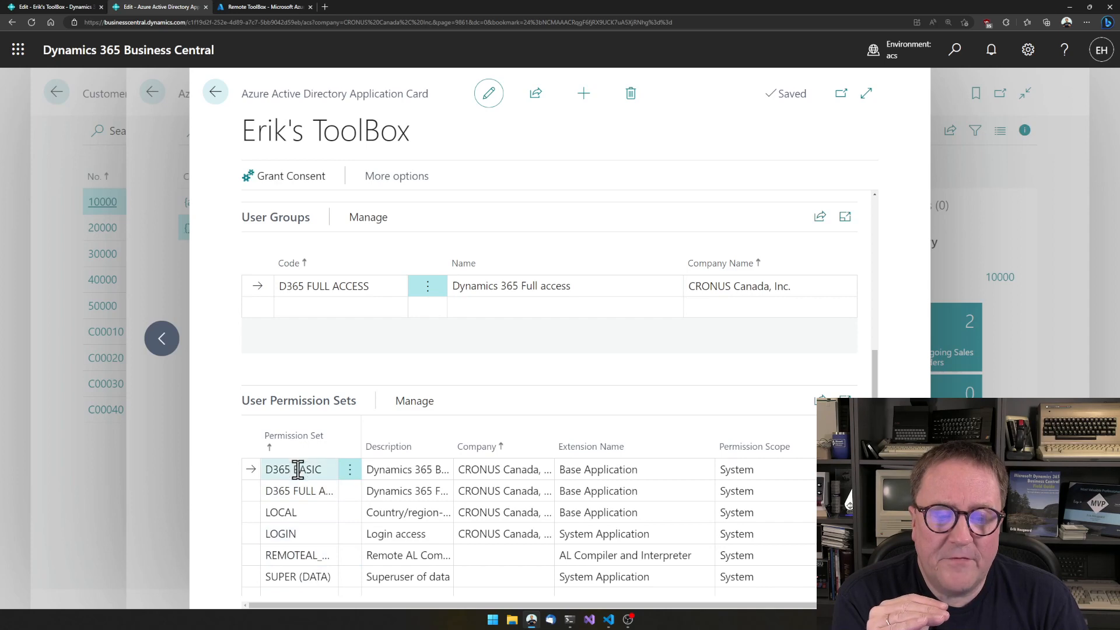
pyautogui.moveTo(307, 364)
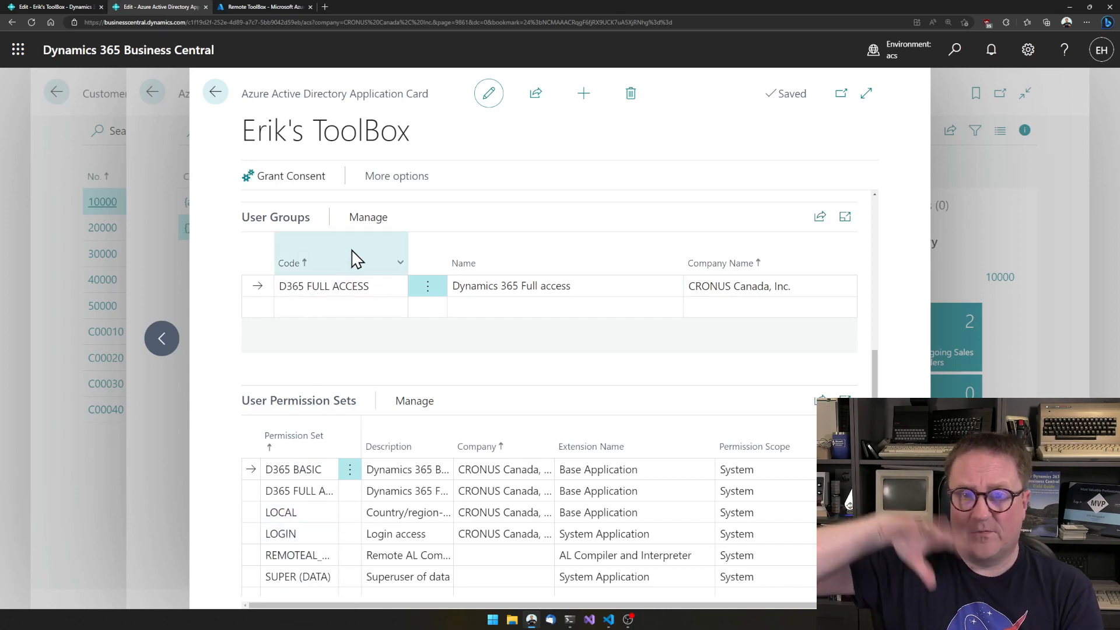
pyautogui.moveTo(353, 260)
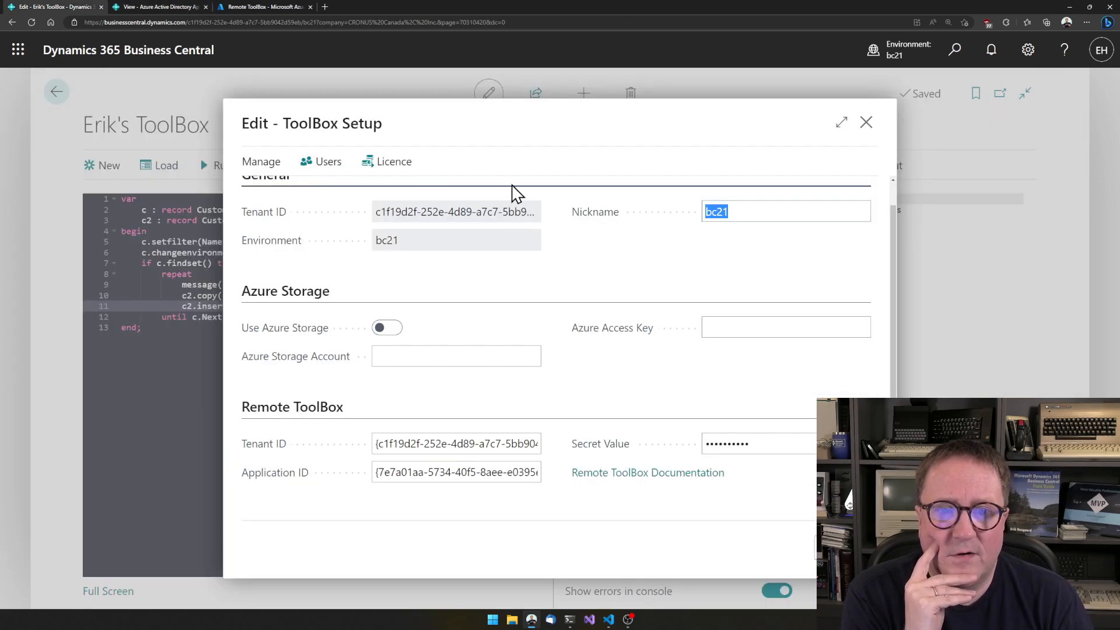
# Step: Close ToolBox Setup, run the remote customer-copy script, and dismiss its 401 Unauthorized error
pyautogui.click(866, 122)
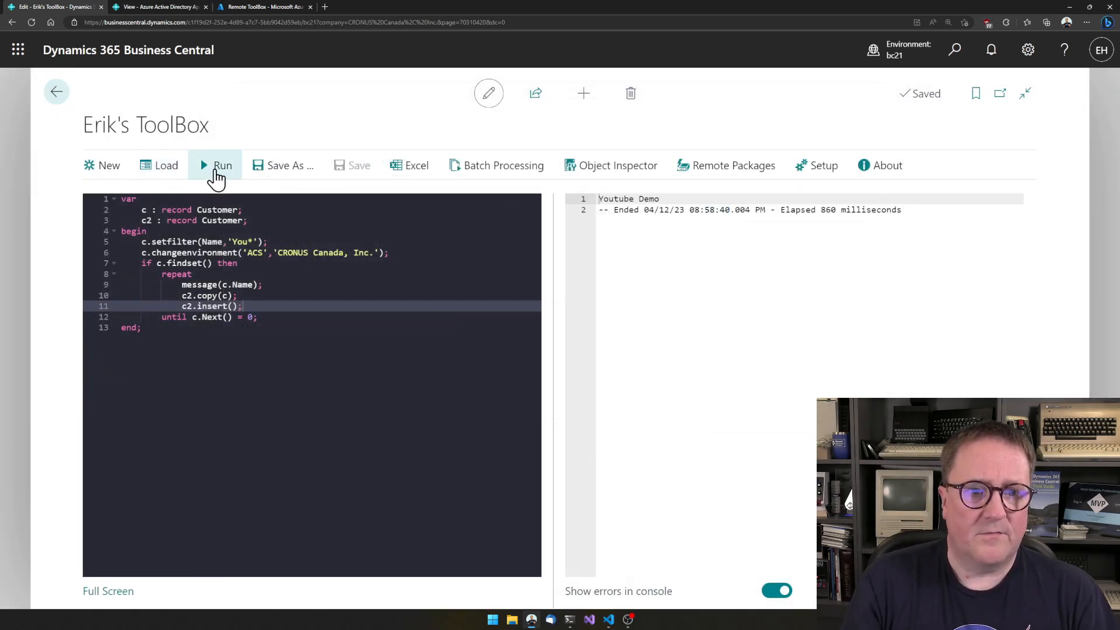
pyautogui.click(223, 165)
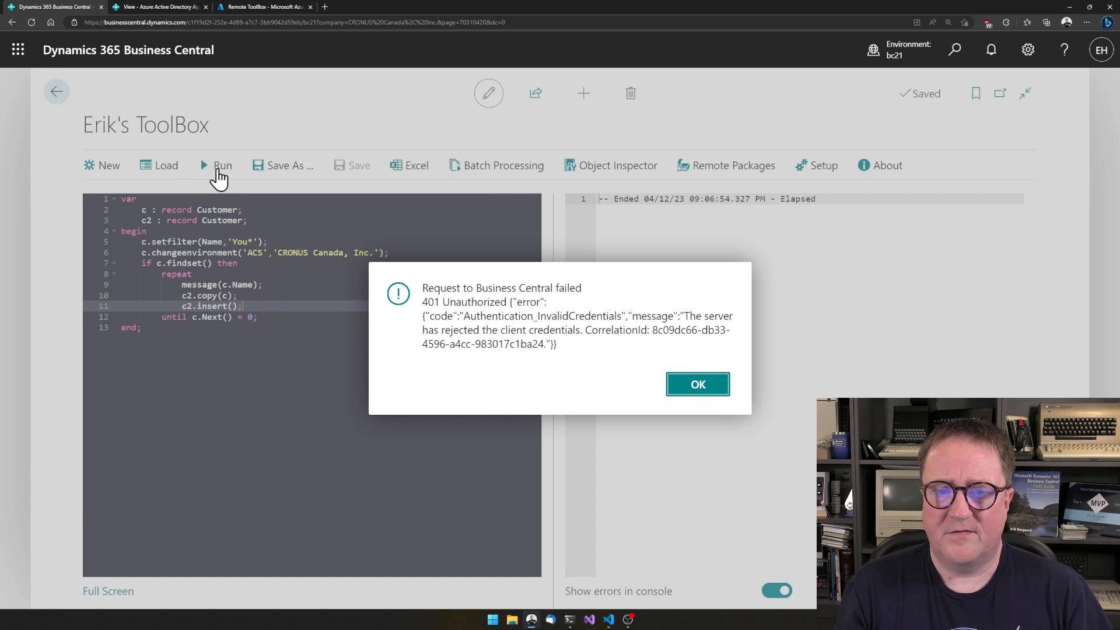
pyautogui.moveTo(477, 356)
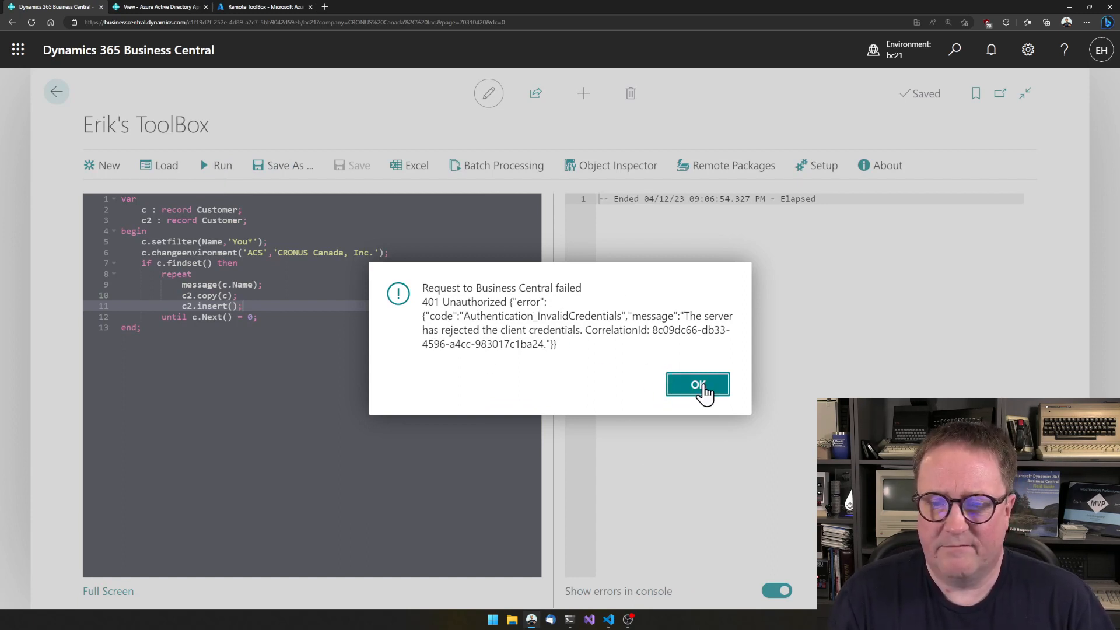
pyautogui.click(697, 384)
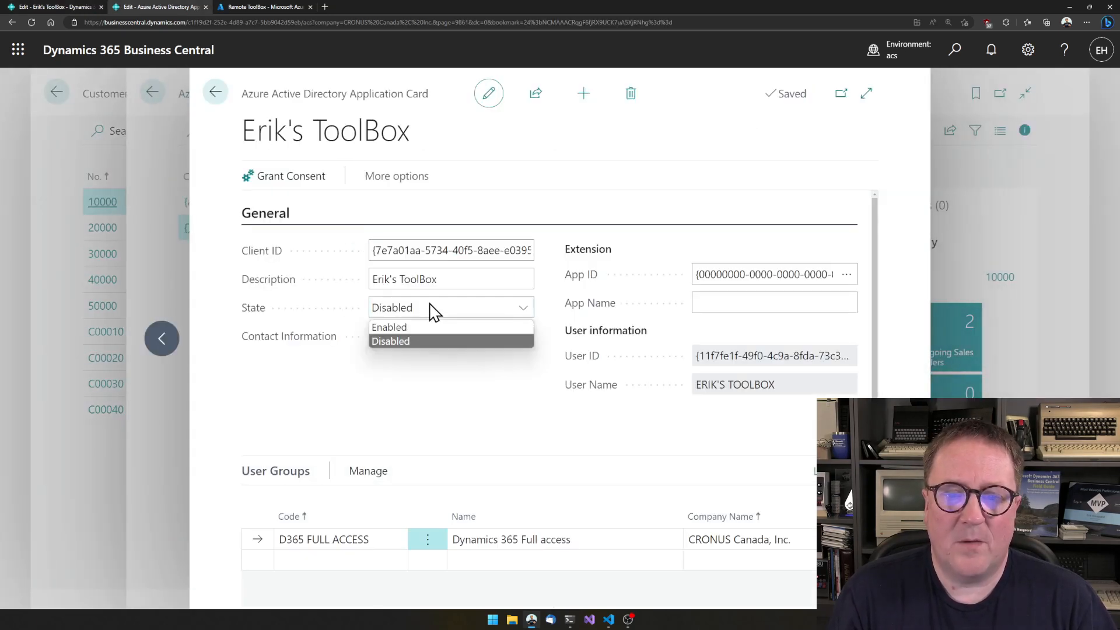
# Step: Set the Erik's ToolBox AAD application State to Enabled and scroll to its permission sets
pyautogui.click(389, 327)
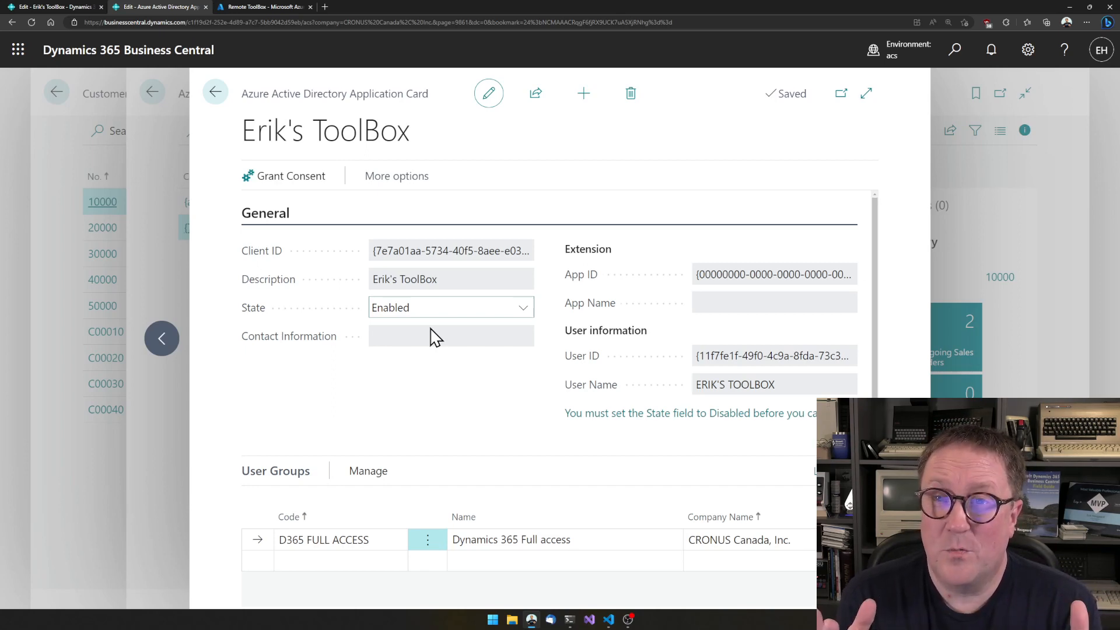
pyautogui.moveTo(434, 357)
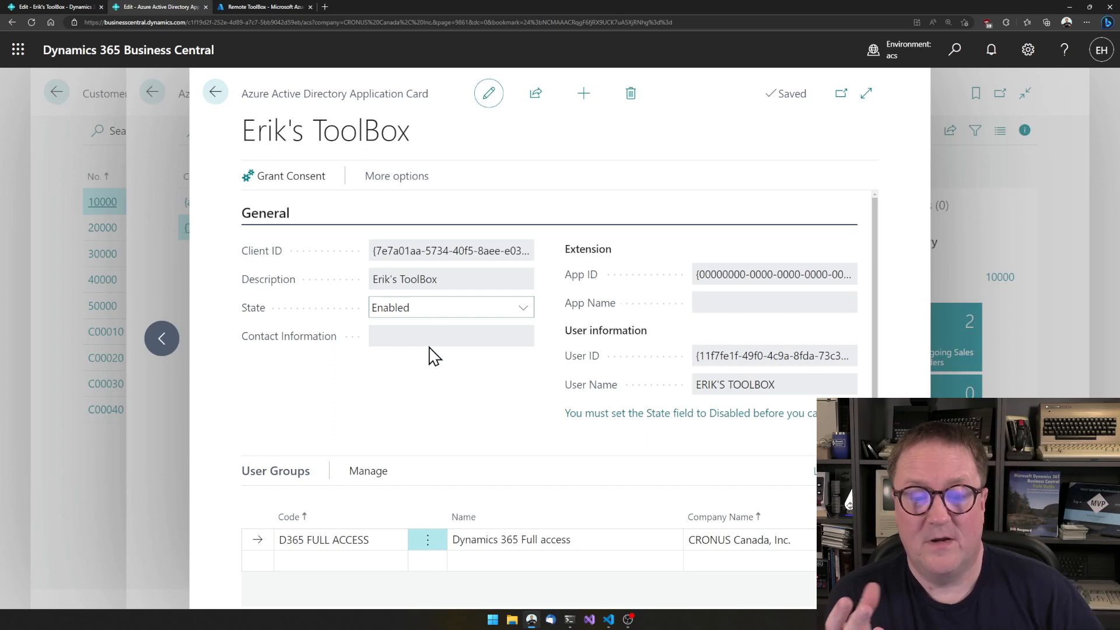
pyautogui.scroll(-3)
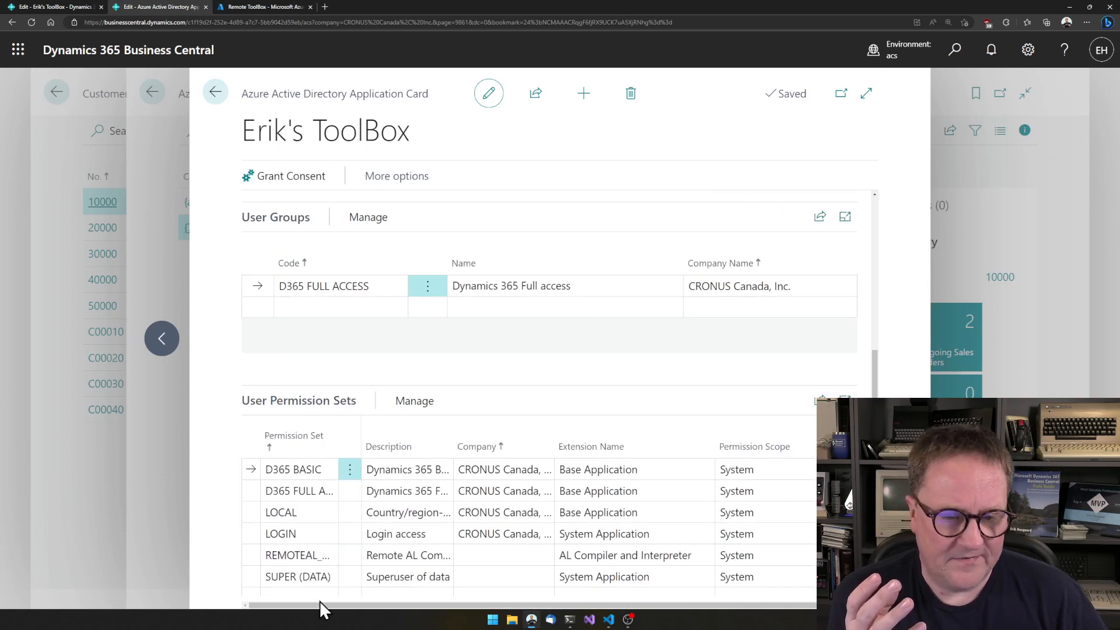